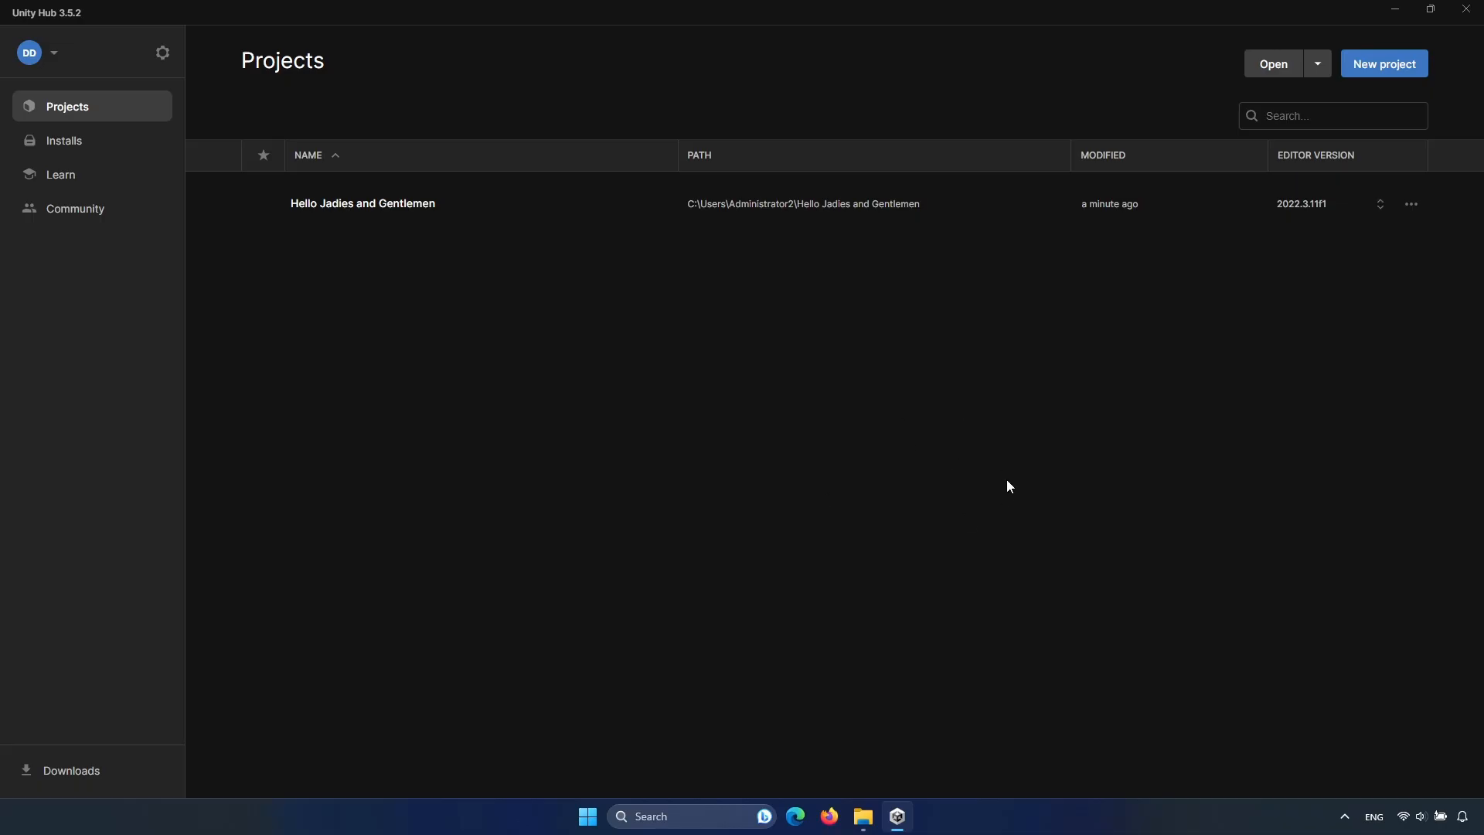
{"action": "mouse_move", "coordinate": [1383, 63]}
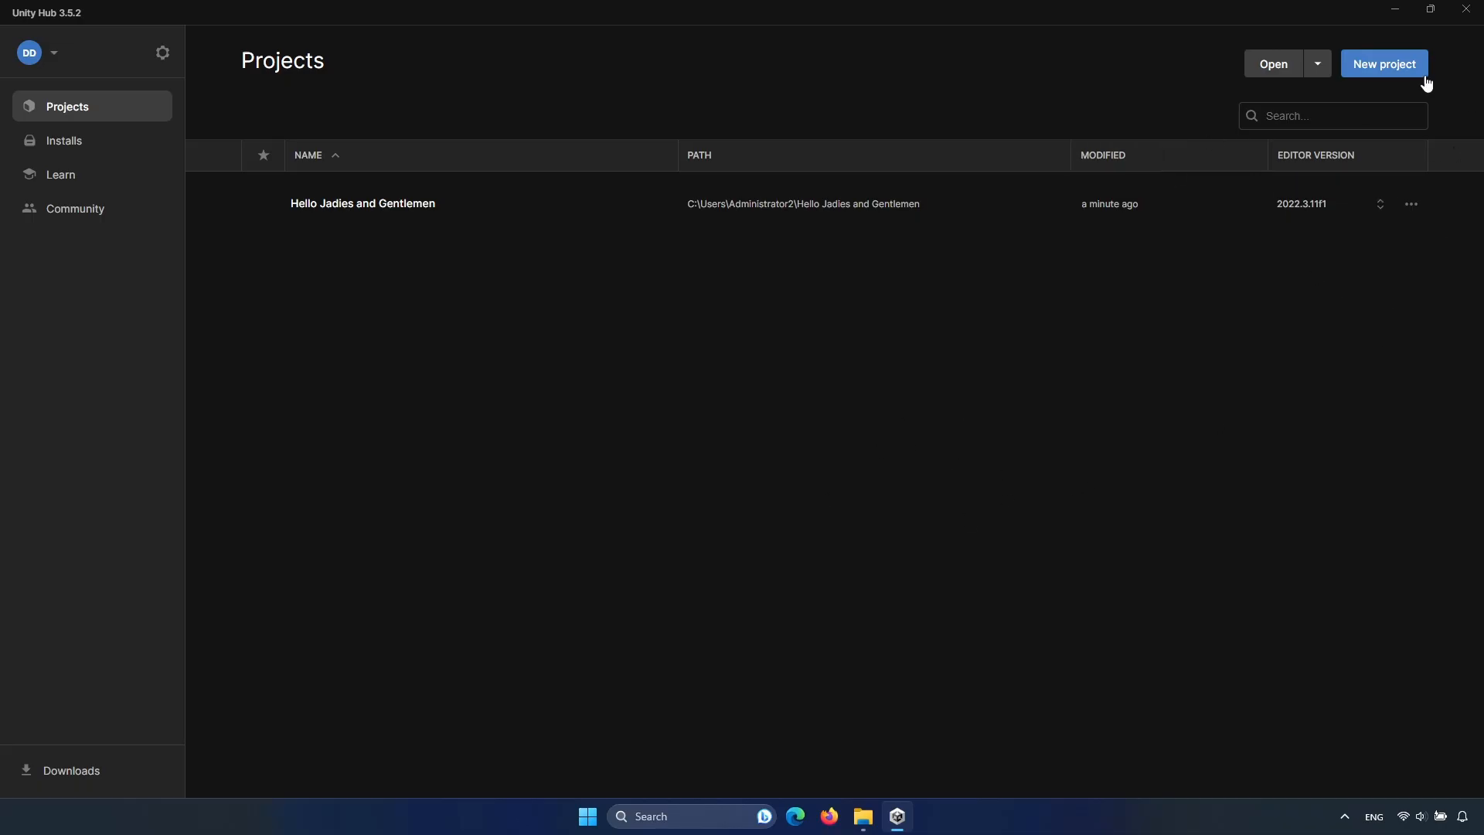
{"action": "mouse_move", "coordinate": [374, 269]}
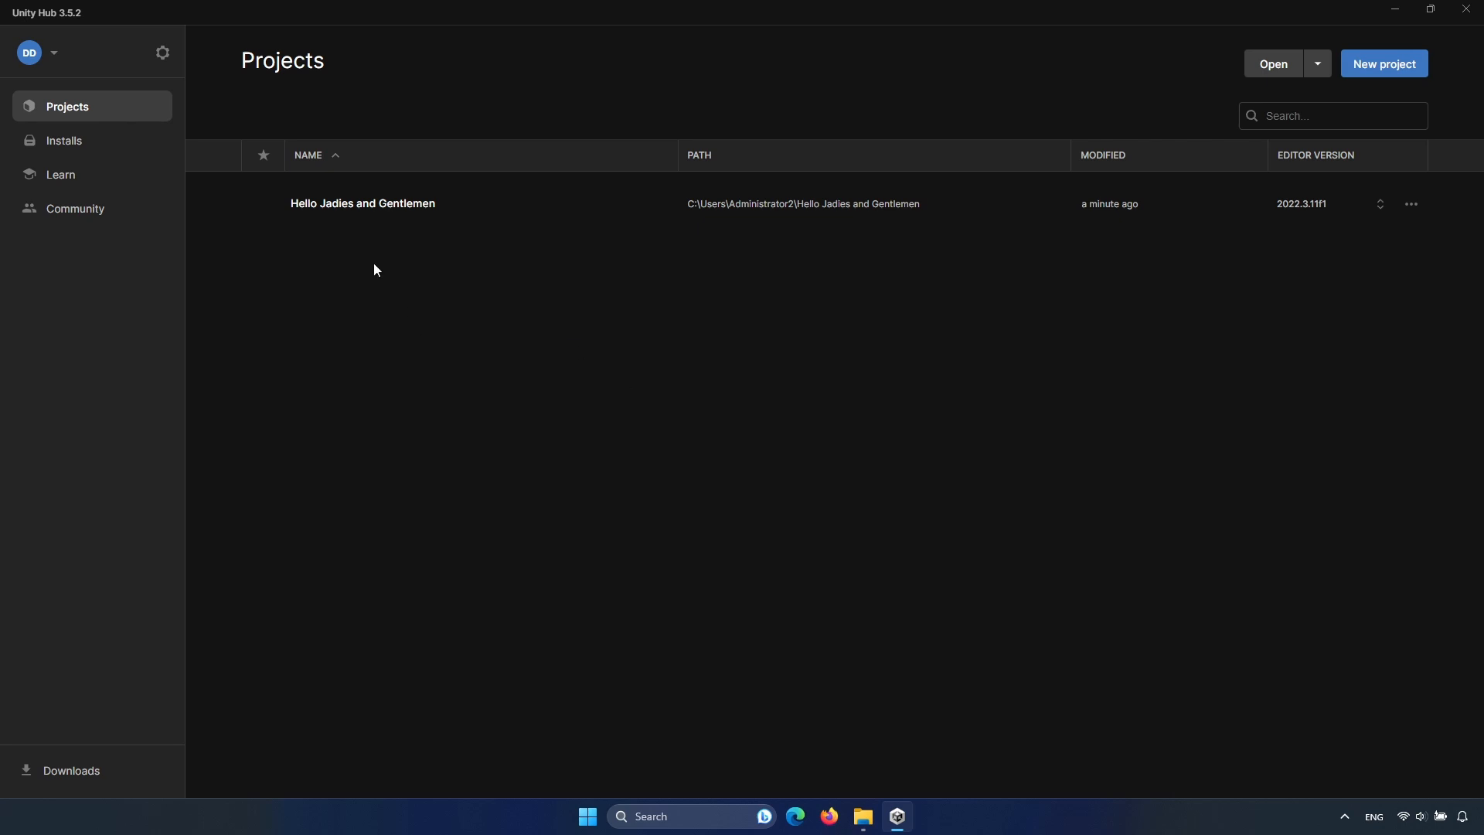
Open the Hello Jadies and Gentlemen project, then cancel the new-project dialog.
{"action": "left_click", "coordinate": [361, 203]}
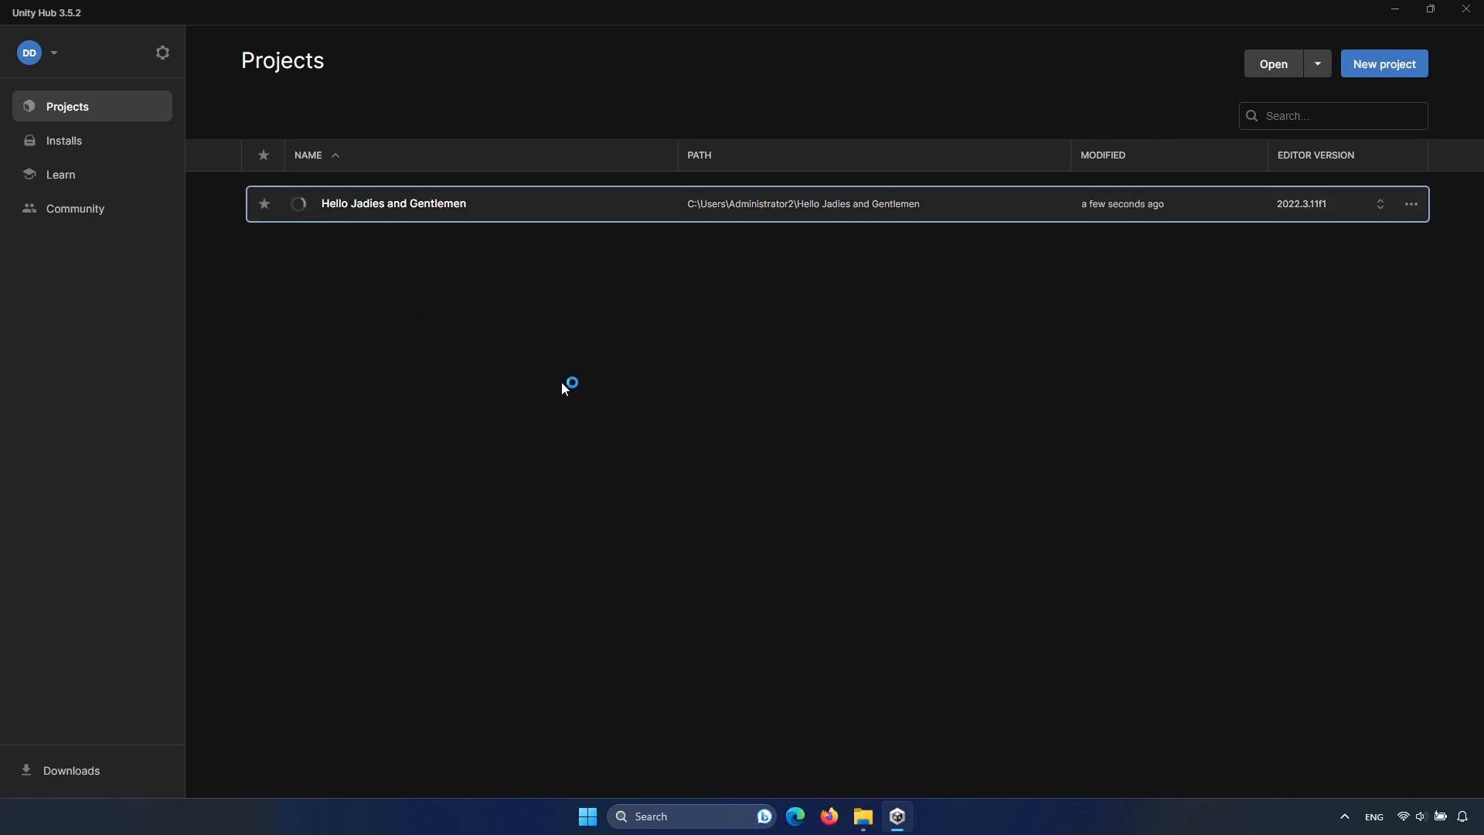
{"action": "mouse_move", "coordinate": [837, 442]}
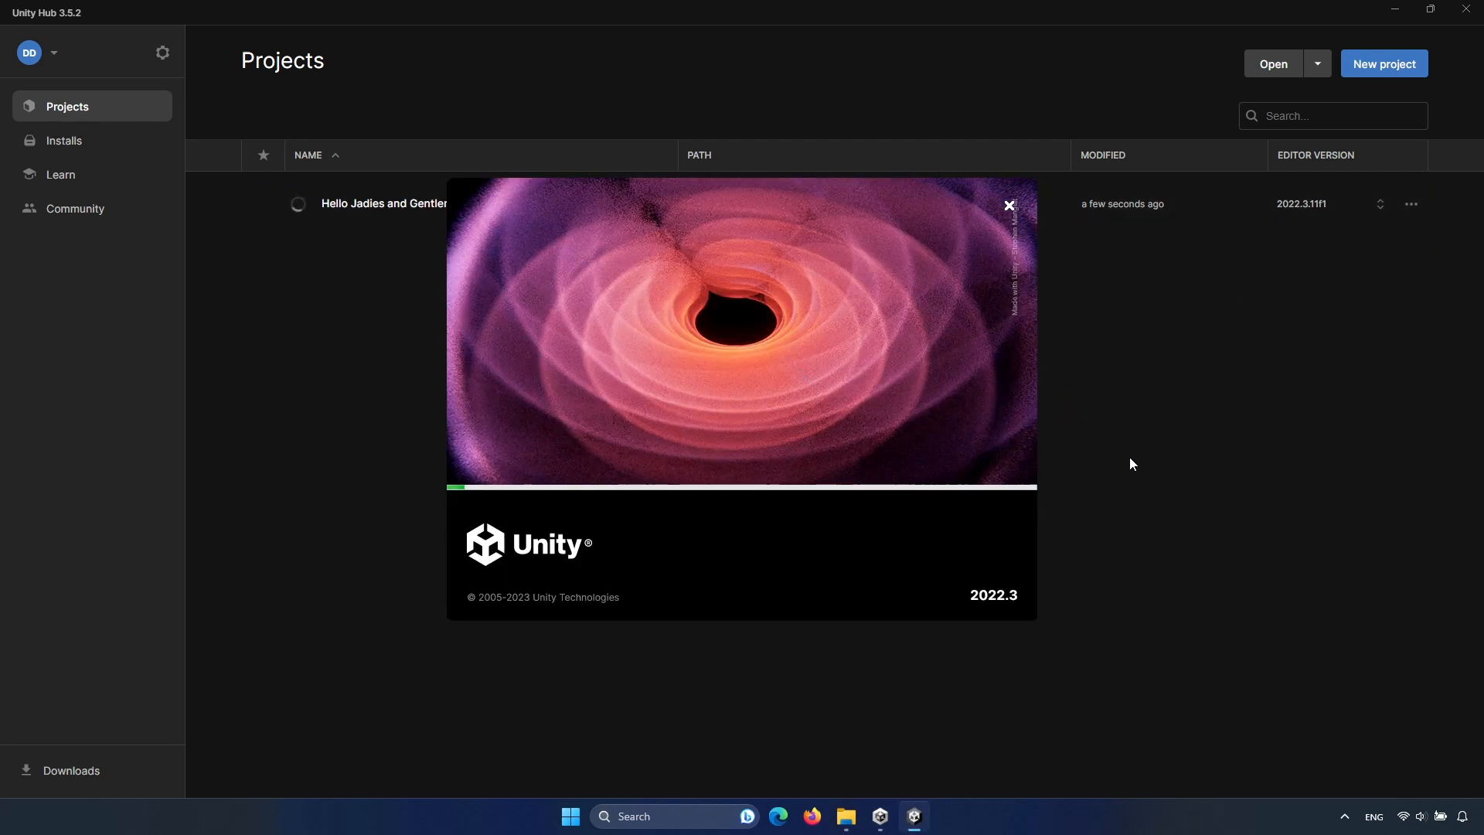
{"action": "left_click", "coordinate": [1382, 63]}
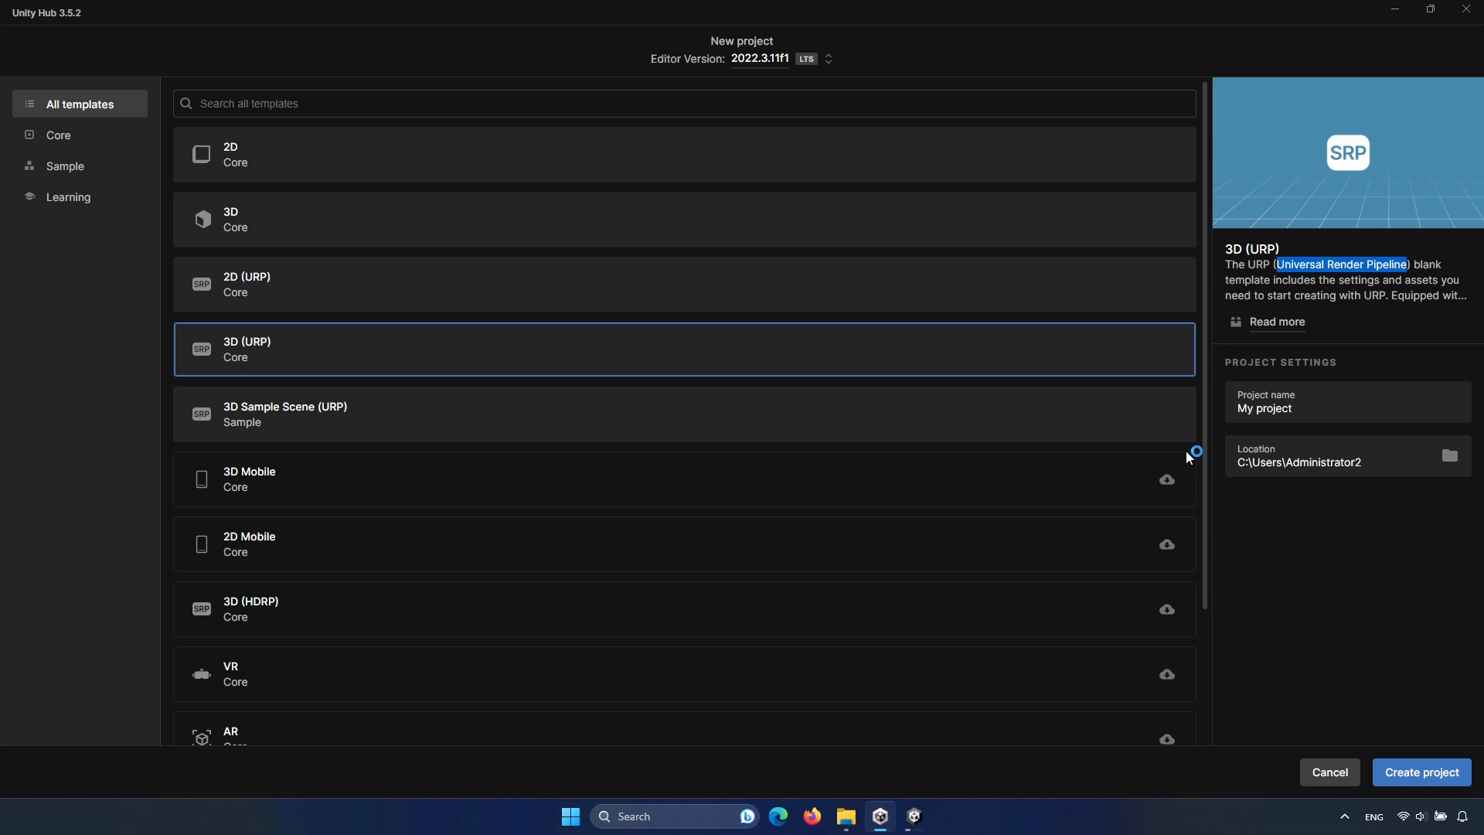
{"action": "left_click", "coordinate": [1419, 771]}
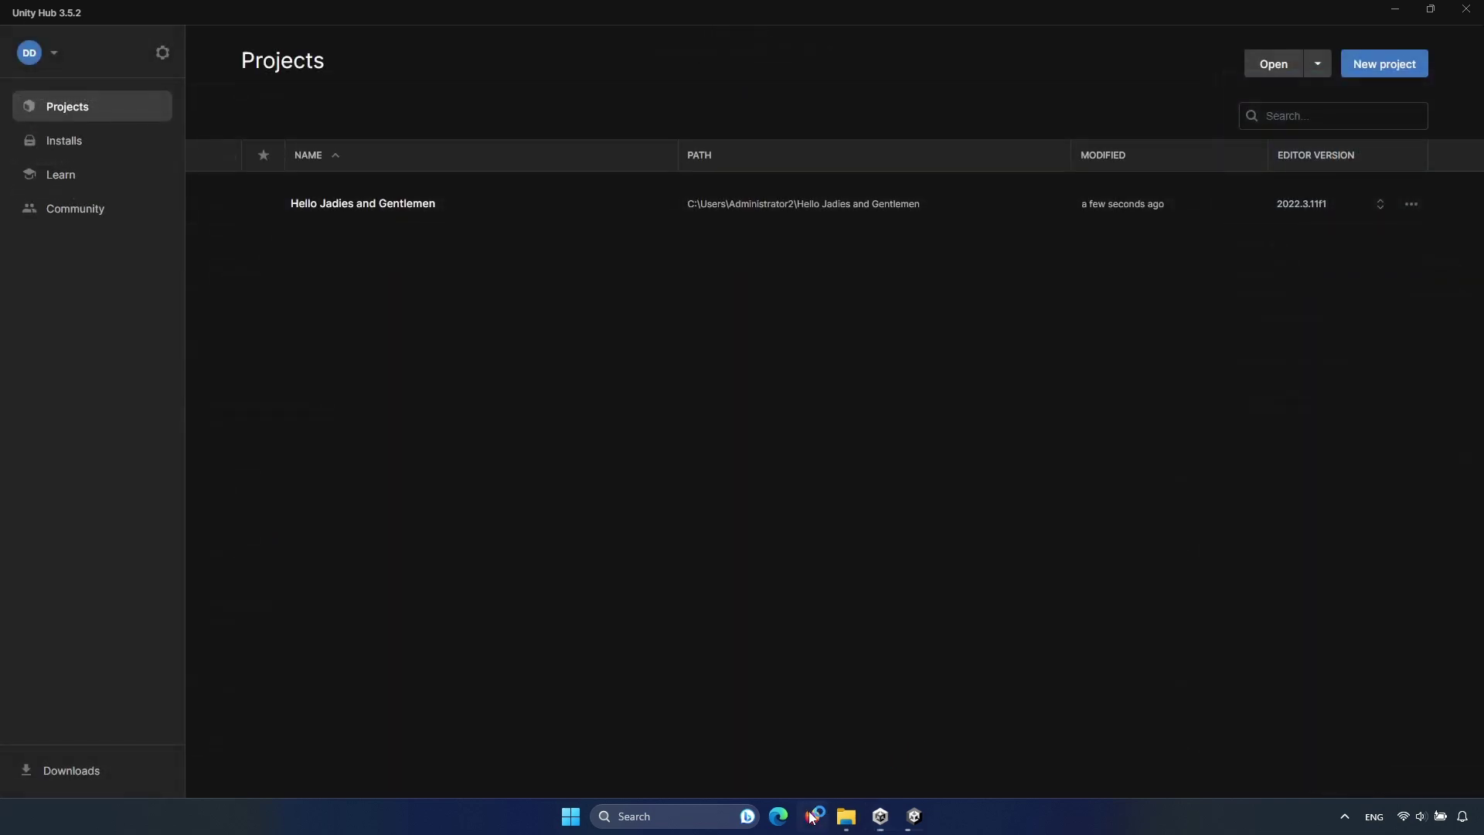
Launch Firefox and reach the Unity Toon Shader installation instructions.
{"action": "left_click", "coordinate": [812, 816]}
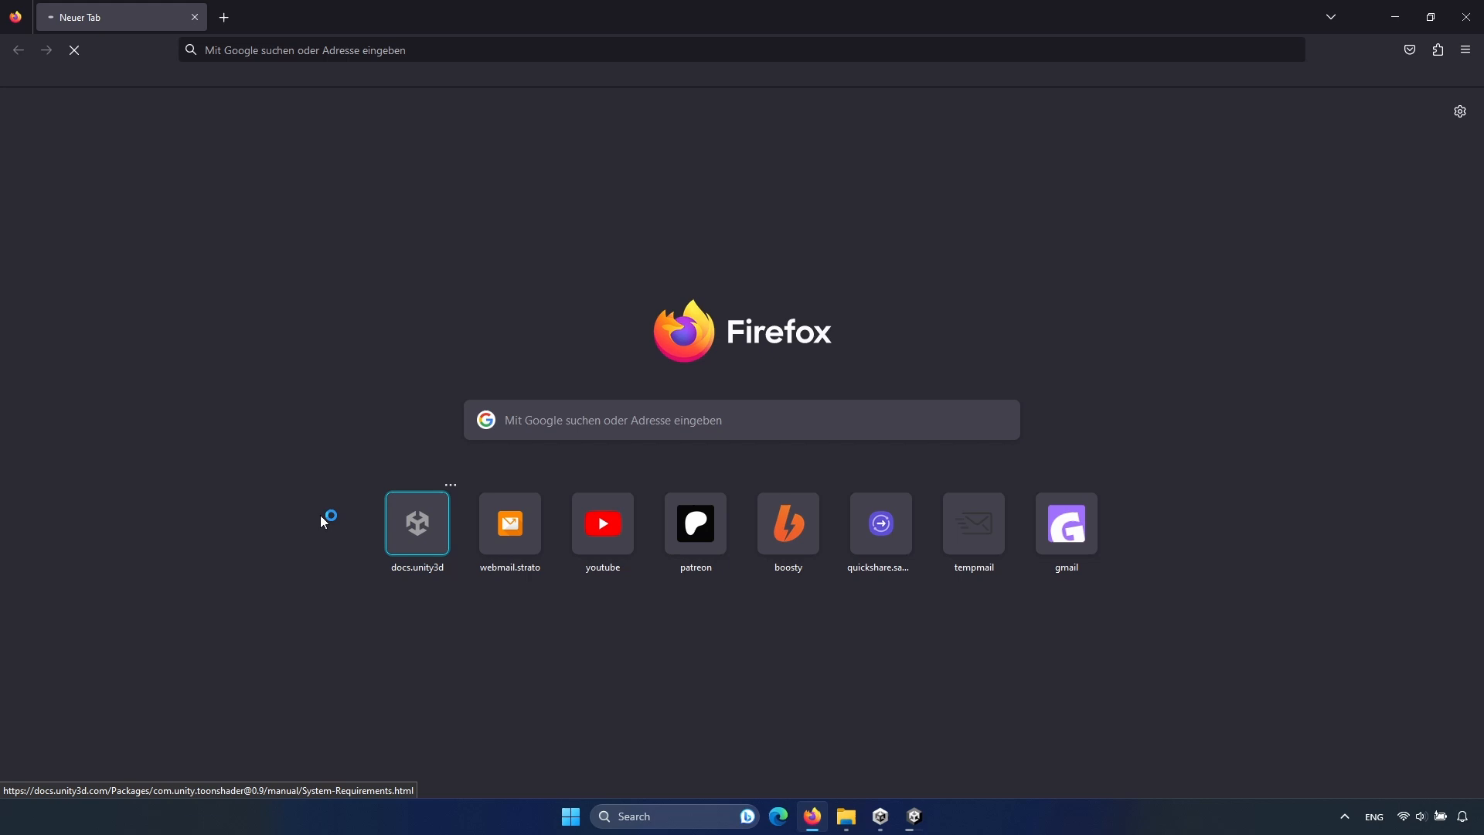
{"action": "left_click", "coordinate": [416, 521]}
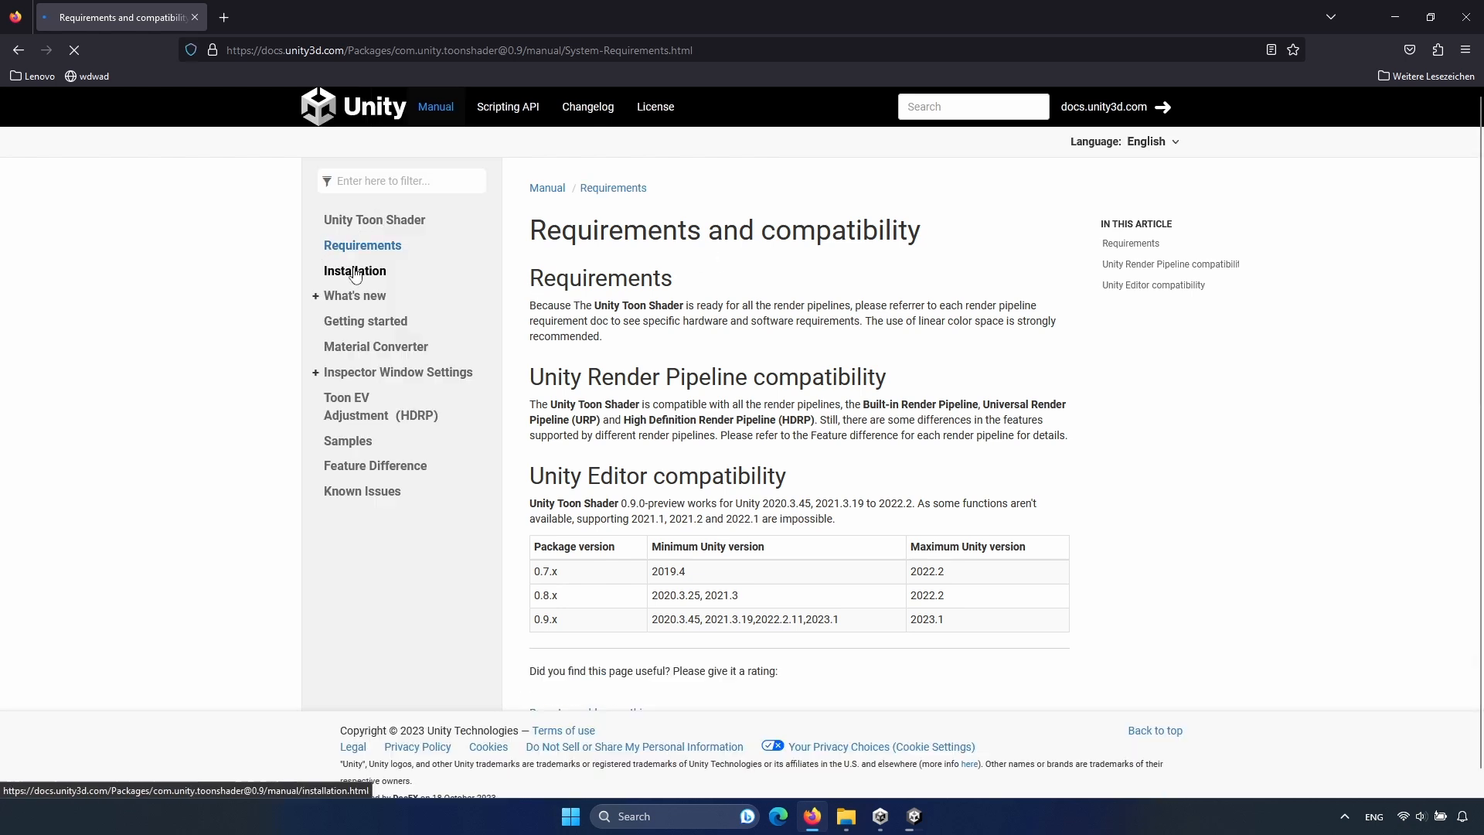
{"action": "left_click", "coordinate": [356, 271]}
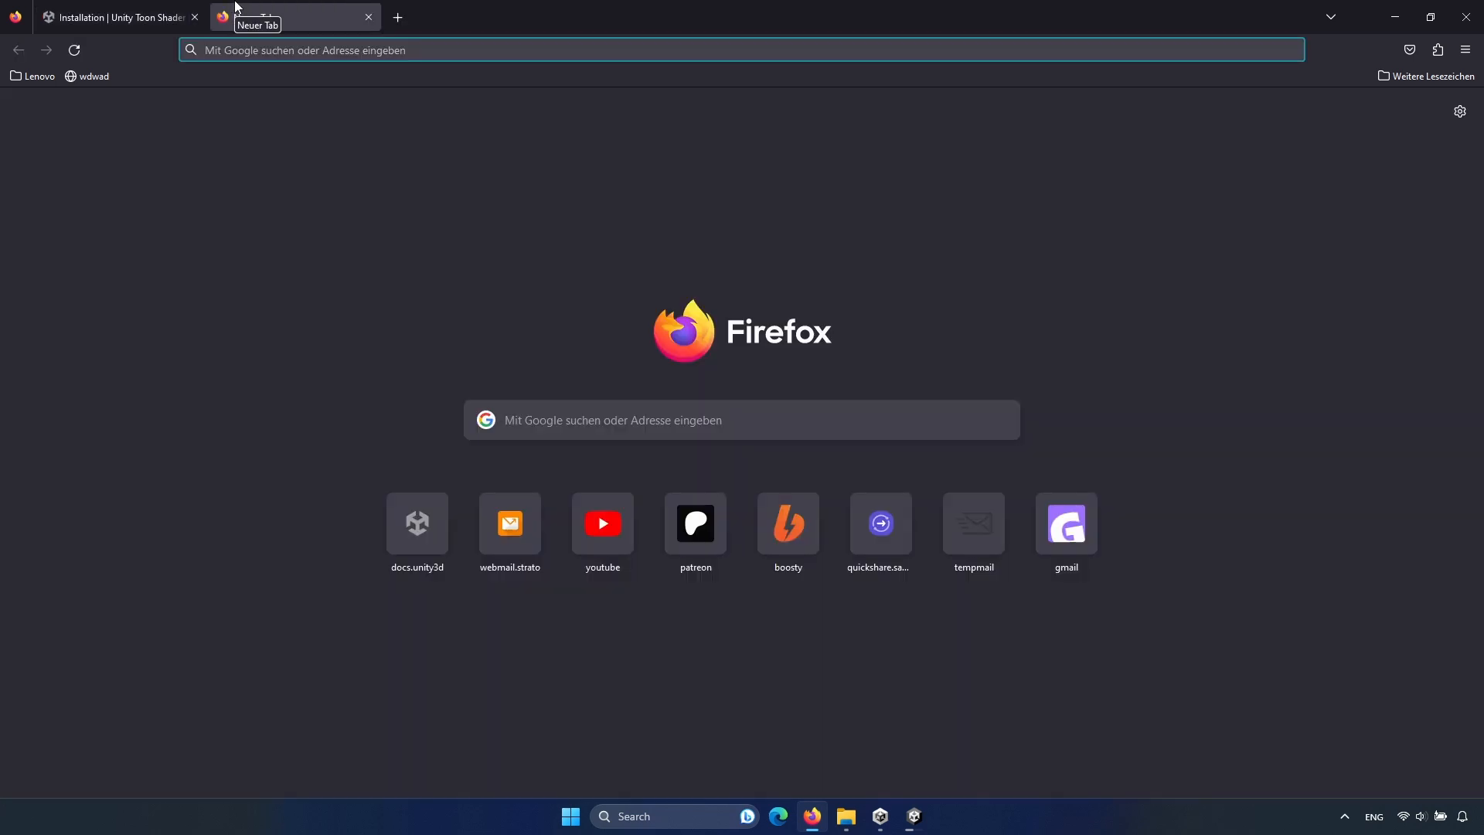
Search 'git download', visit the git-scm Downloads page, then return to the installation guide.
{"action": "type", "text": "git"}
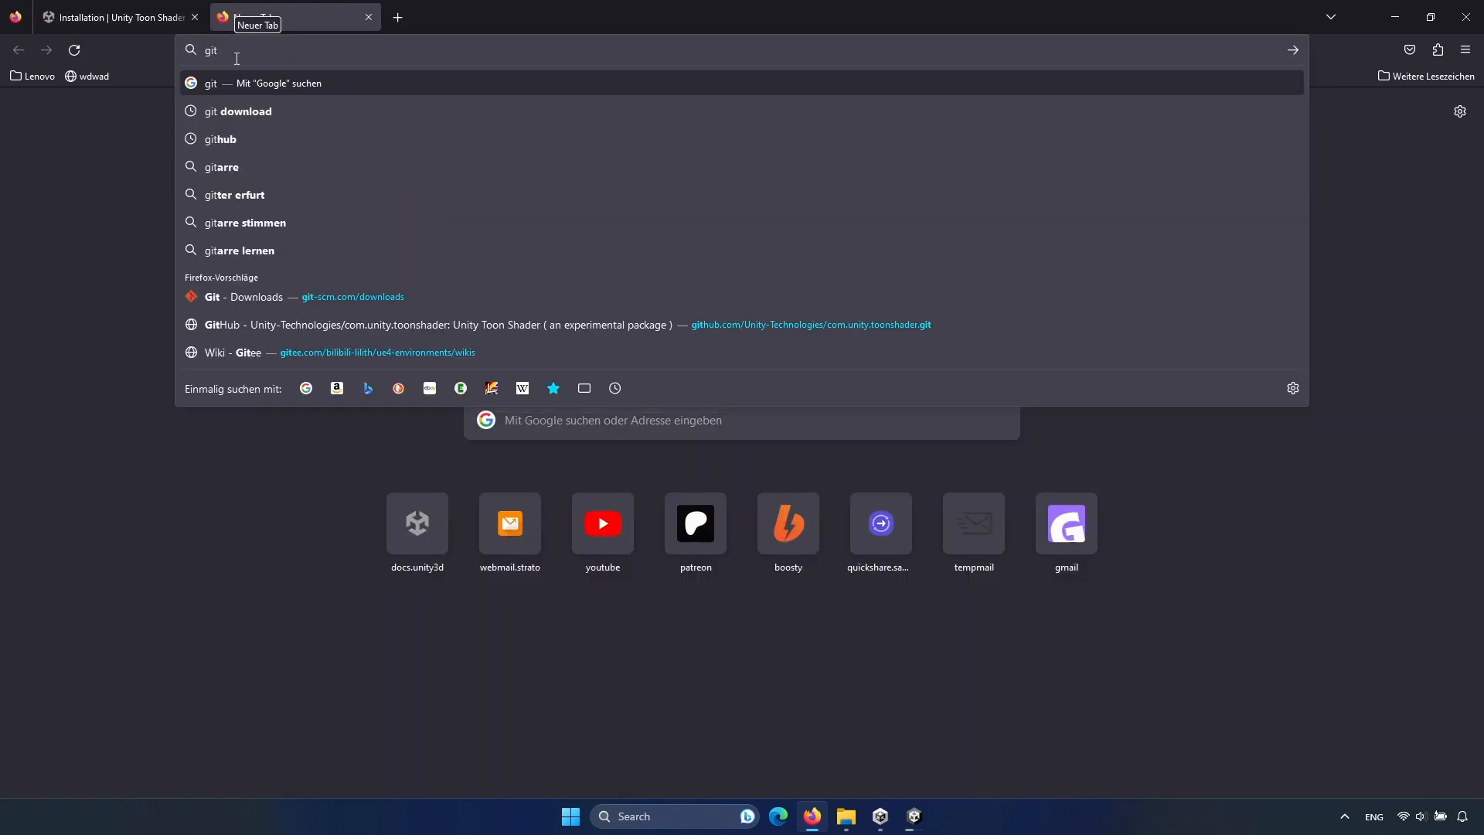
{"action": "mouse_move", "coordinate": [241, 133]}
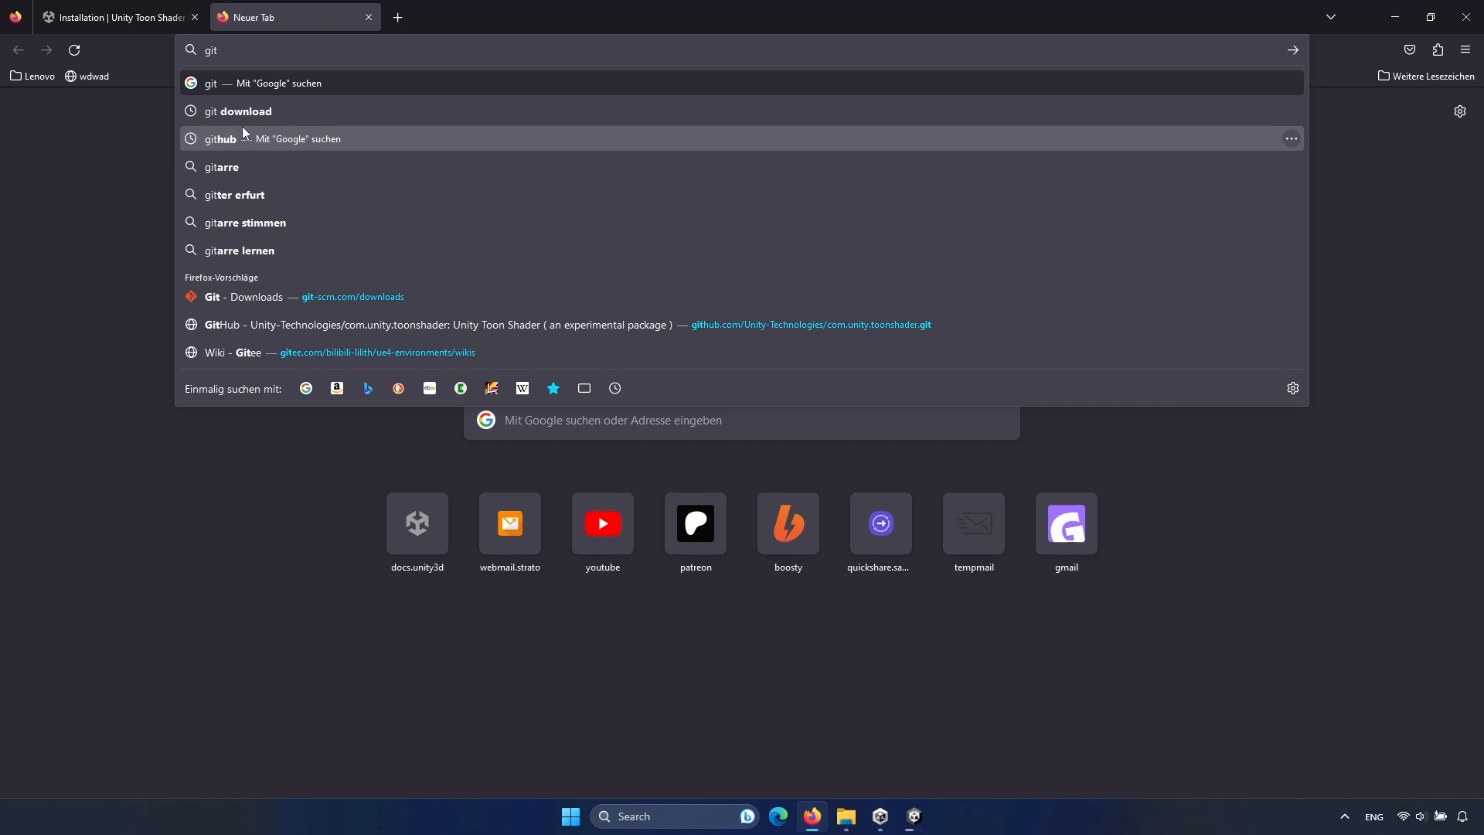
{"action": "left_click", "coordinate": [242, 111]}
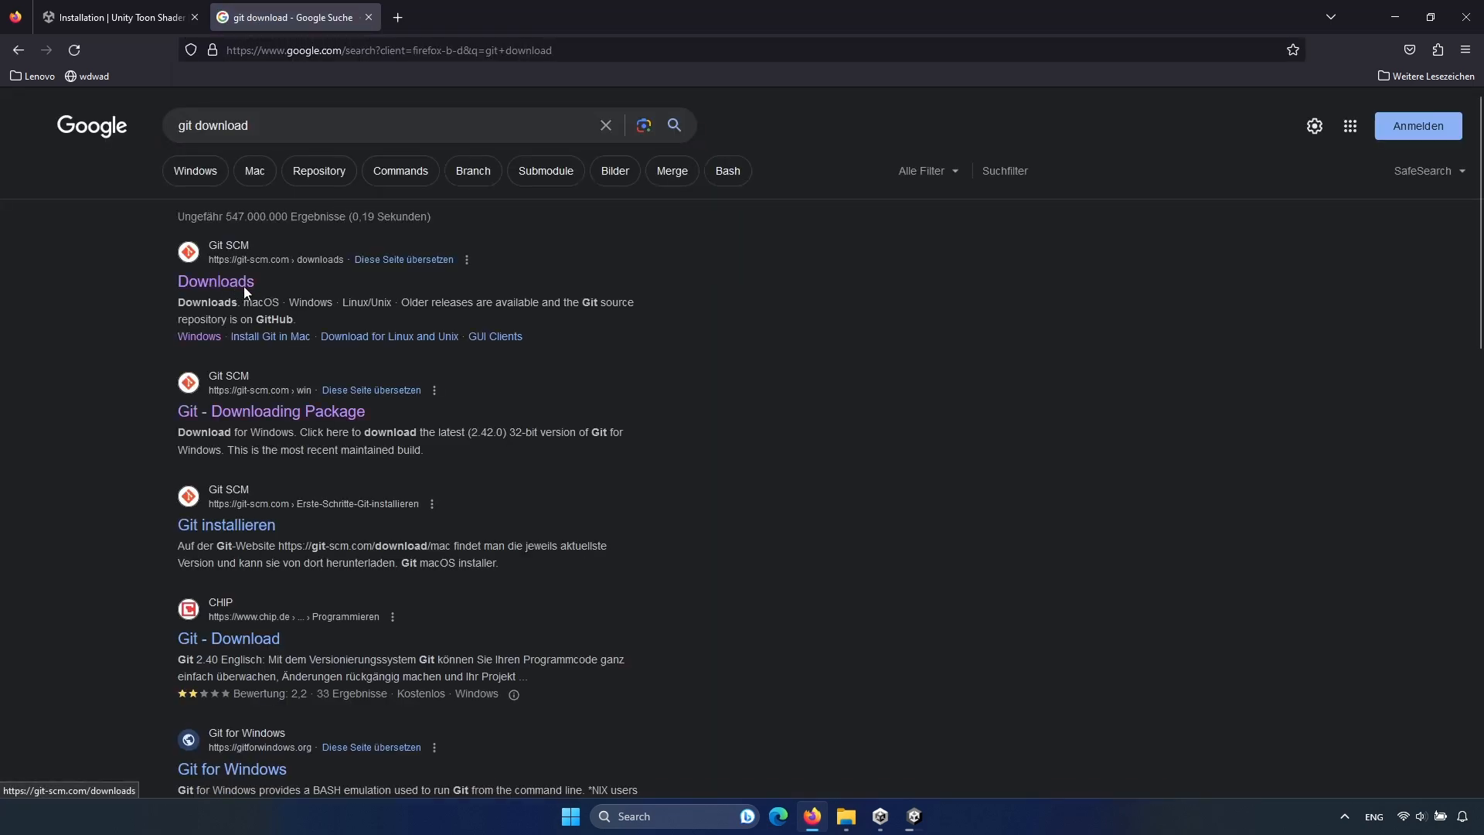
{"action": "left_click", "coordinate": [217, 282]}
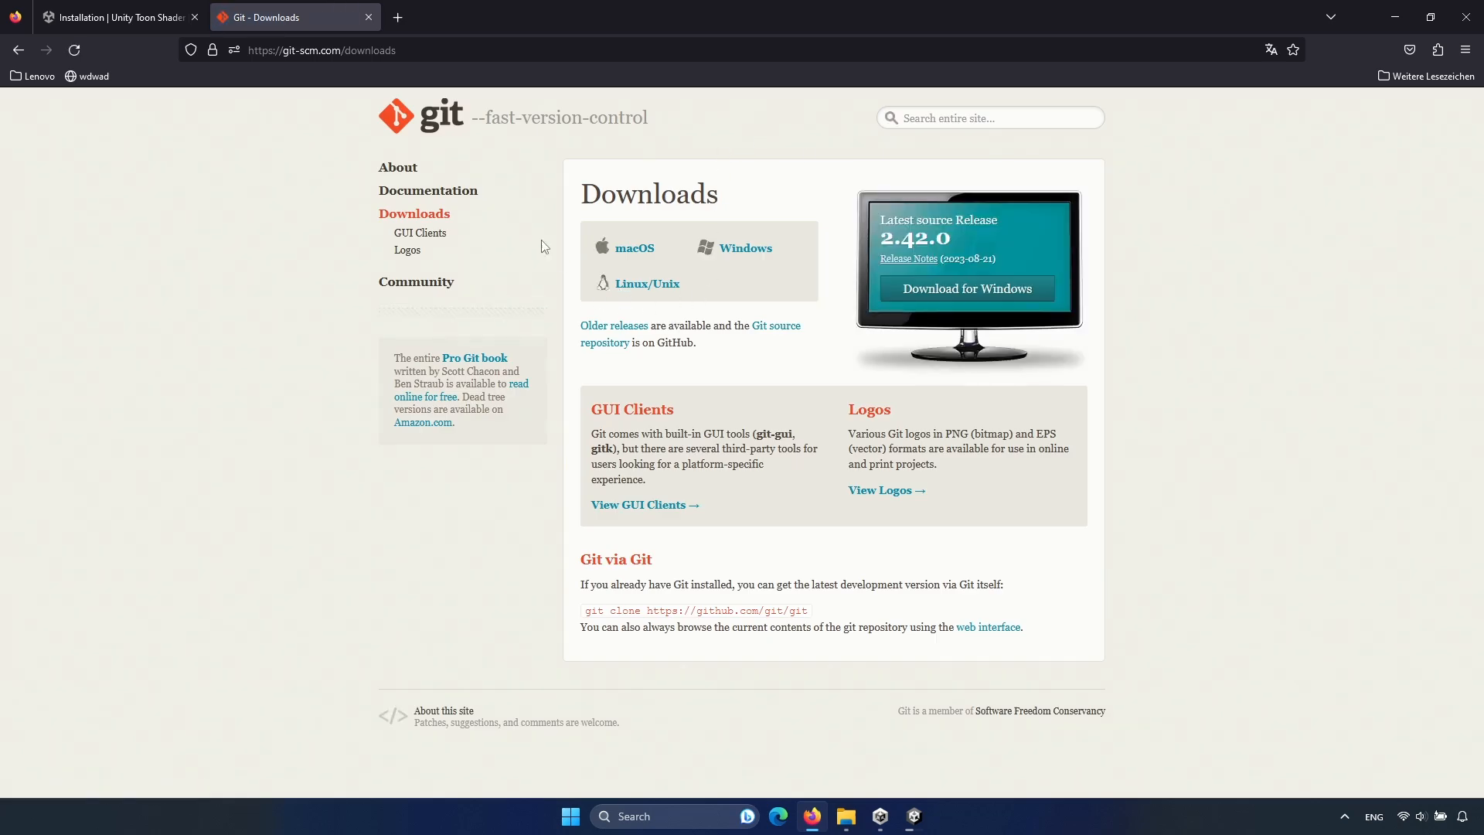
{"action": "mouse_move", "coordinate": [807, 408]}
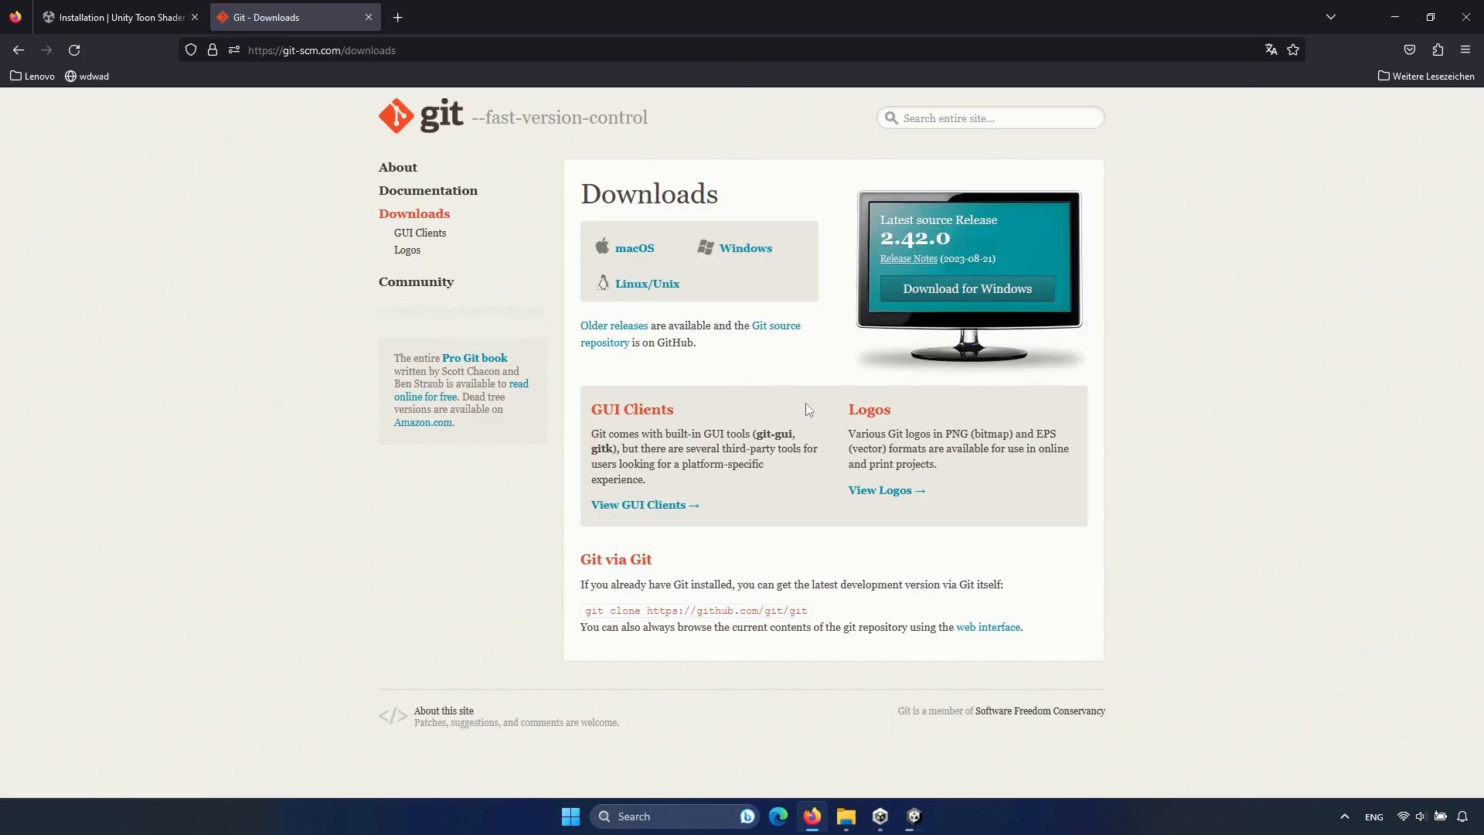
{"action": "mouse_move", "coordinate": [838, 419]}
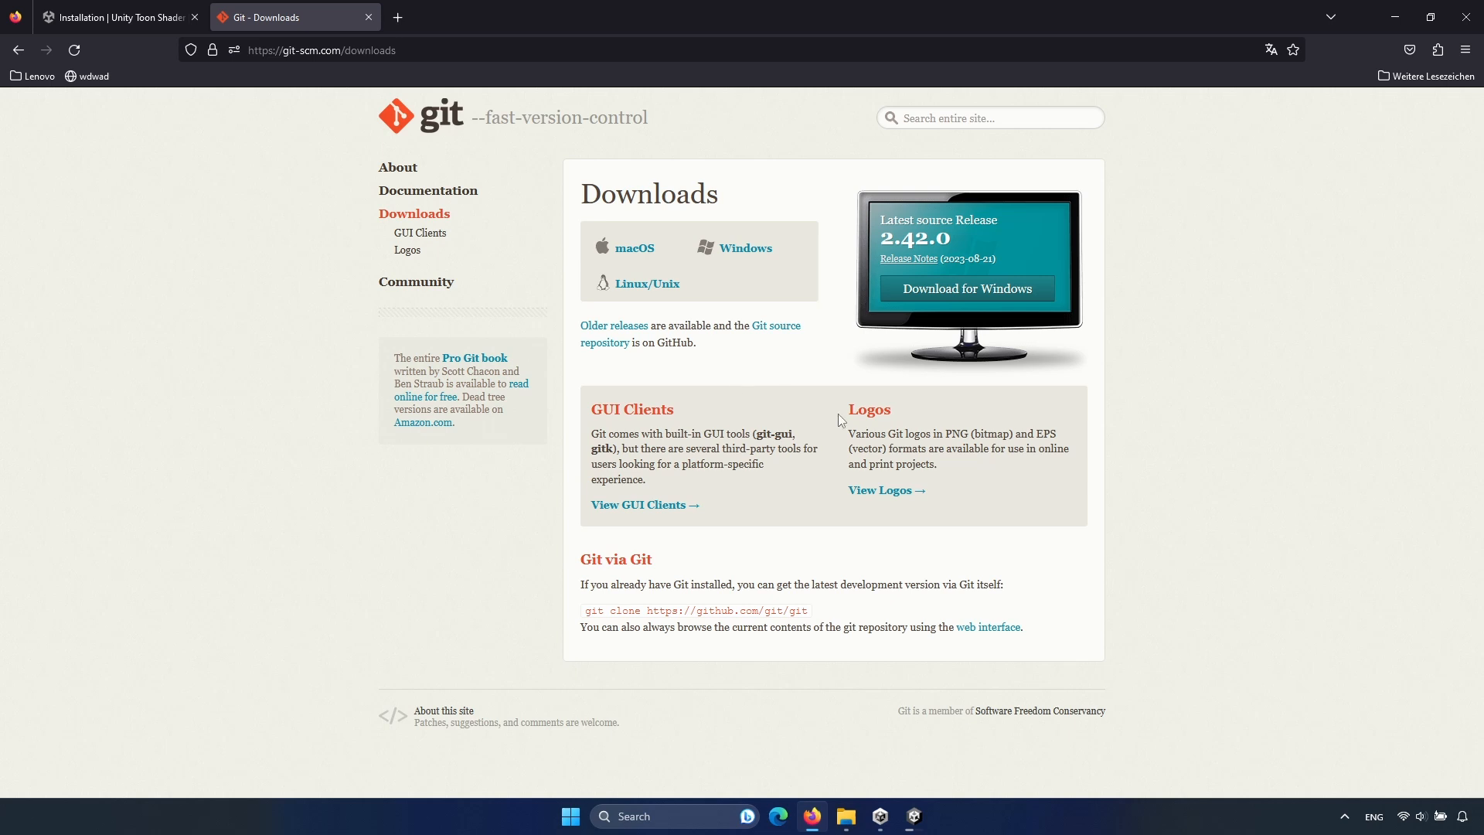
{"action": "left_click", "coordinate": [113, 17]}
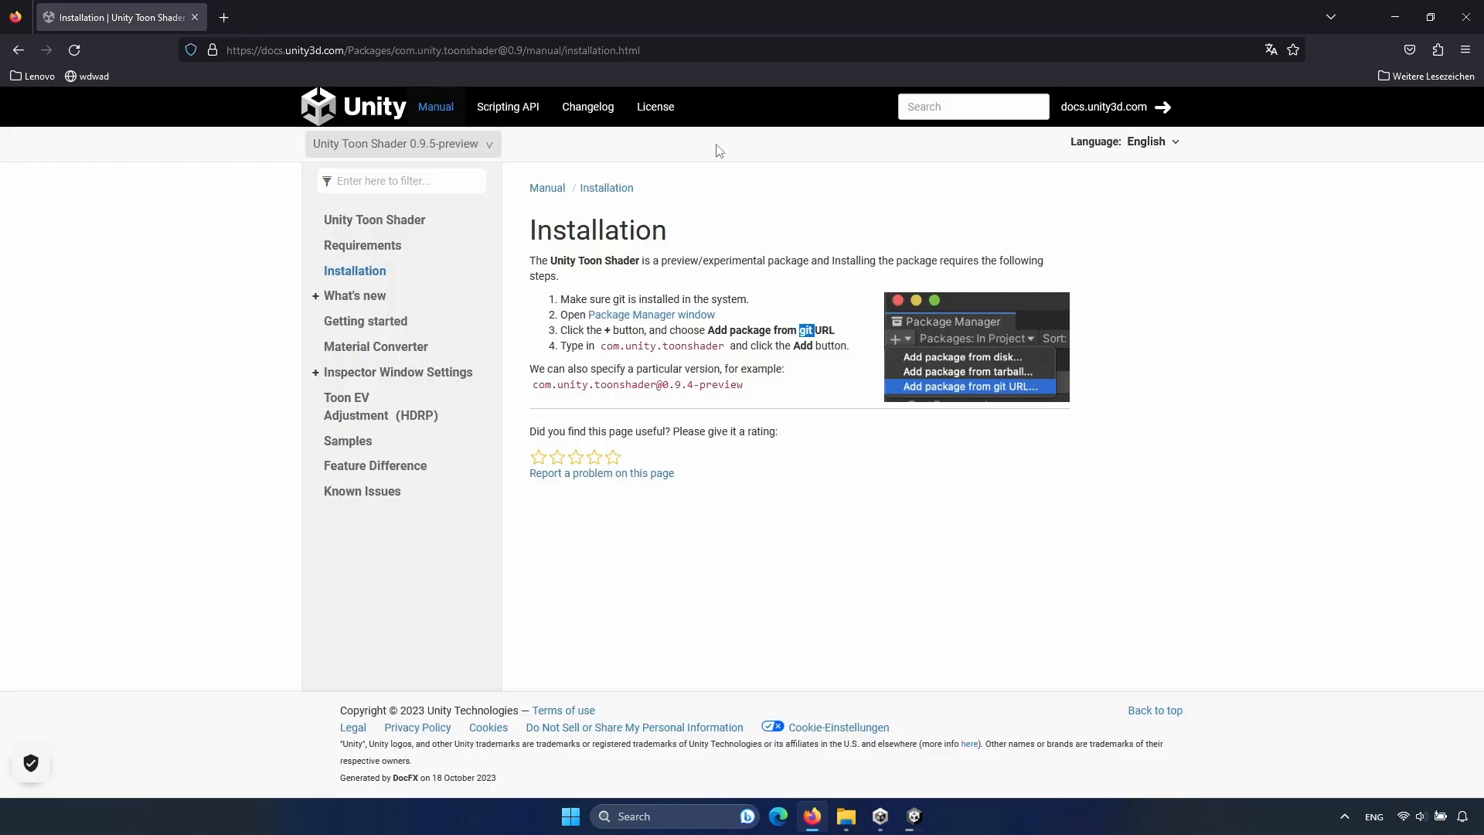
{"action": "mouse_move", "coordinate": [787, 229]}
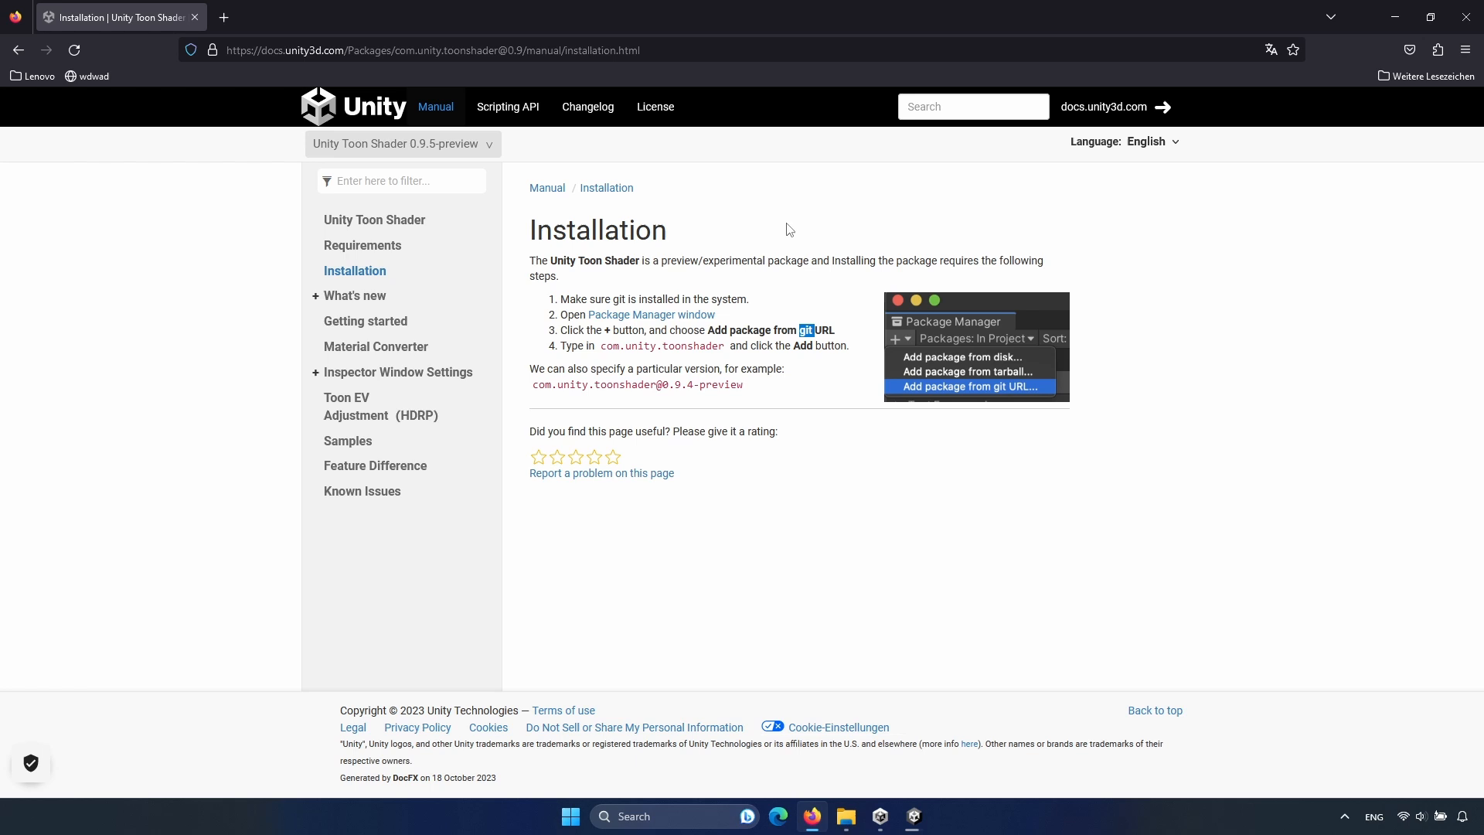
Bring the Unity editor to the front and maximize it.
{"action": "left_click", "coordinate": [912, 815]}
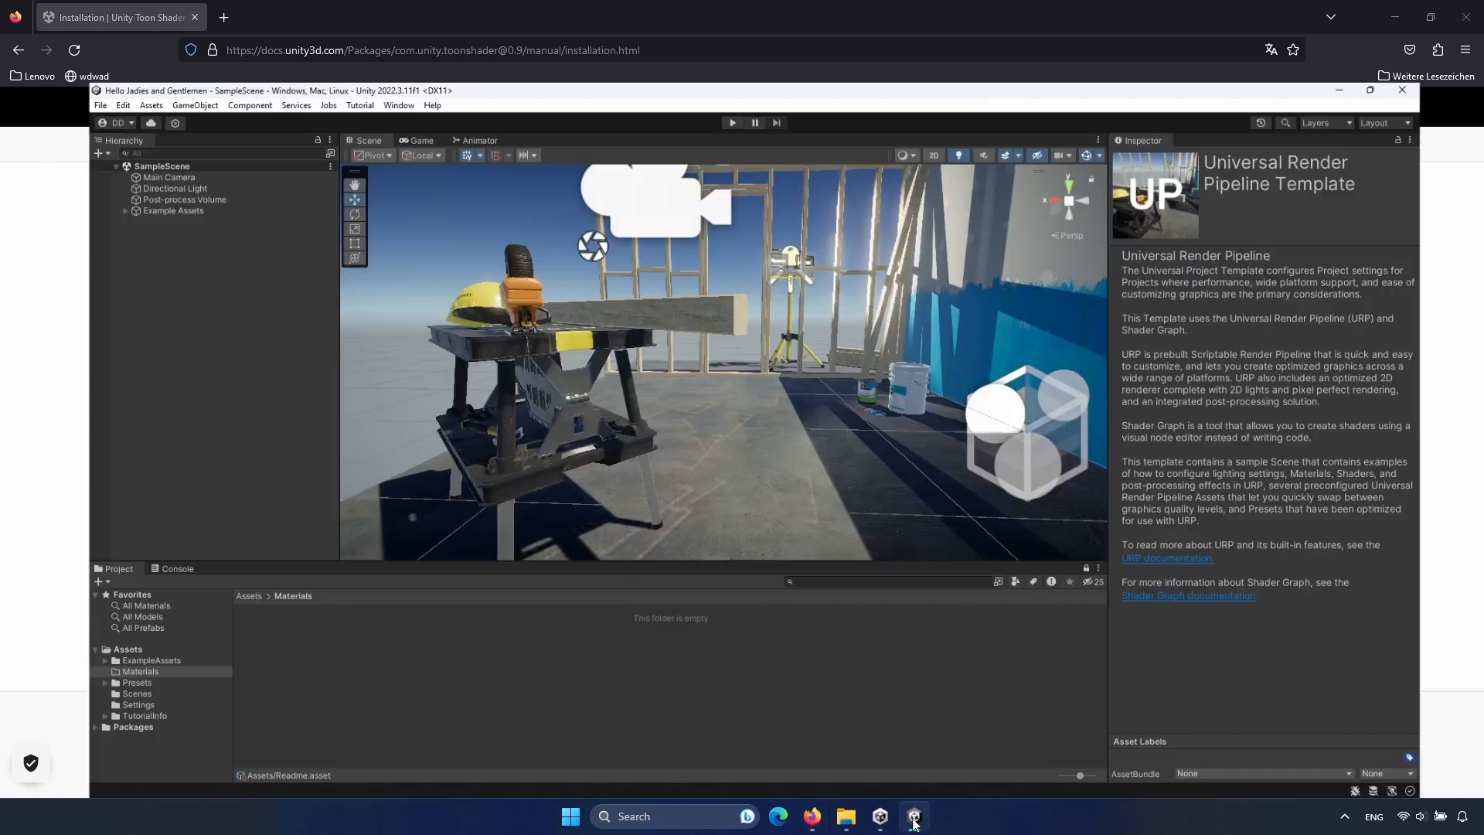
{"action": "left_click", "coordinate": [1368, 90]}
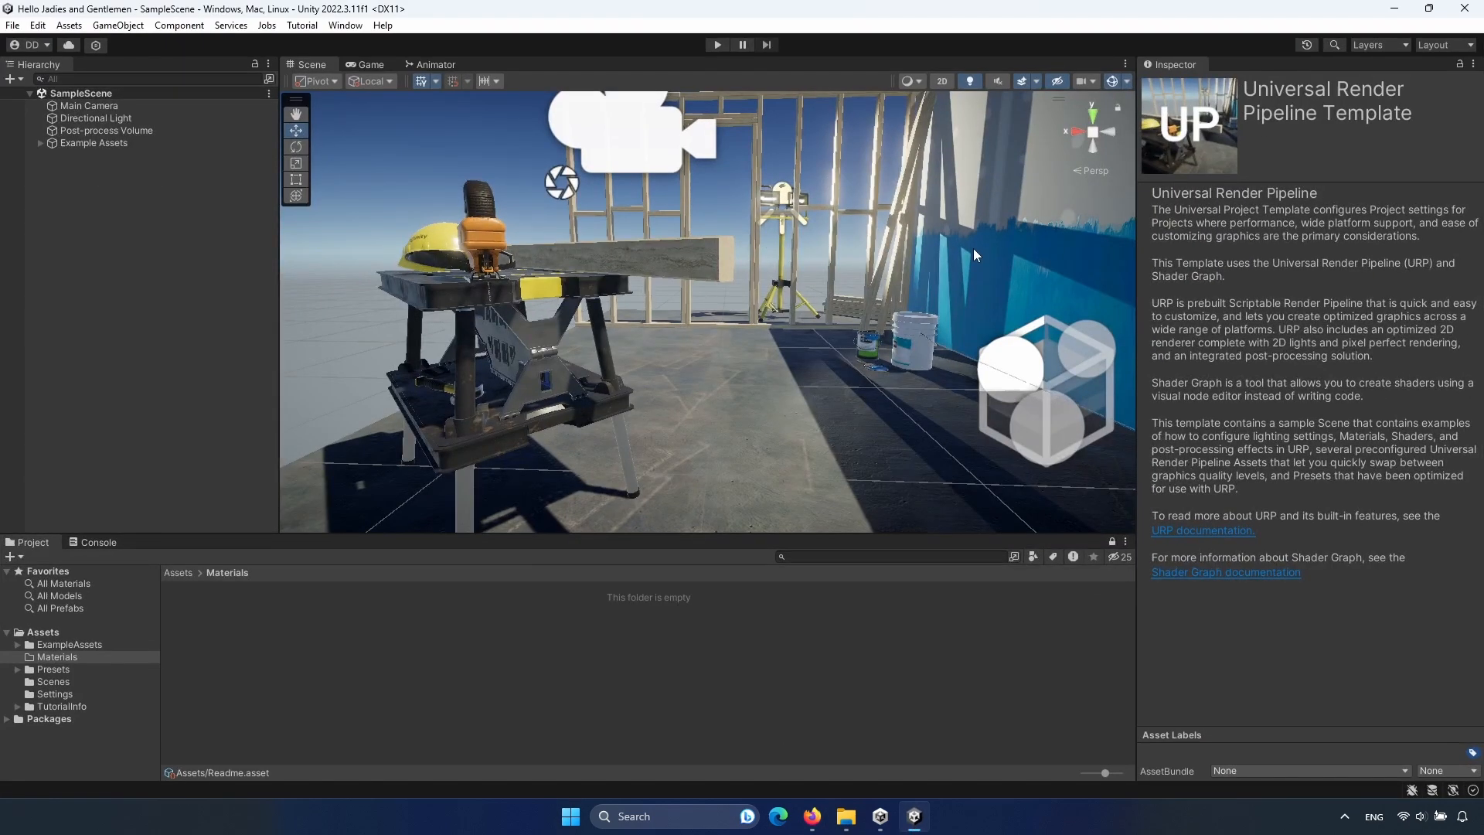
{"action": "mouse_move", "coordinate": [428, 176]}
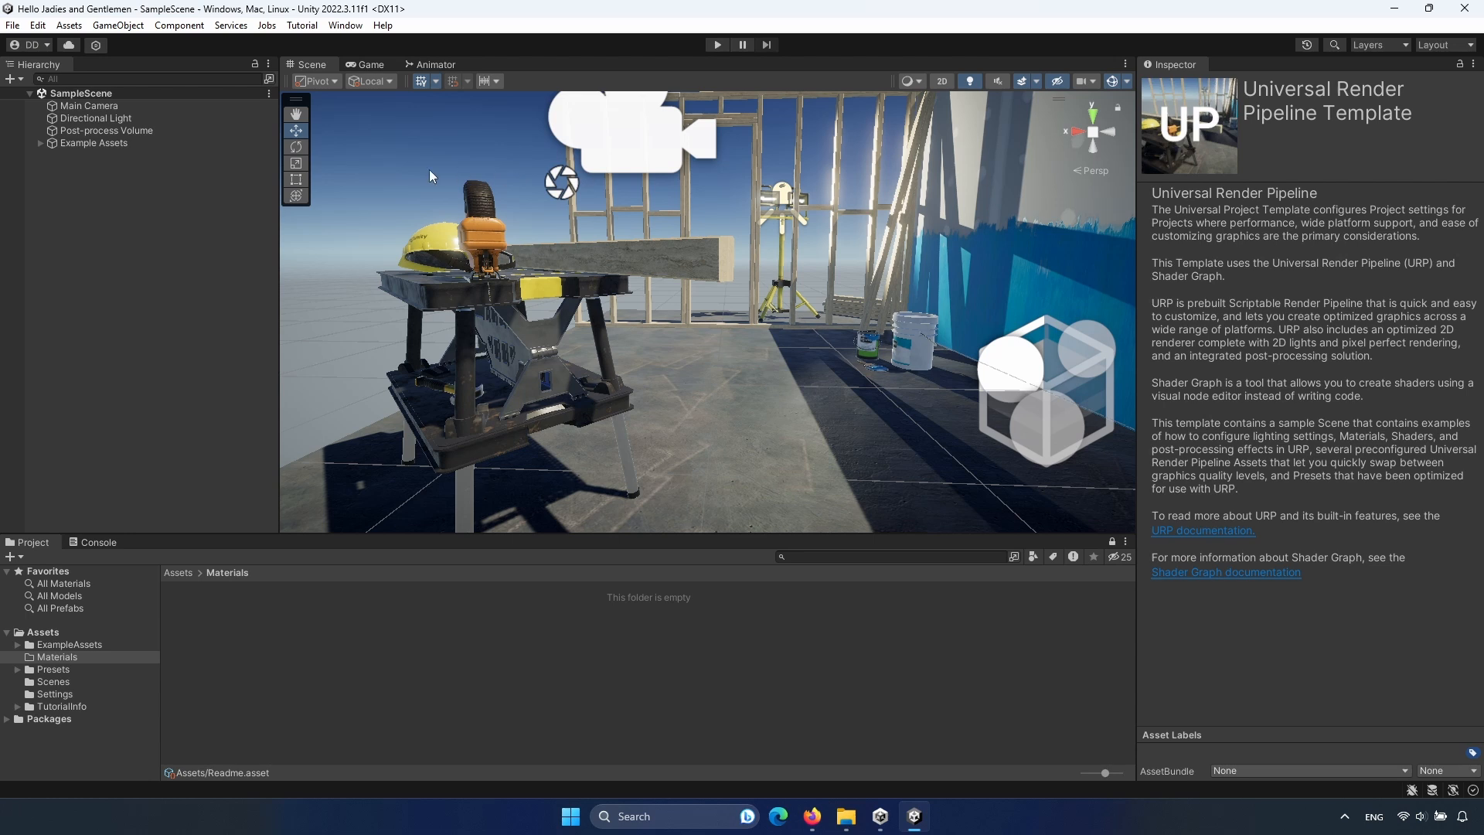
{"action": "mouse_move", "coordinate": [1344, 95]}
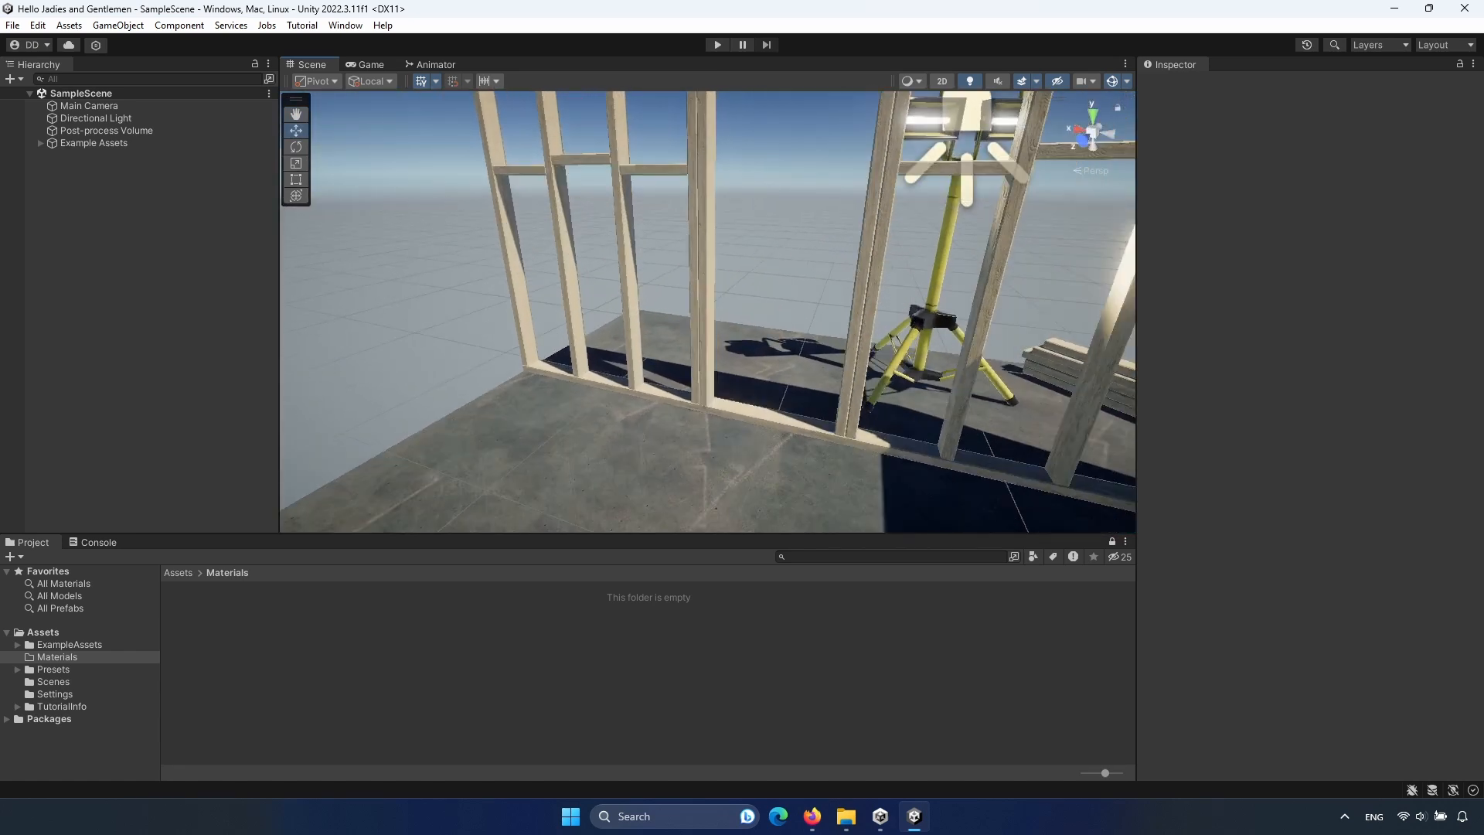
Select all the Raiden character files, then bring up the Package Manager from the Window menu.
{"action": "left_click", "coordinate": [844, 816]}
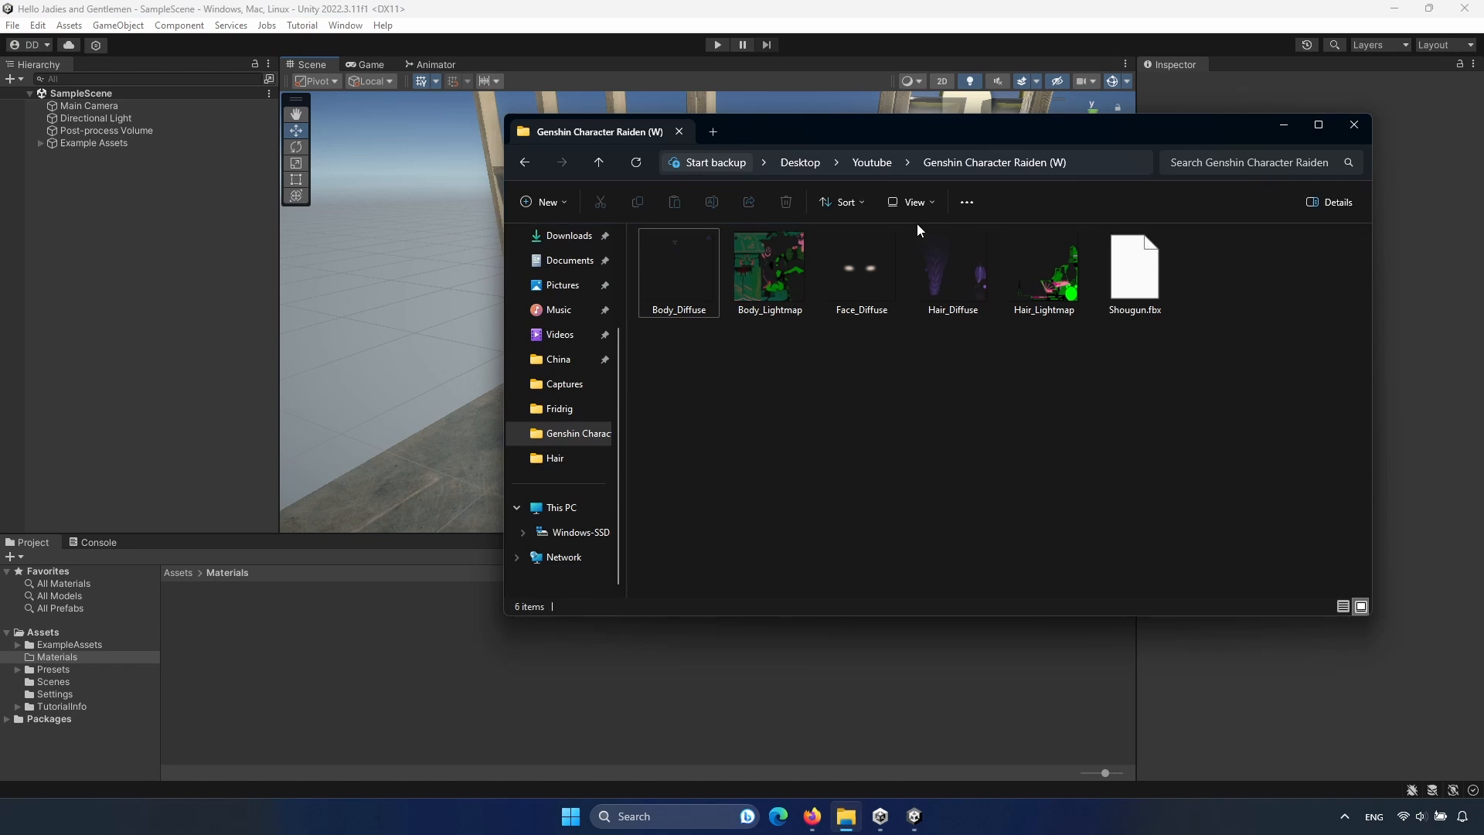
{"action": "mouse_move", "coordinate": [959, 348]}
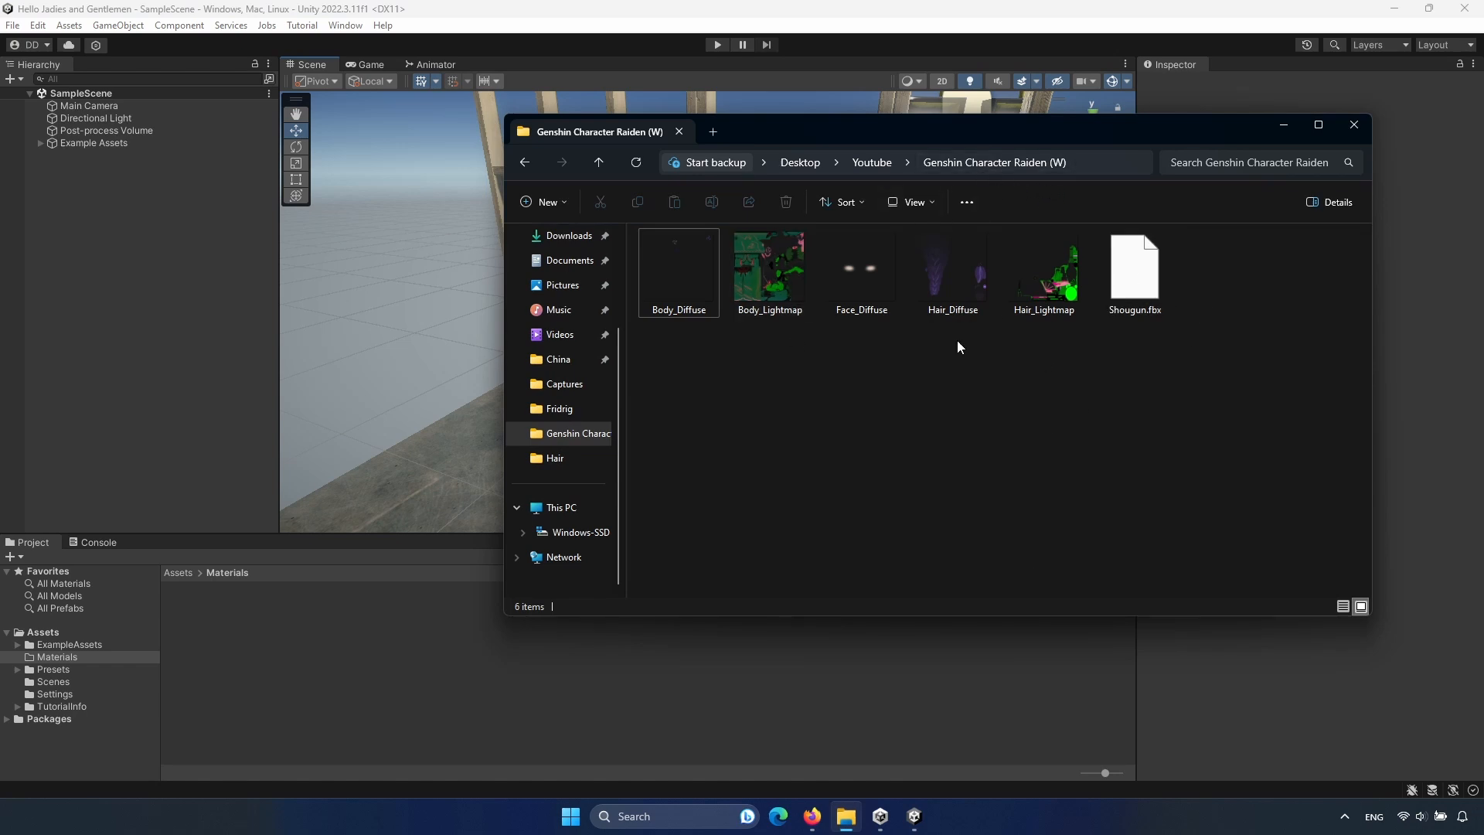
{"action": "mouse_move", "coordinate": [1055, 436]}
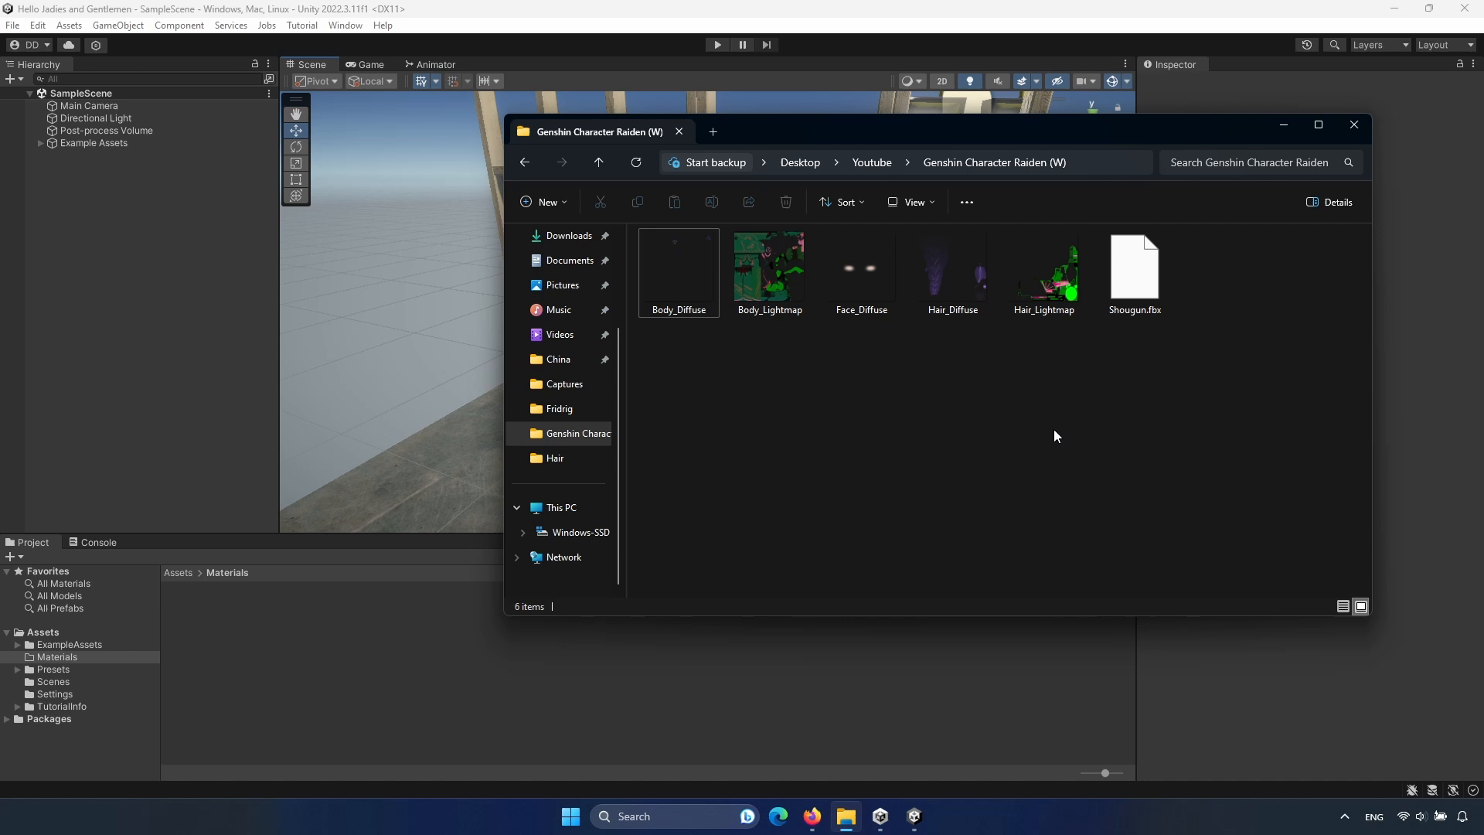
{"action": "mouse_move", "coordinate": [1226, 300]}
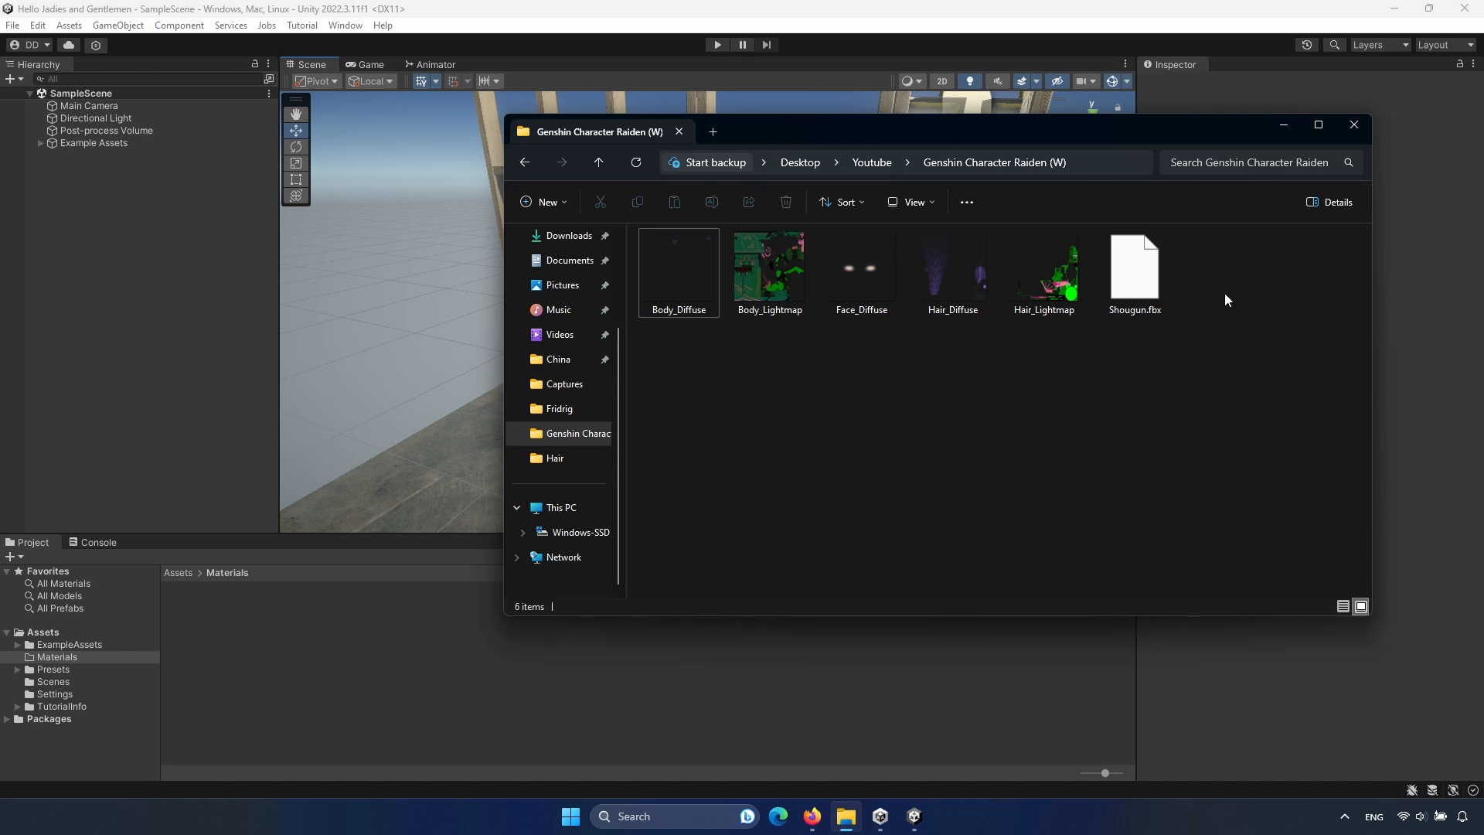
{"action": "mouse_move", "coordinate": [1283, 288]}
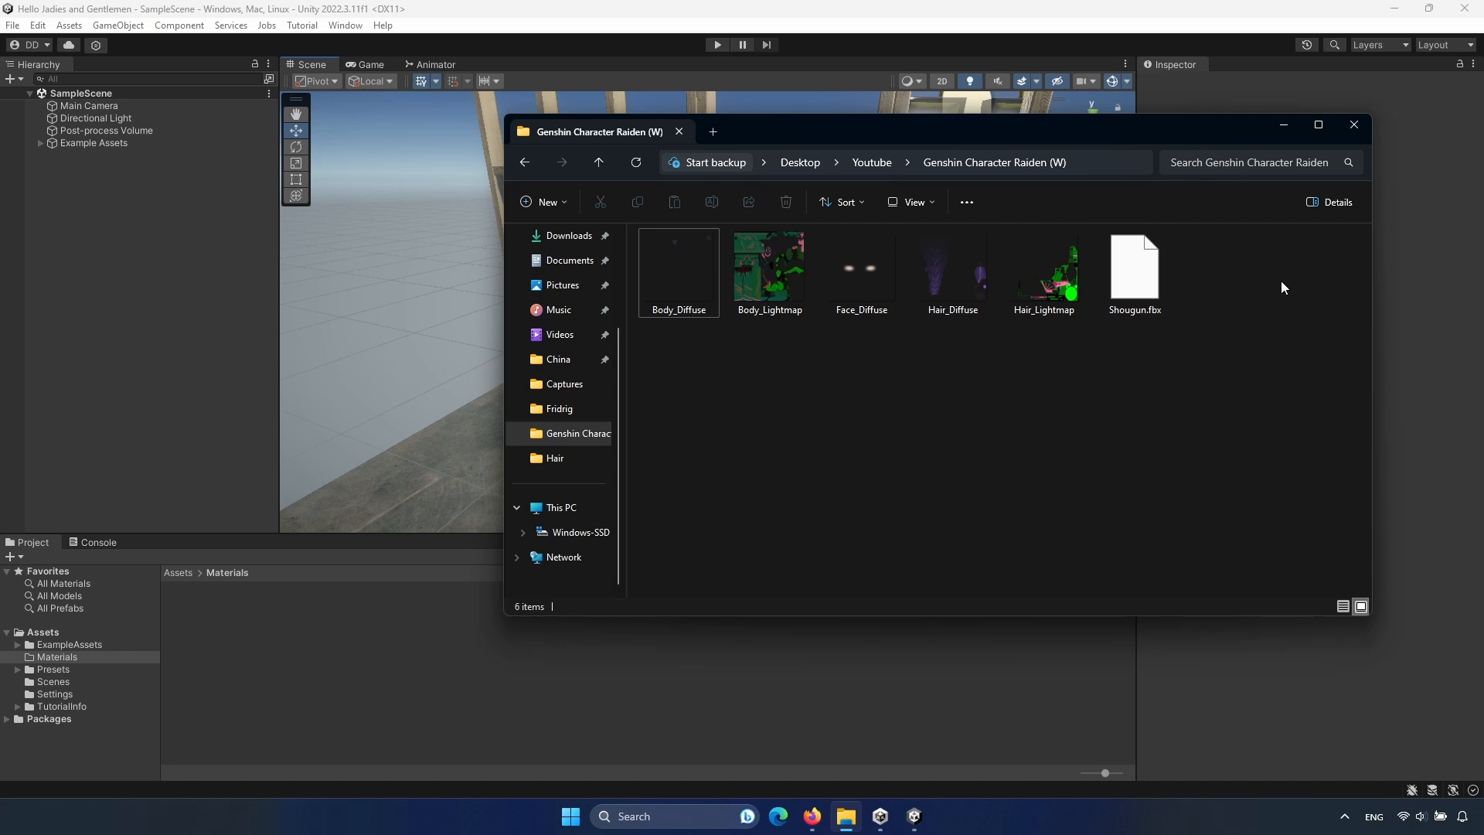
{"action": "mouse_move", "coordinate": [1289, 284]}
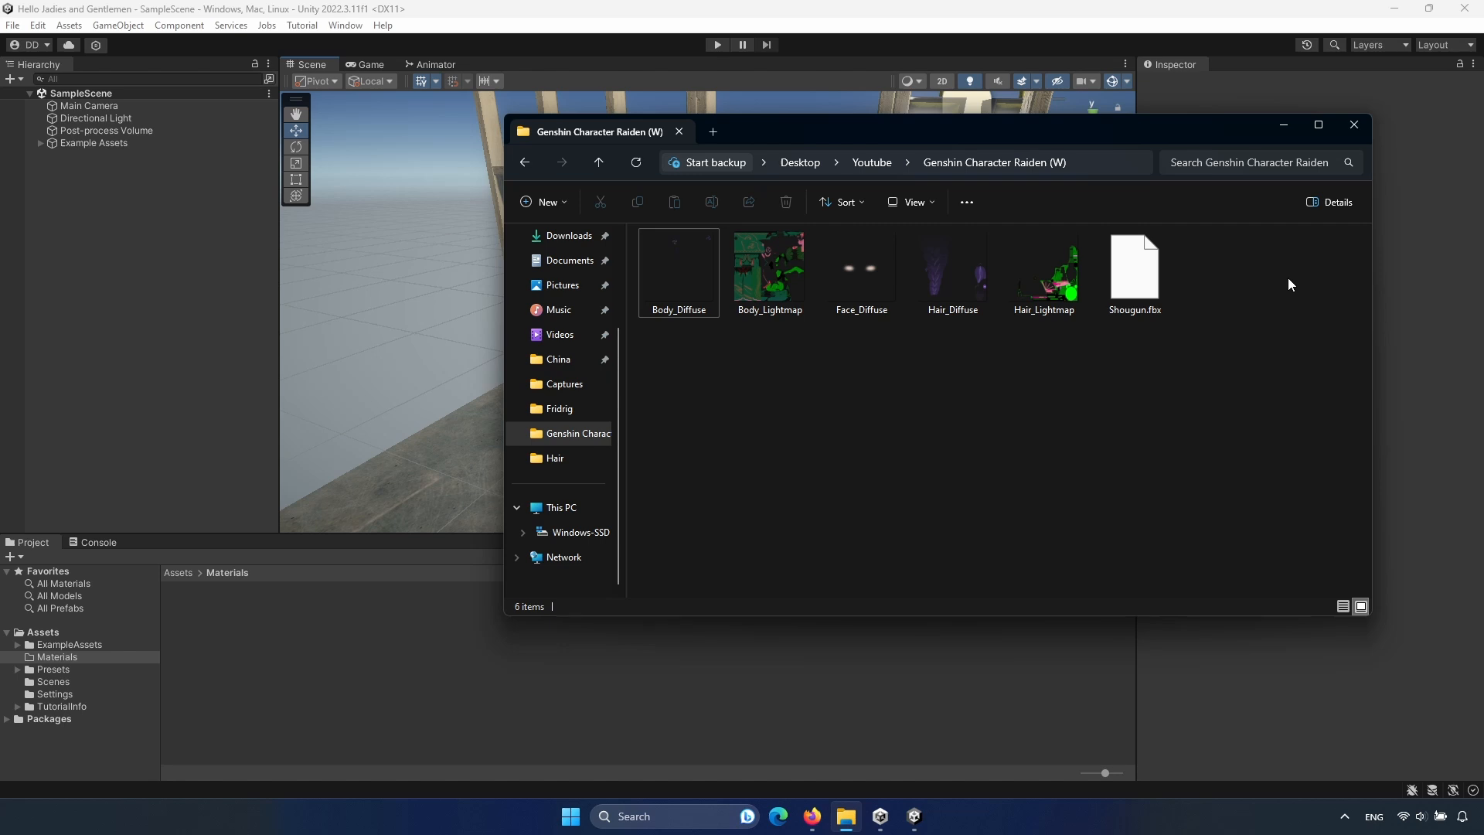
{"action": "key", "text": "ctrl+a"}
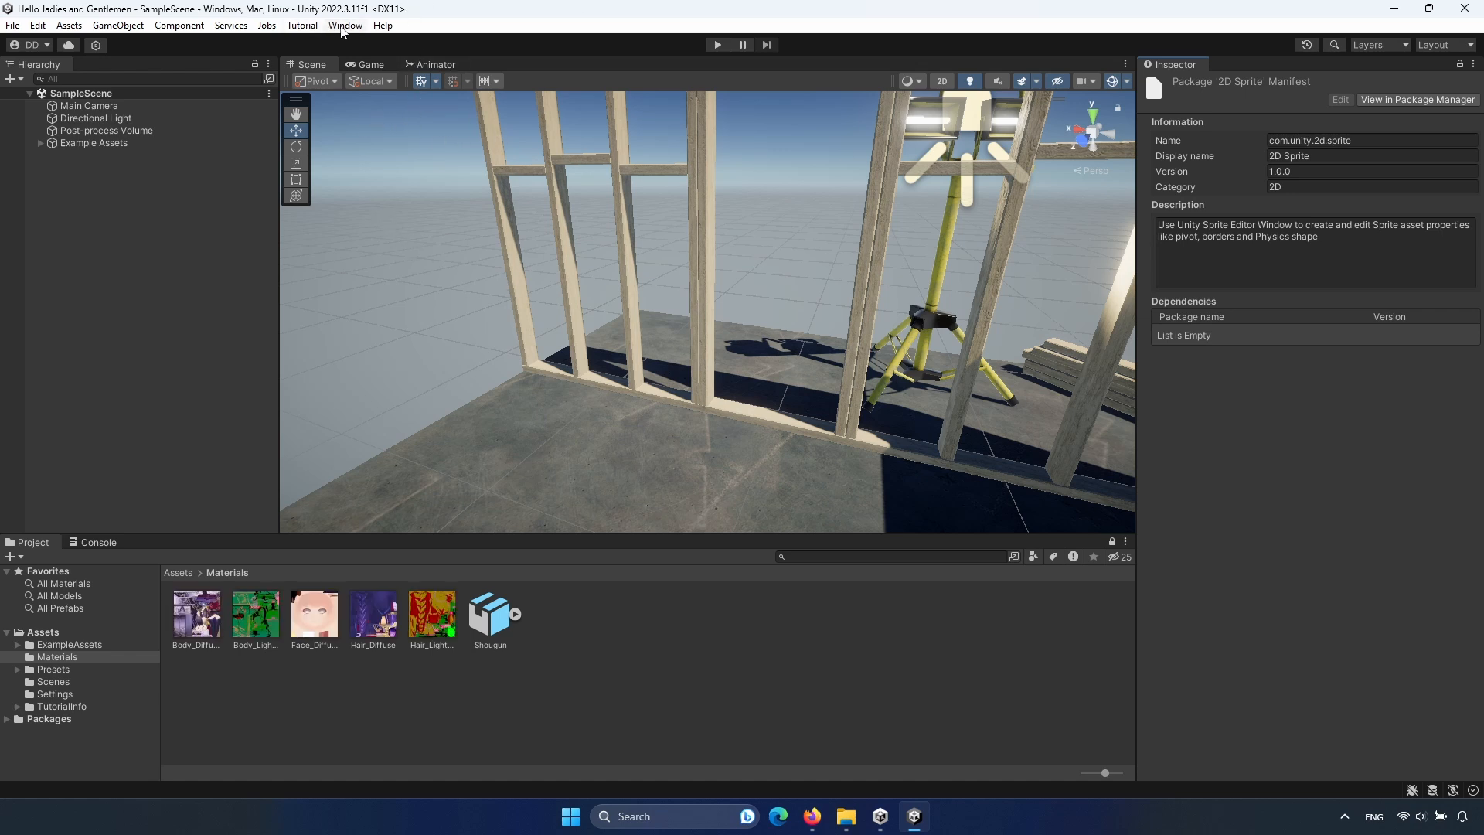
{"action": "left_click", "coordinate": [345, 24]}
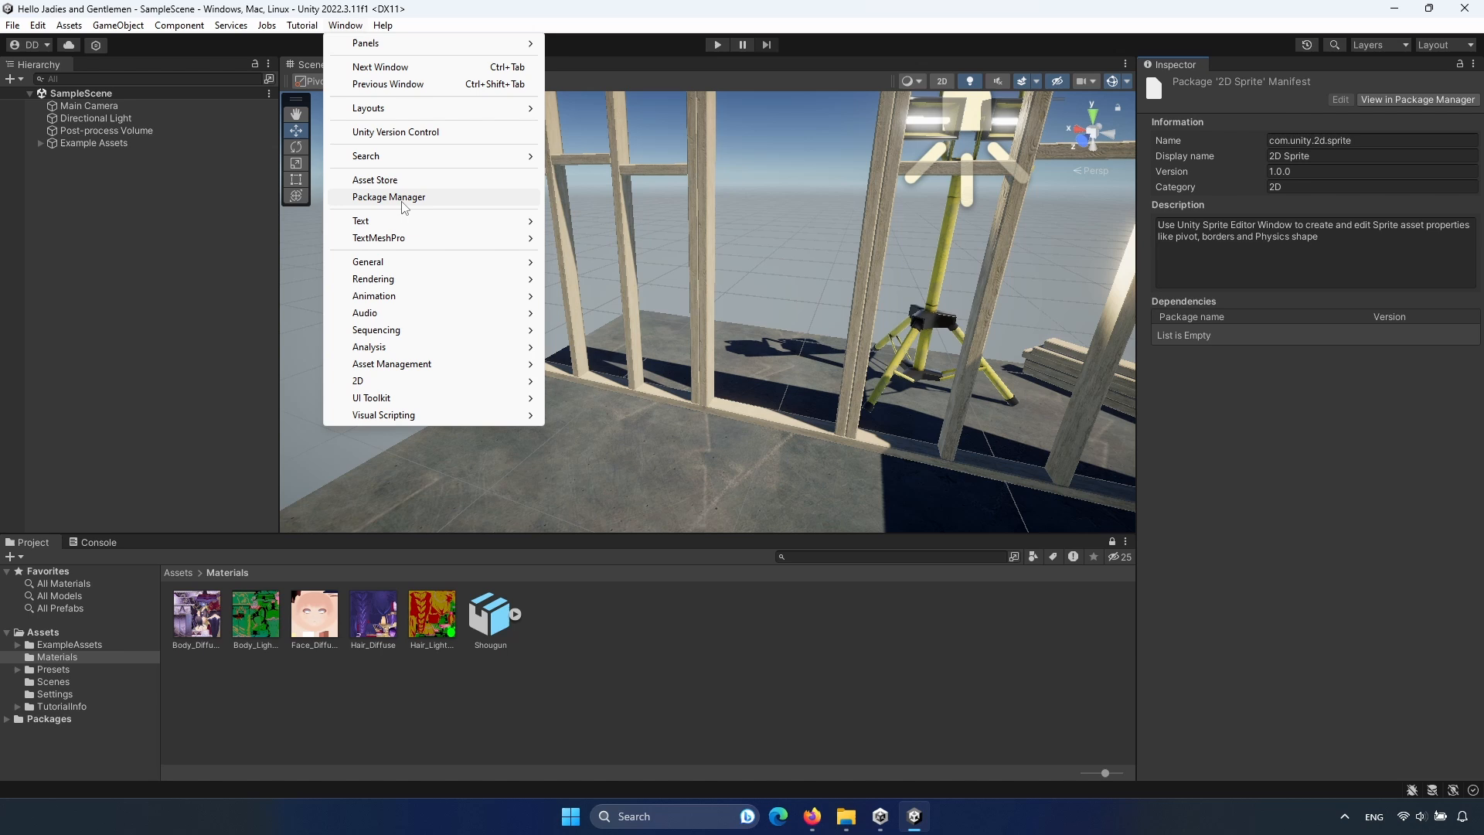
{"action": "left_click", "coordinate": [388, 197]}
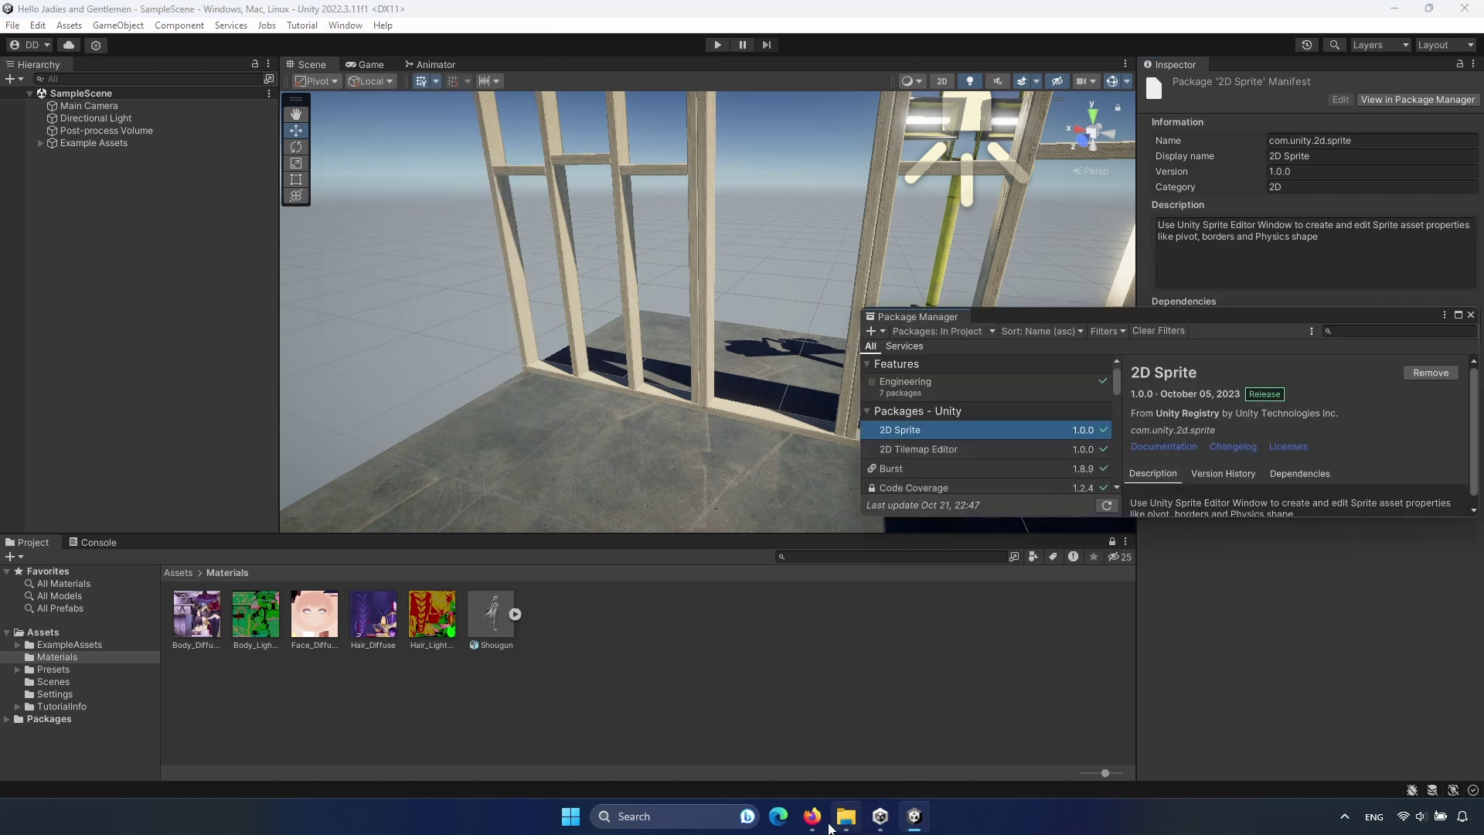
Select the com.unity.toonshader package name on the docs page and return to Unity.
{"action": "left_click", "coordinate": [812, 816]}
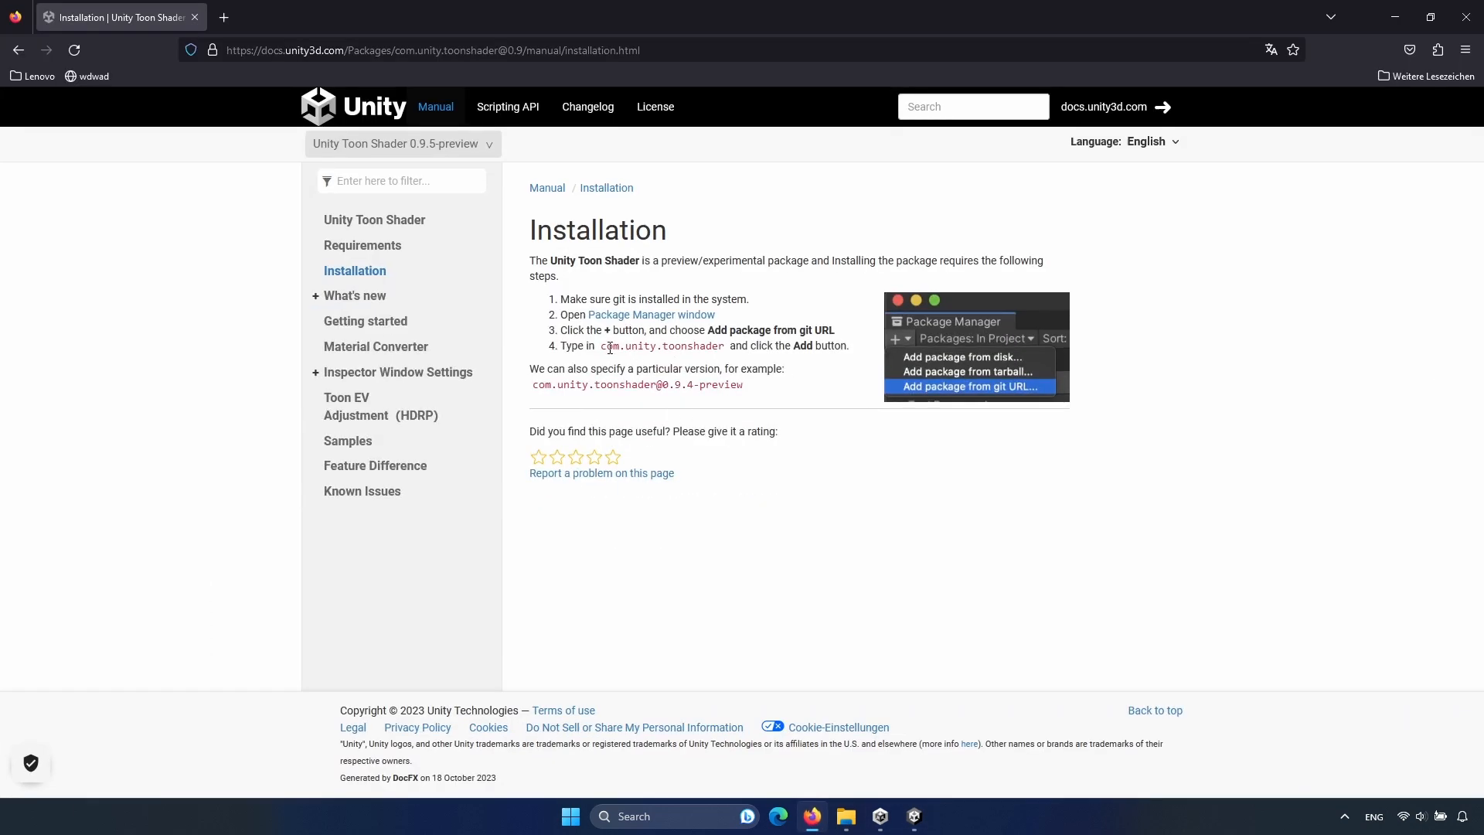
{"action": "double_click", "coordinate": [661, 345]}
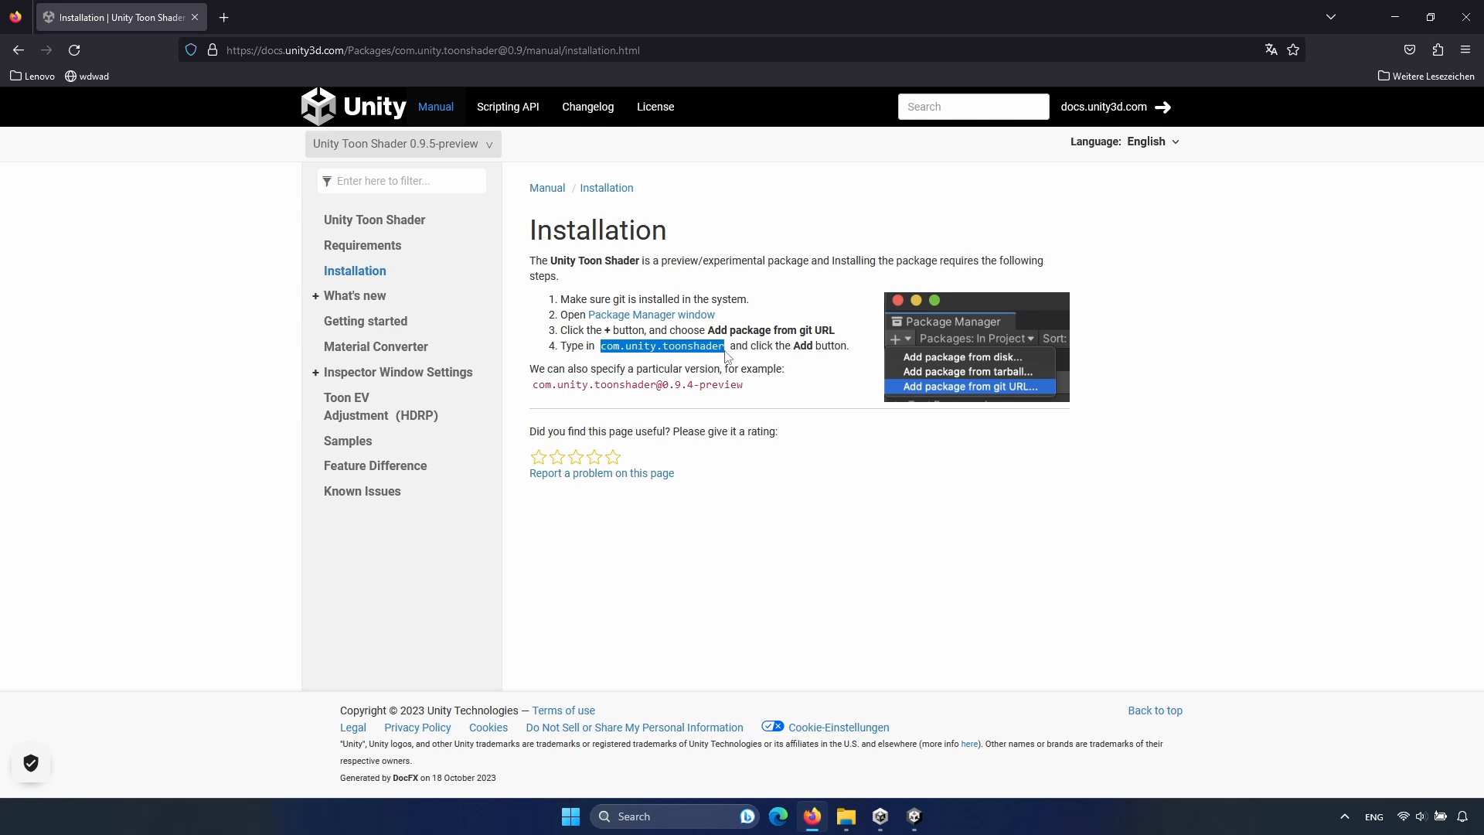
{"action": "mouse_move", "coordinate": [807, 407]}
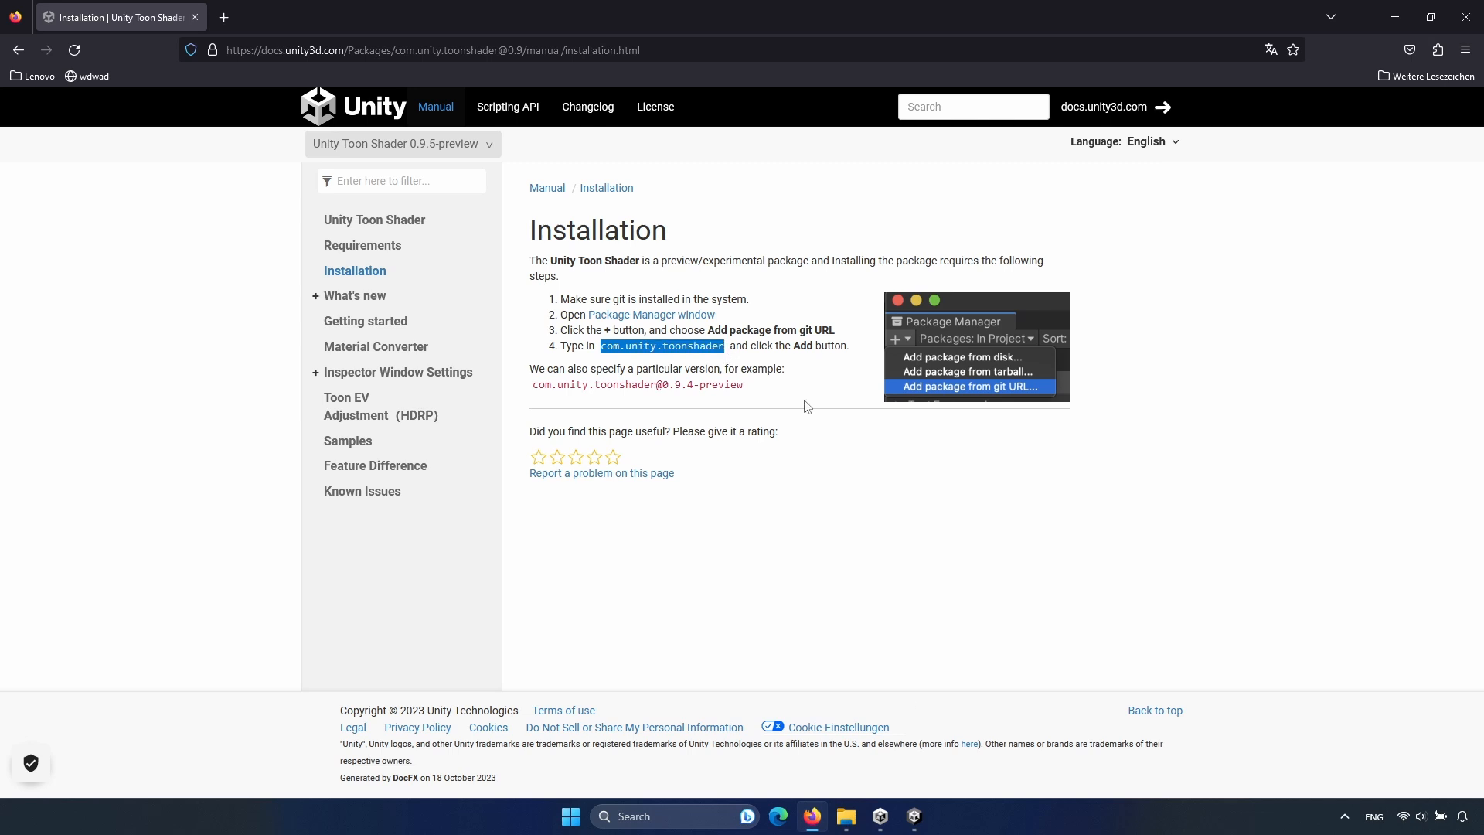
{"action": "left_click", "coordinate": [912, 814]}
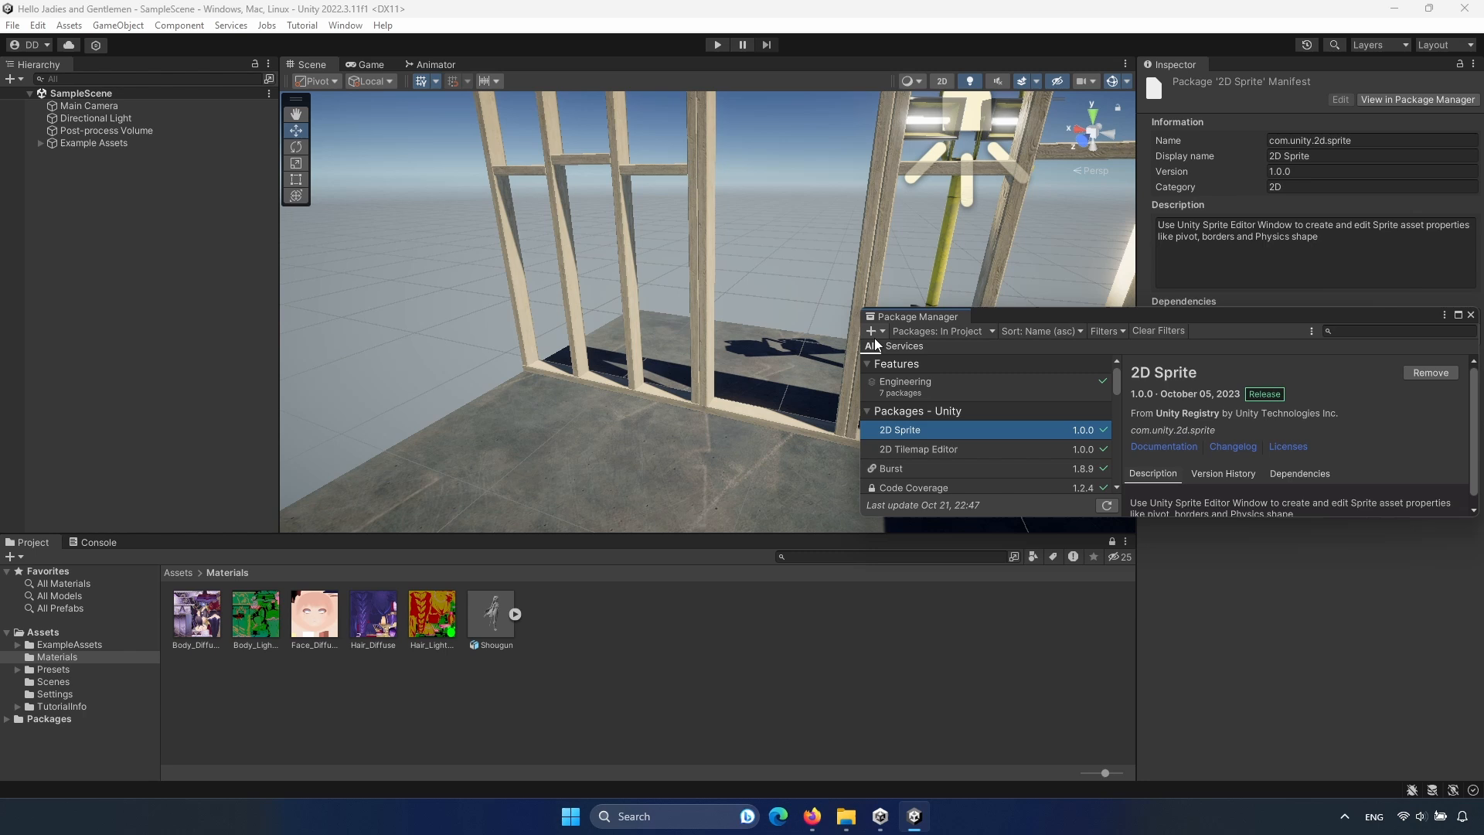
Add the com.unity.toonshader package from its git URL and start installing it.
{"action": "left_click", "coordinate": [869, 331]}
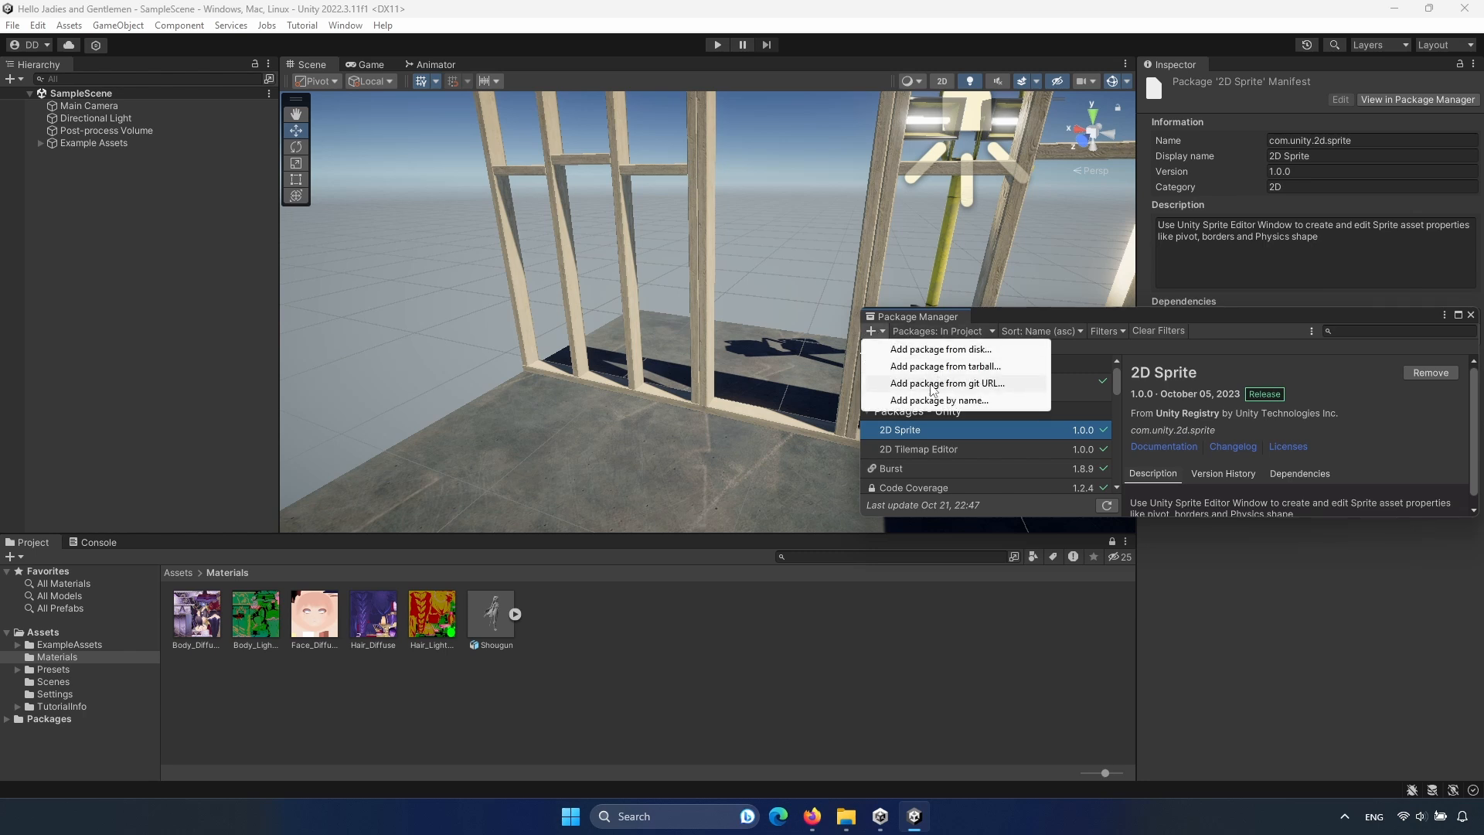
{"action": "left_click", "coordinate": [946, 382]}
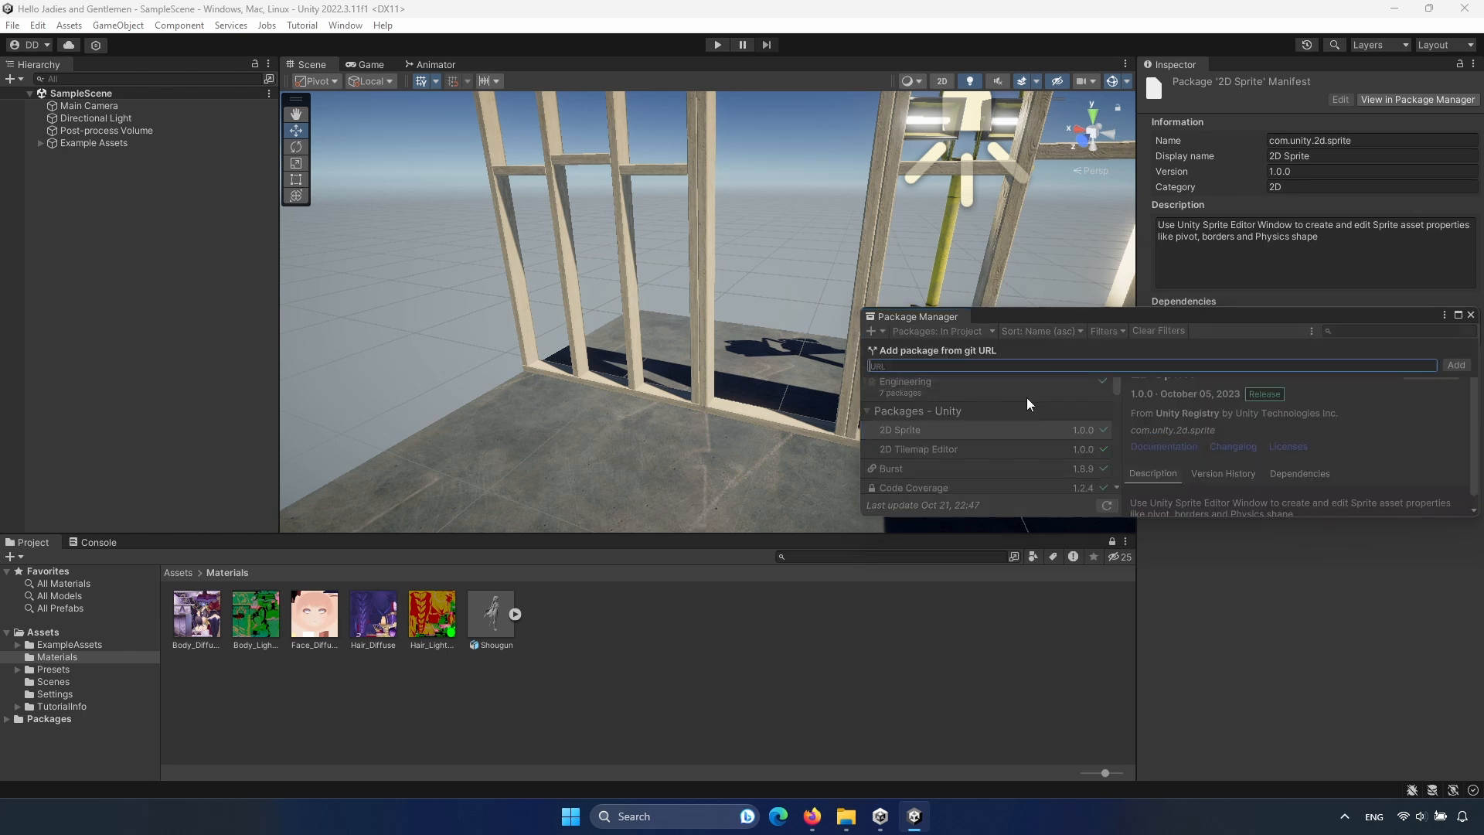
{"action": "type", "text": "com.unity.toonshader"}
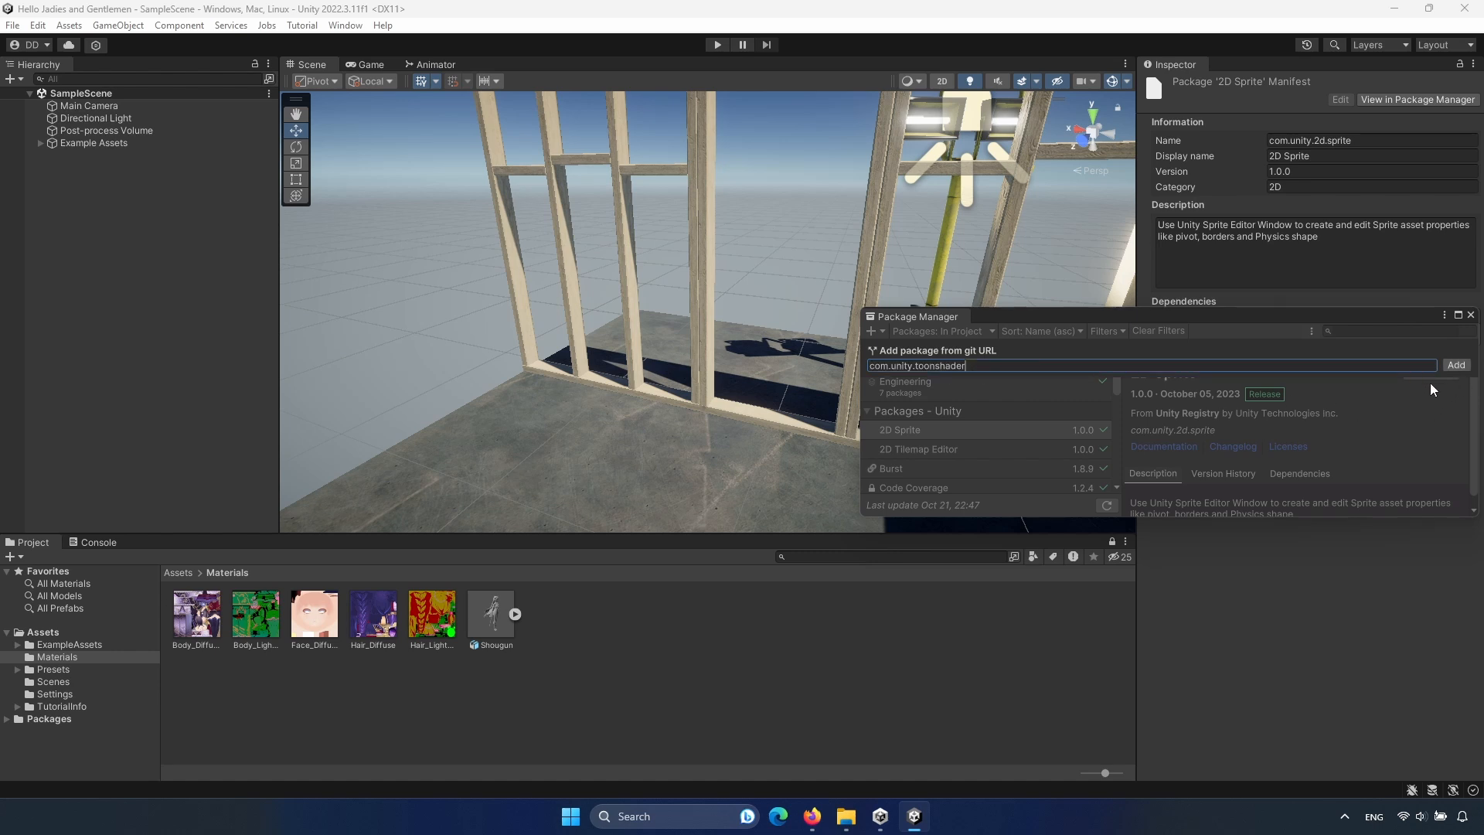
{"action": "left_click", "coordinate": [1457, 364]}
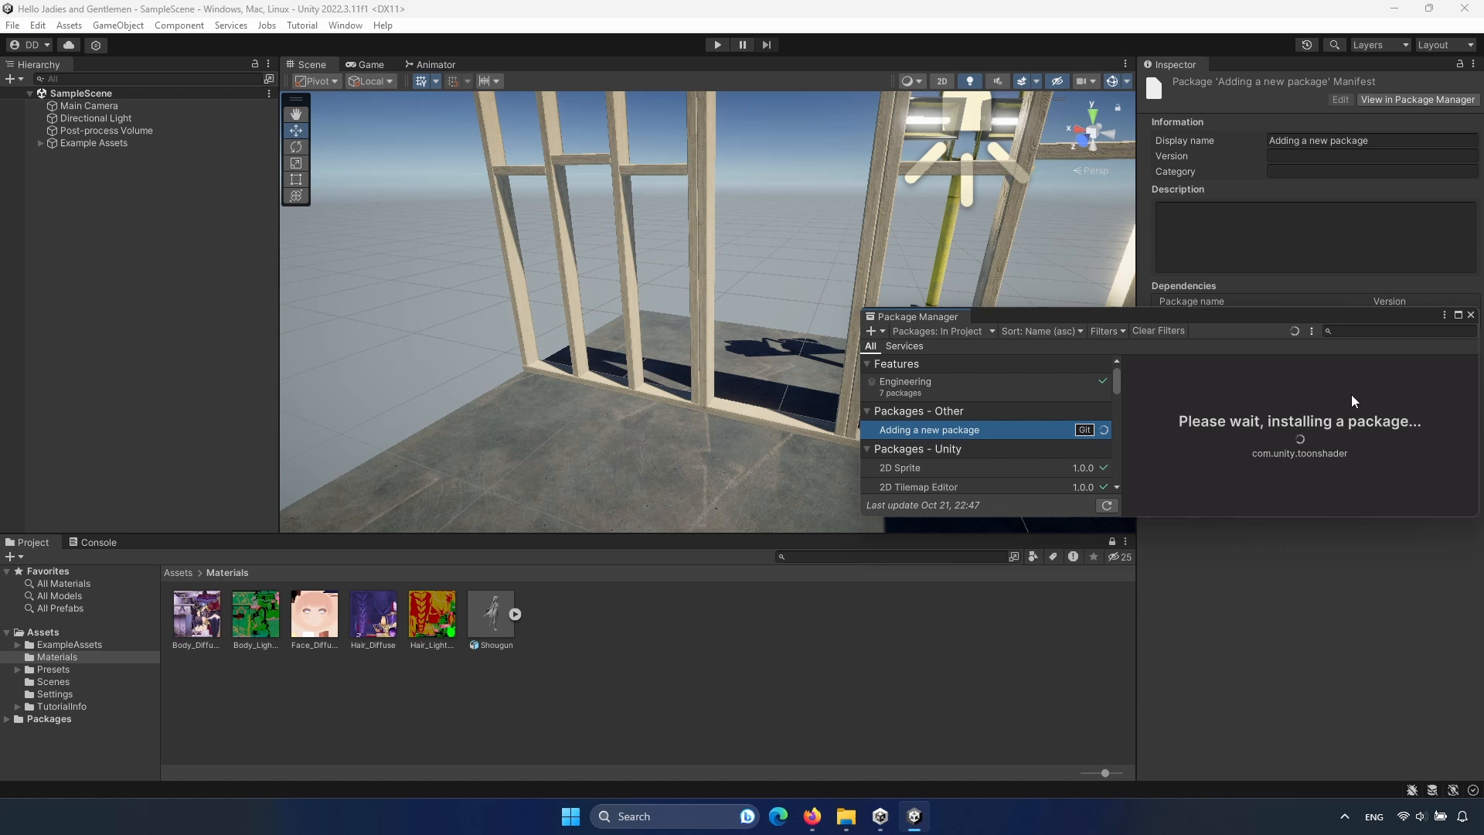
{"action": "mouse_move", "coordinate": [1338, 480]}
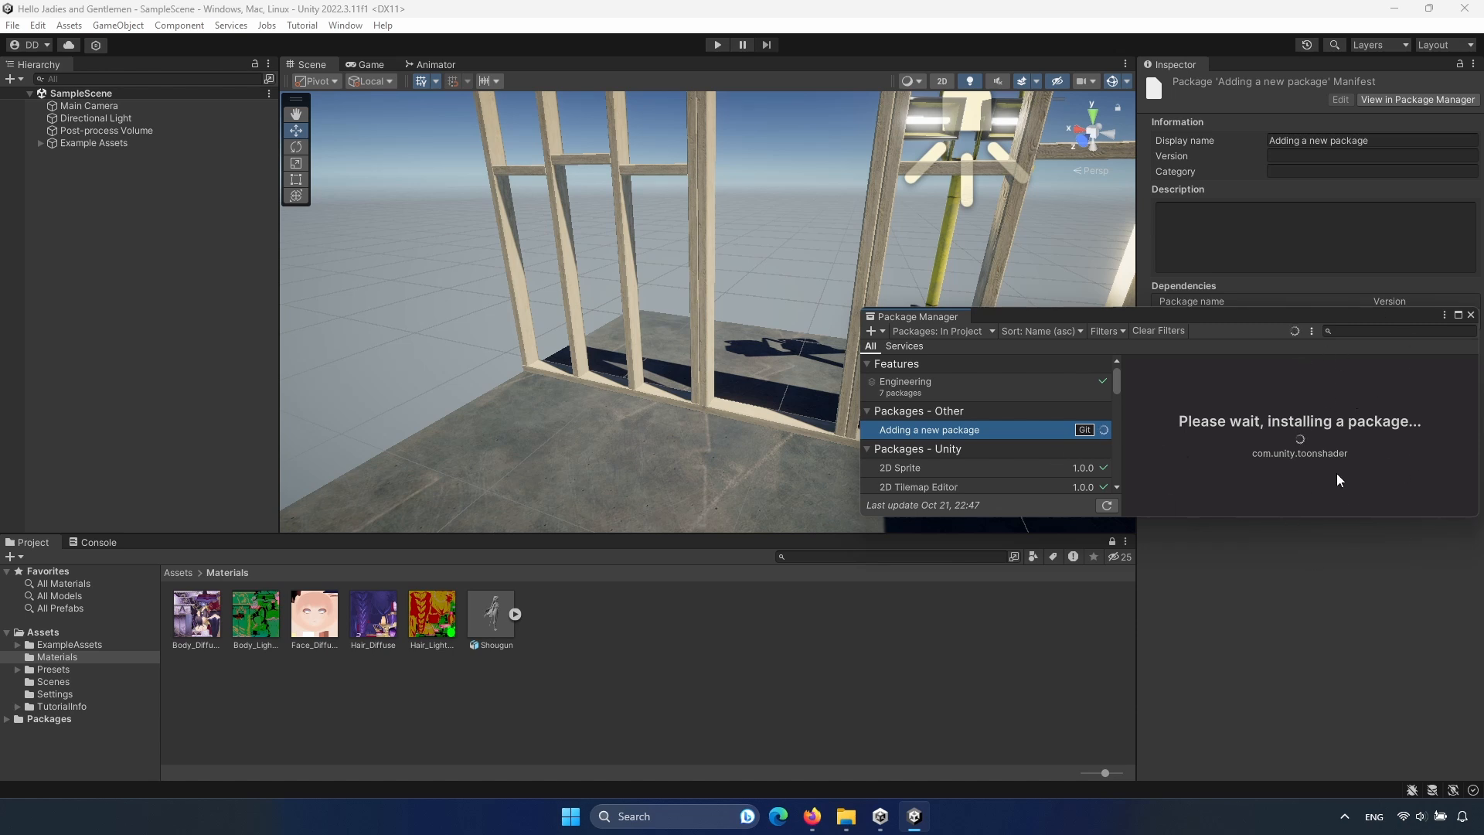
{"action": "mouse_move", "coordinate": [1383, 430]}
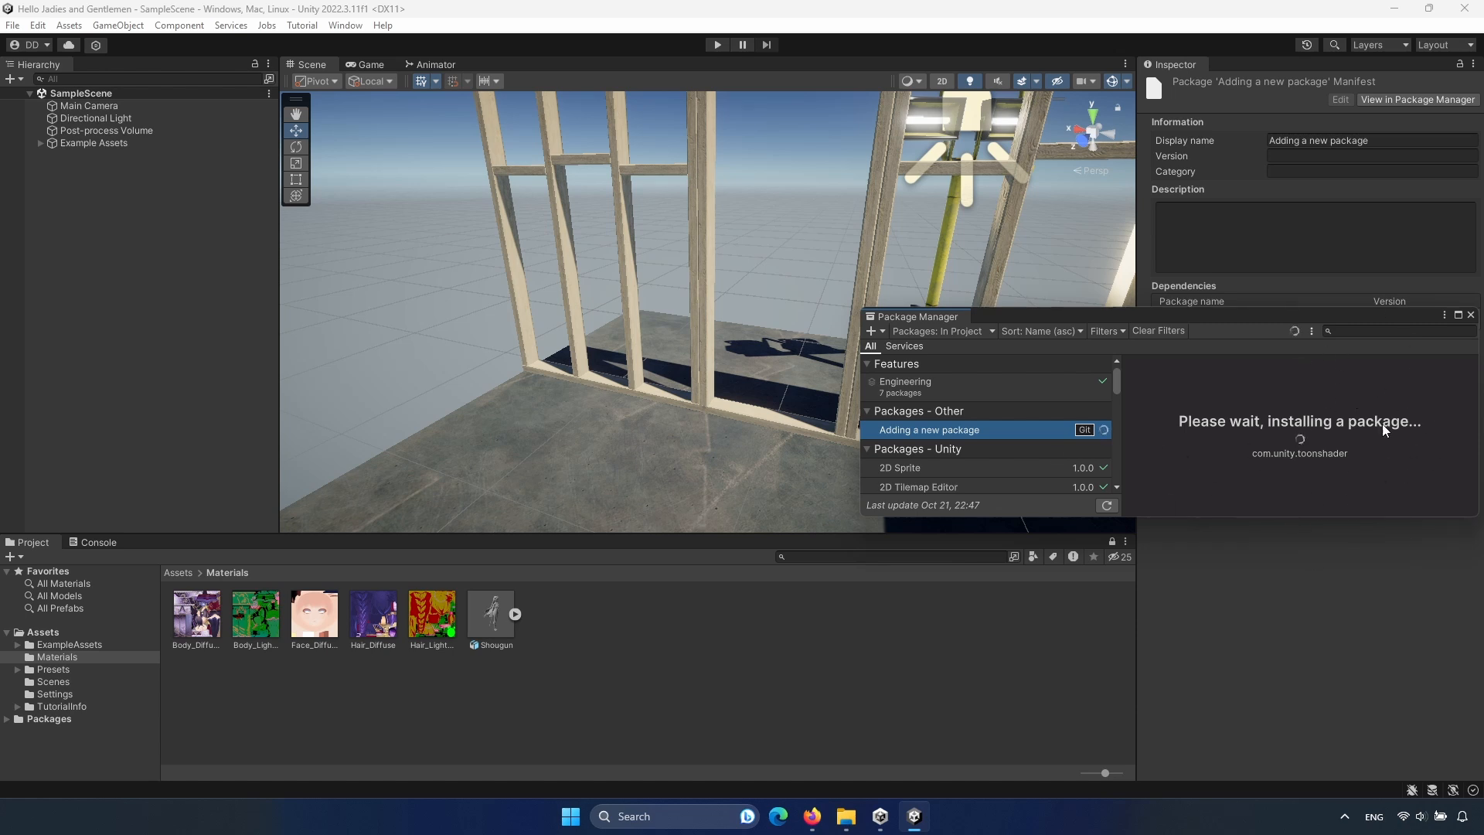
Close the Package Manager and create a new material named Face in the Materials folder.
{"action": "left_click", "coordinate": [1470, 315]}
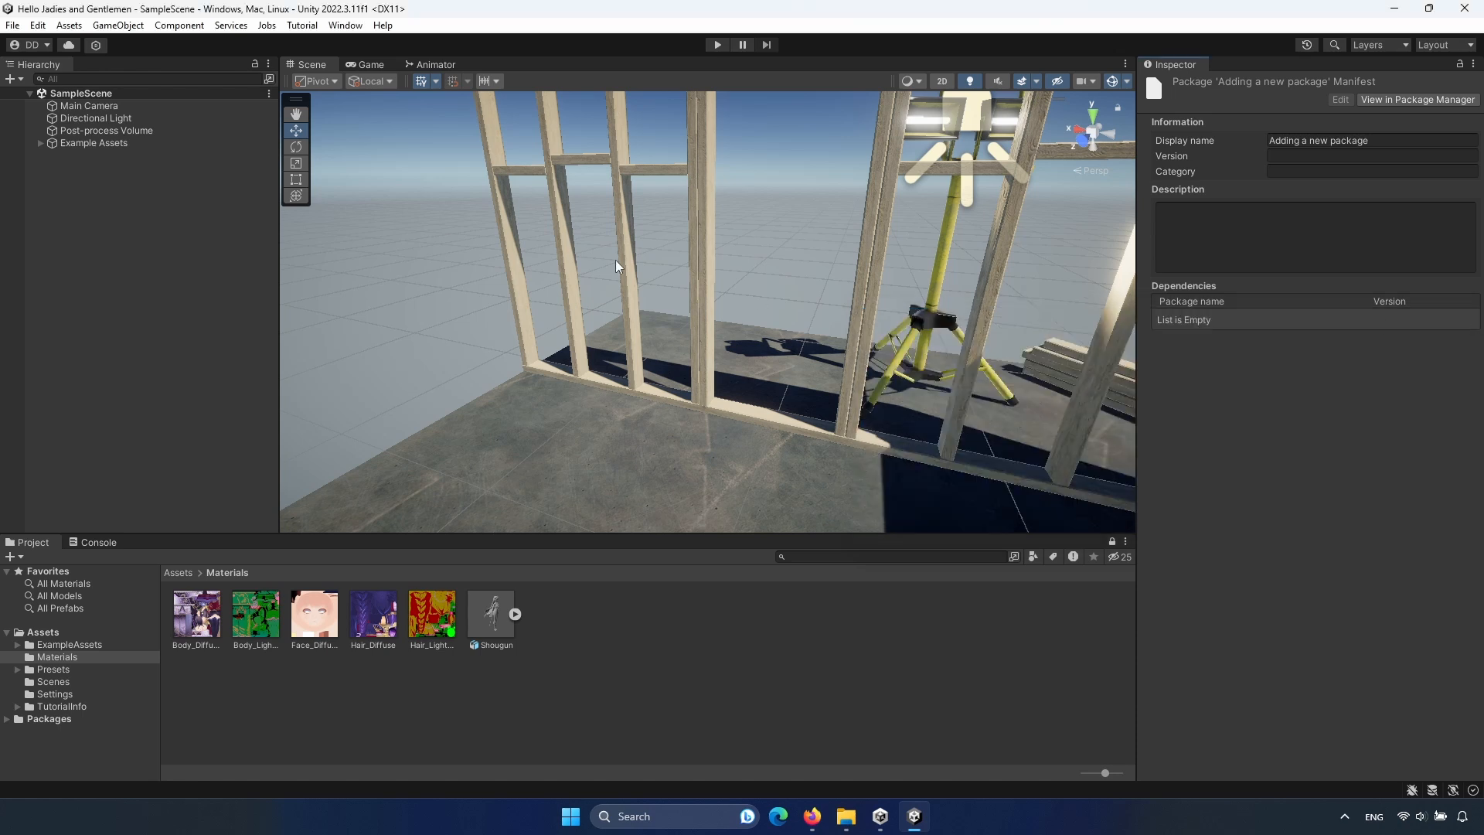
{"action": "mouse_move", "coordinate": [532, 238]}
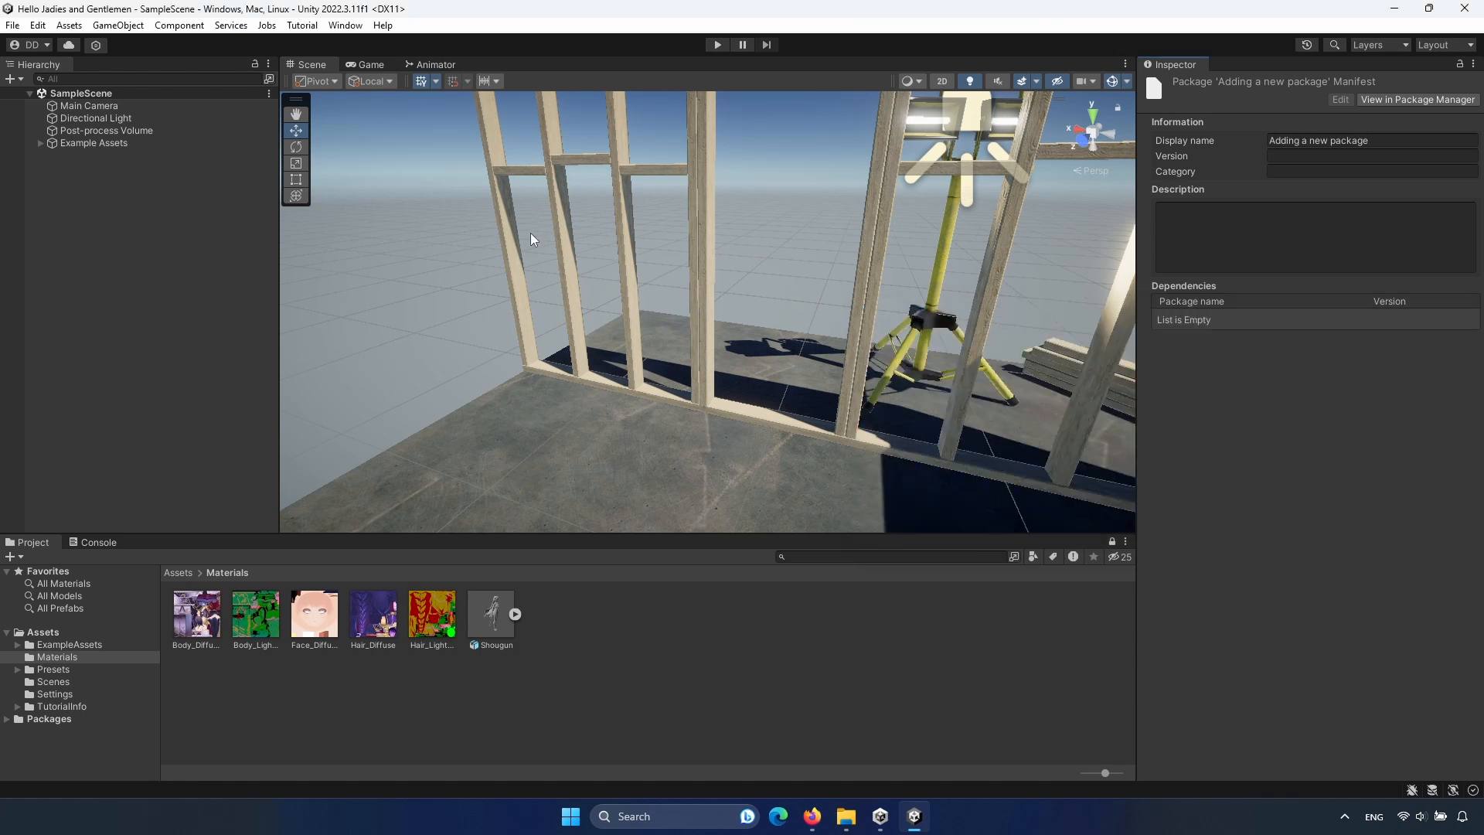
{"action": "right_click", "coordinate": [545, 647]}
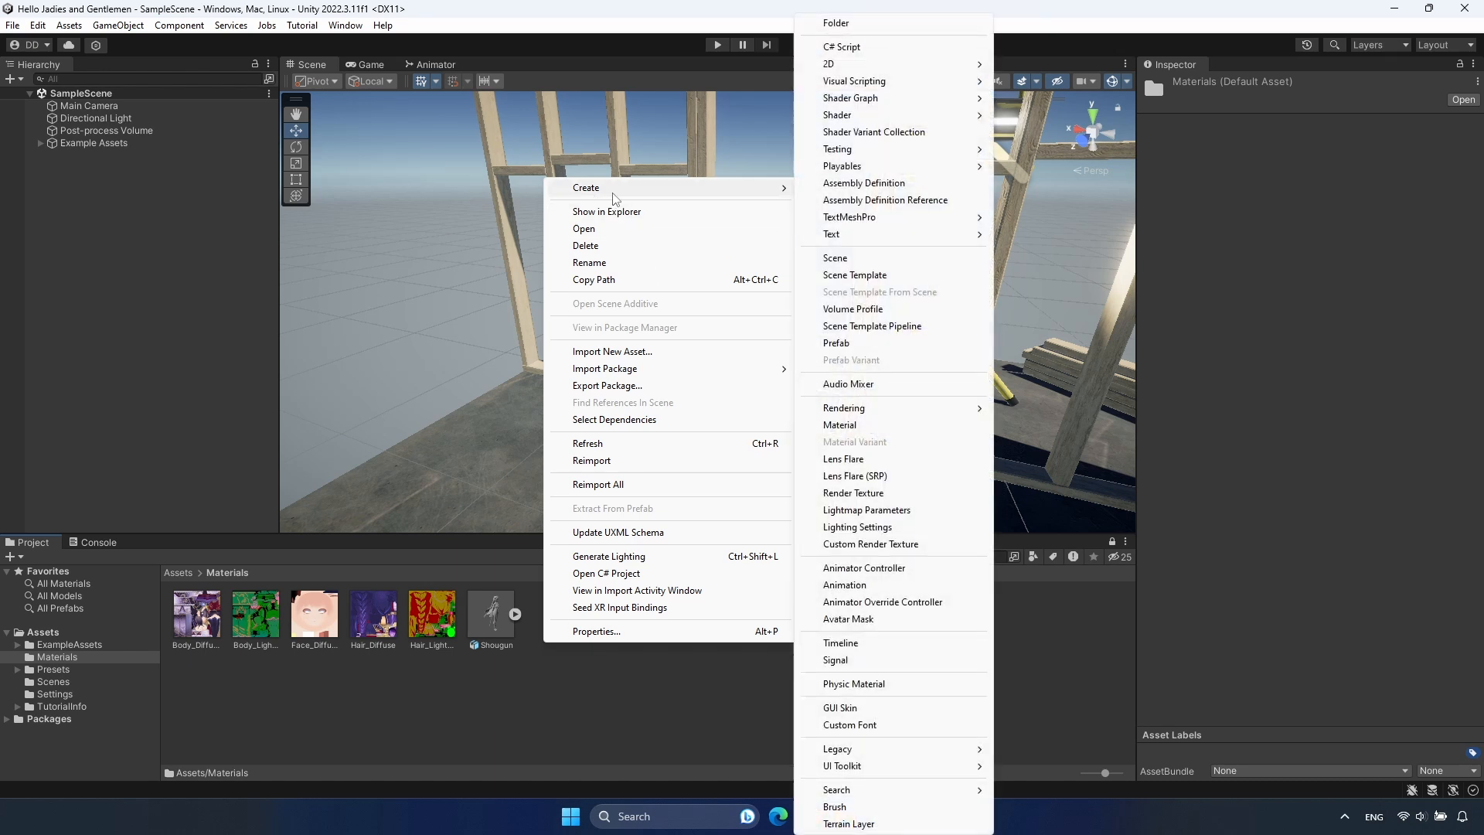
{"action": "mouse_move", "coordinate": [853, 425]}
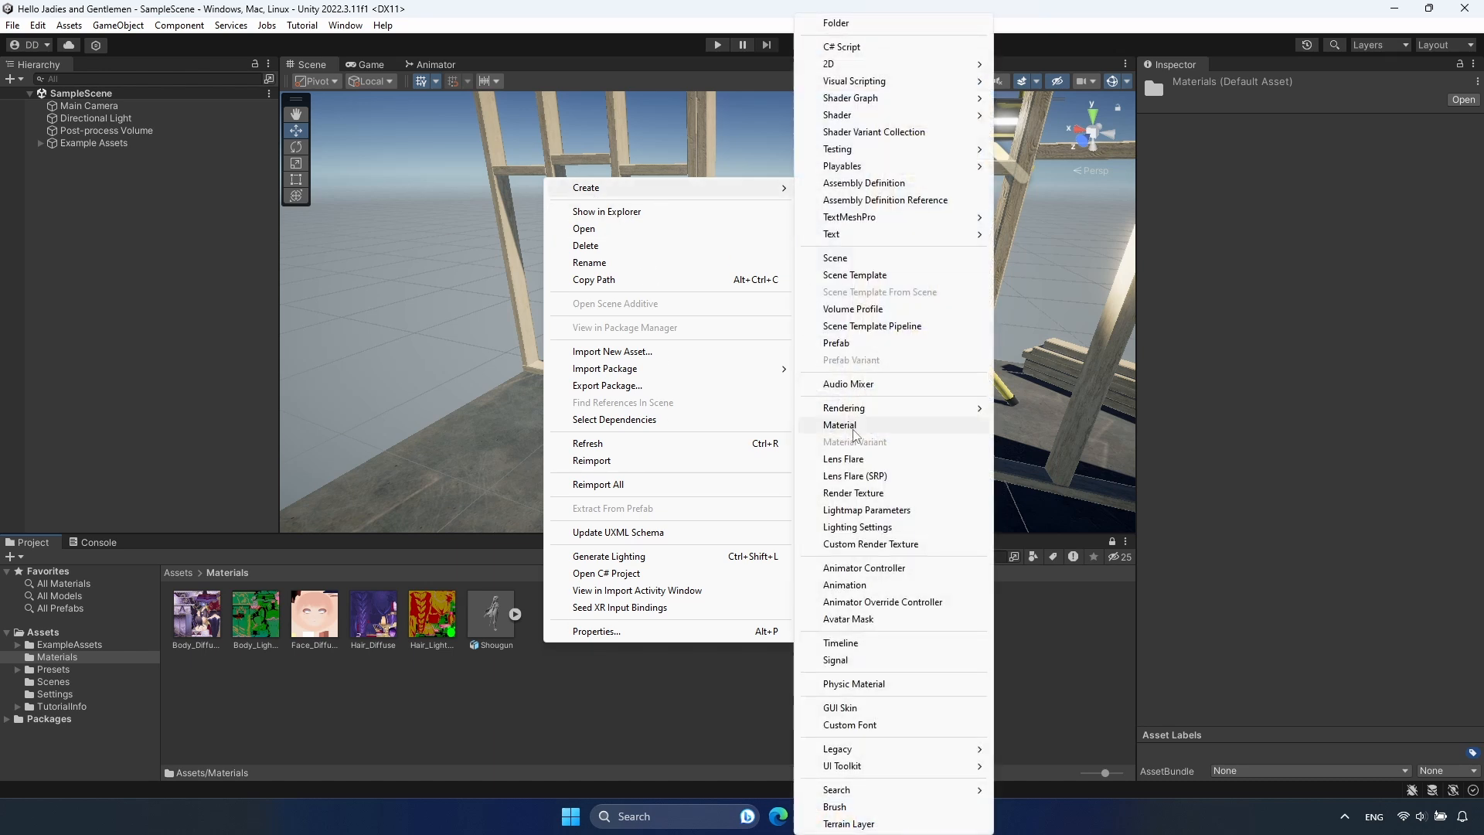
{"action": "left_click", "coordinate": [839, 423]}
{"action": "type", "text": "Face"}
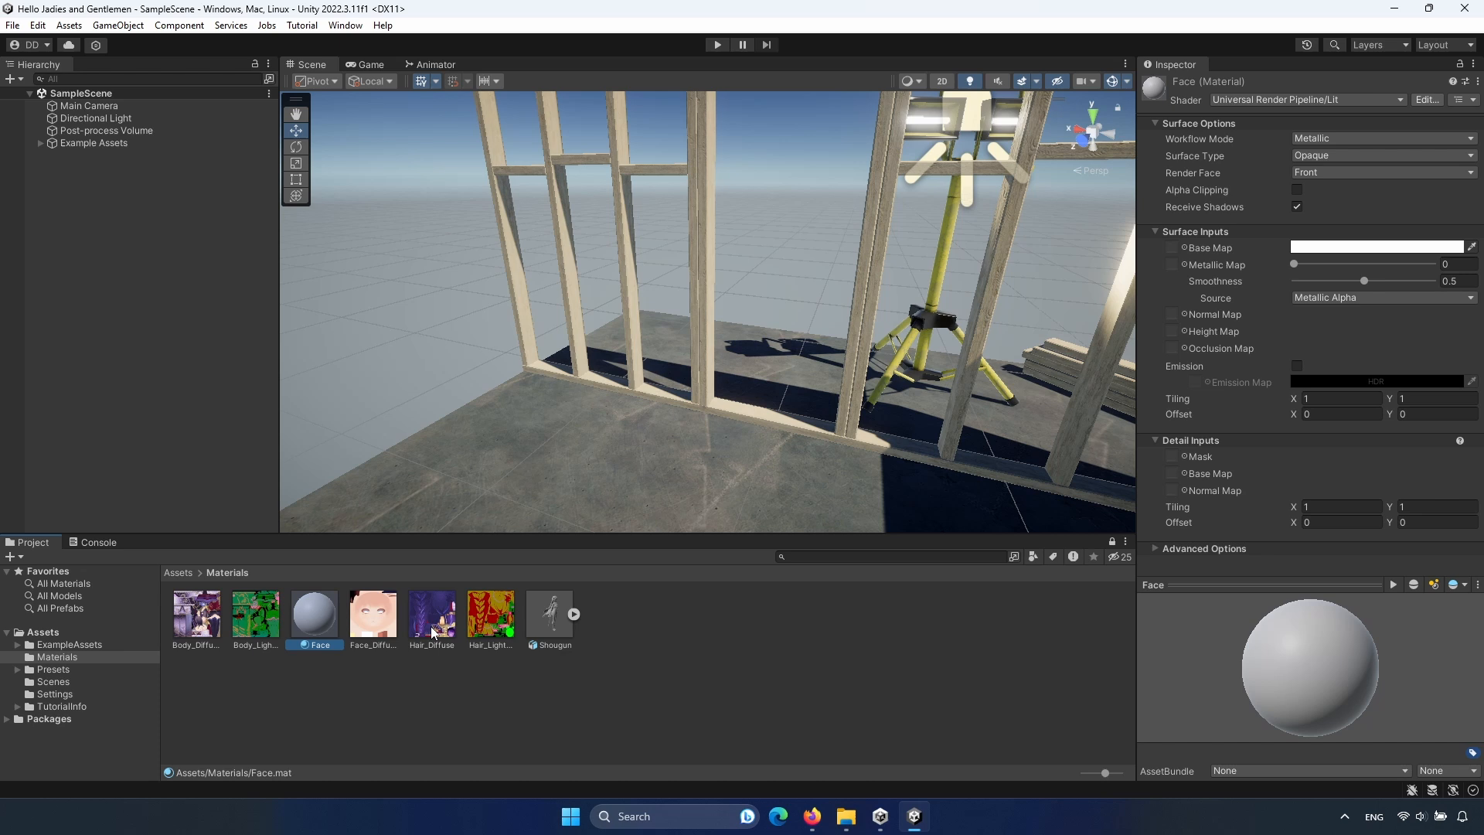
{"action": "mouse_move", "coordinate": [1399, 326]}
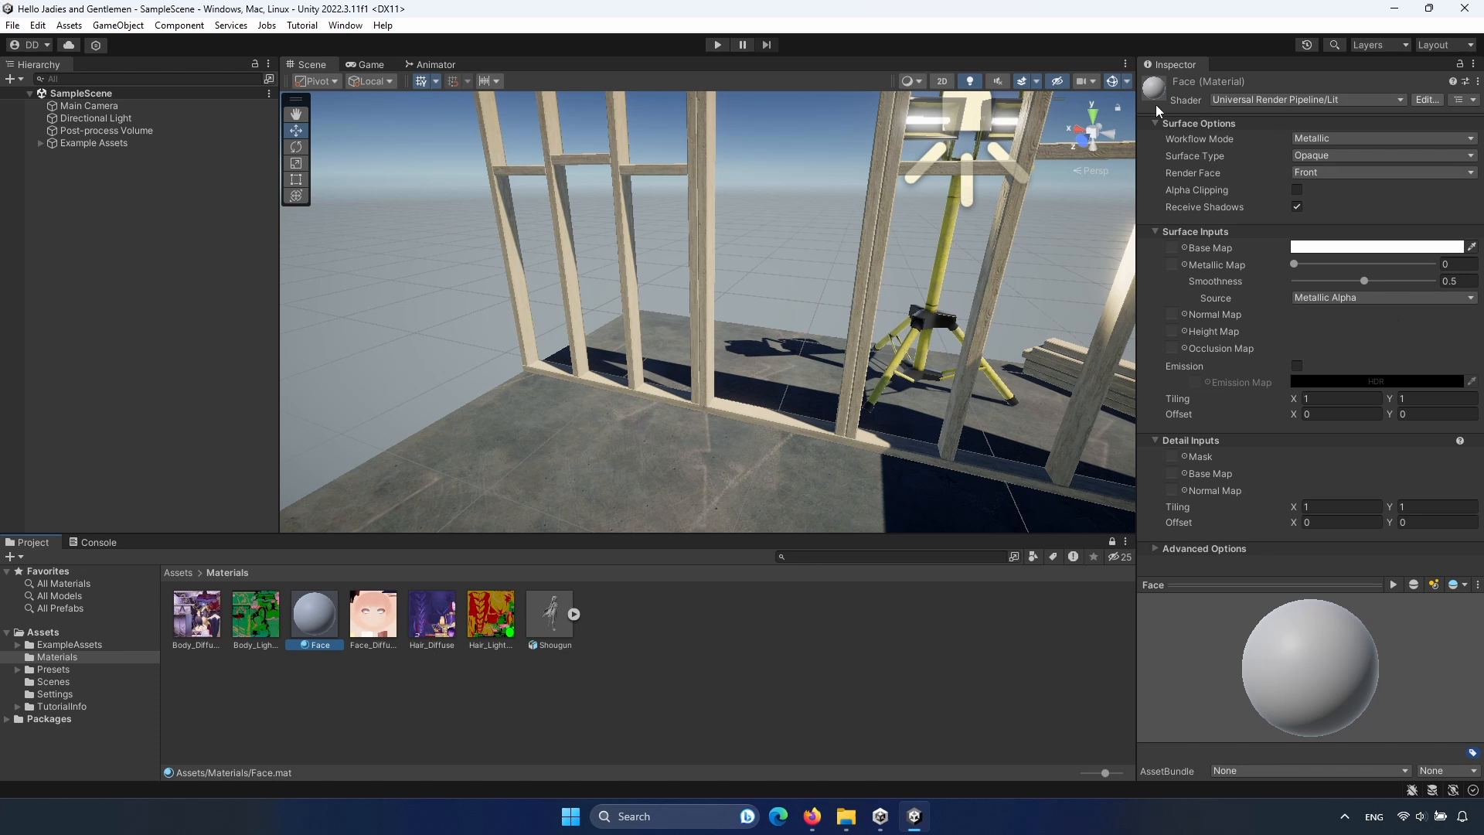
{"action": "mouse_move", "coordinate": [1254, 116]}
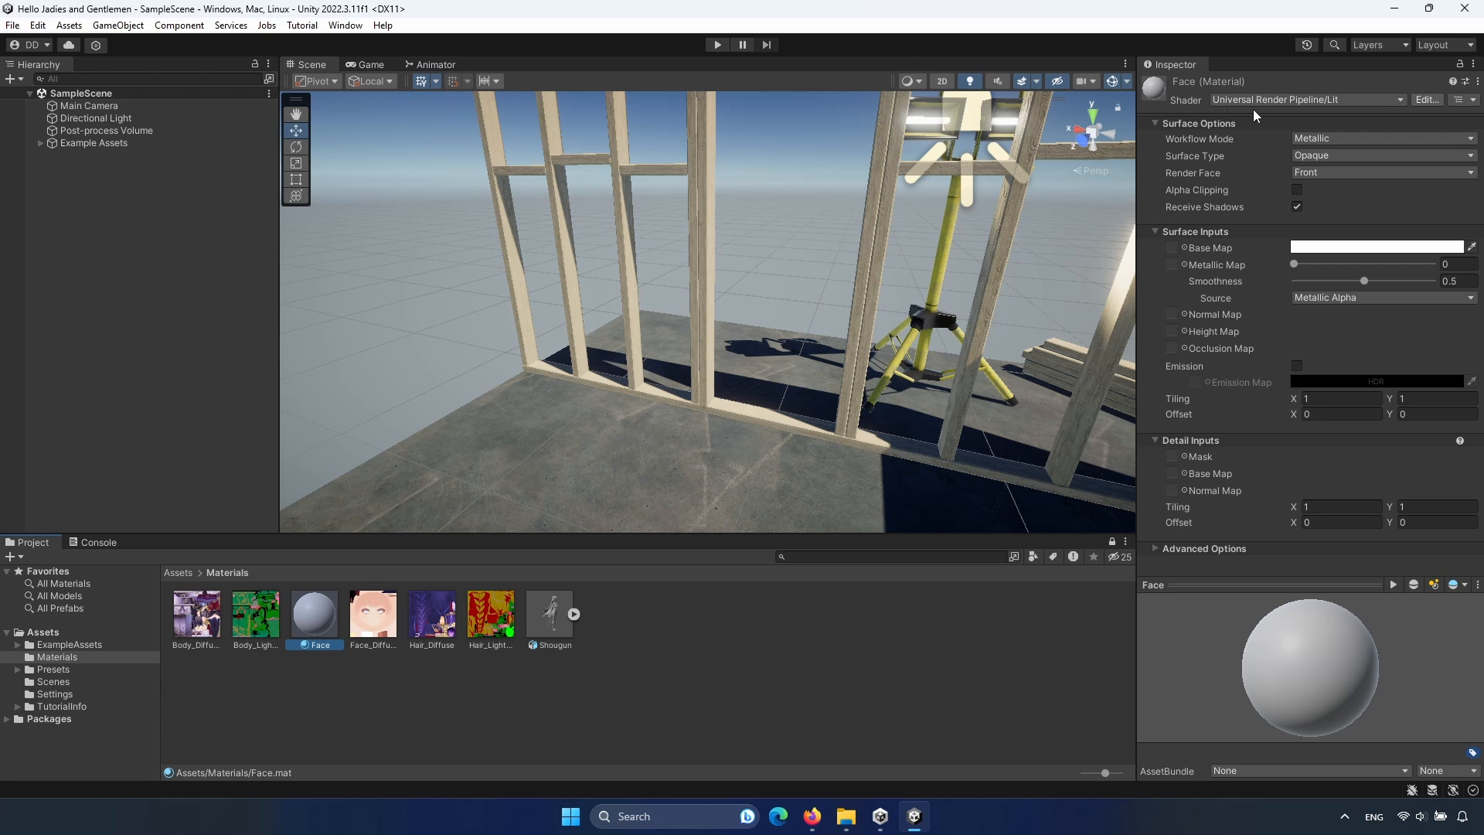
{"action": "mouse_move", "coordinate": [1314, 103]}
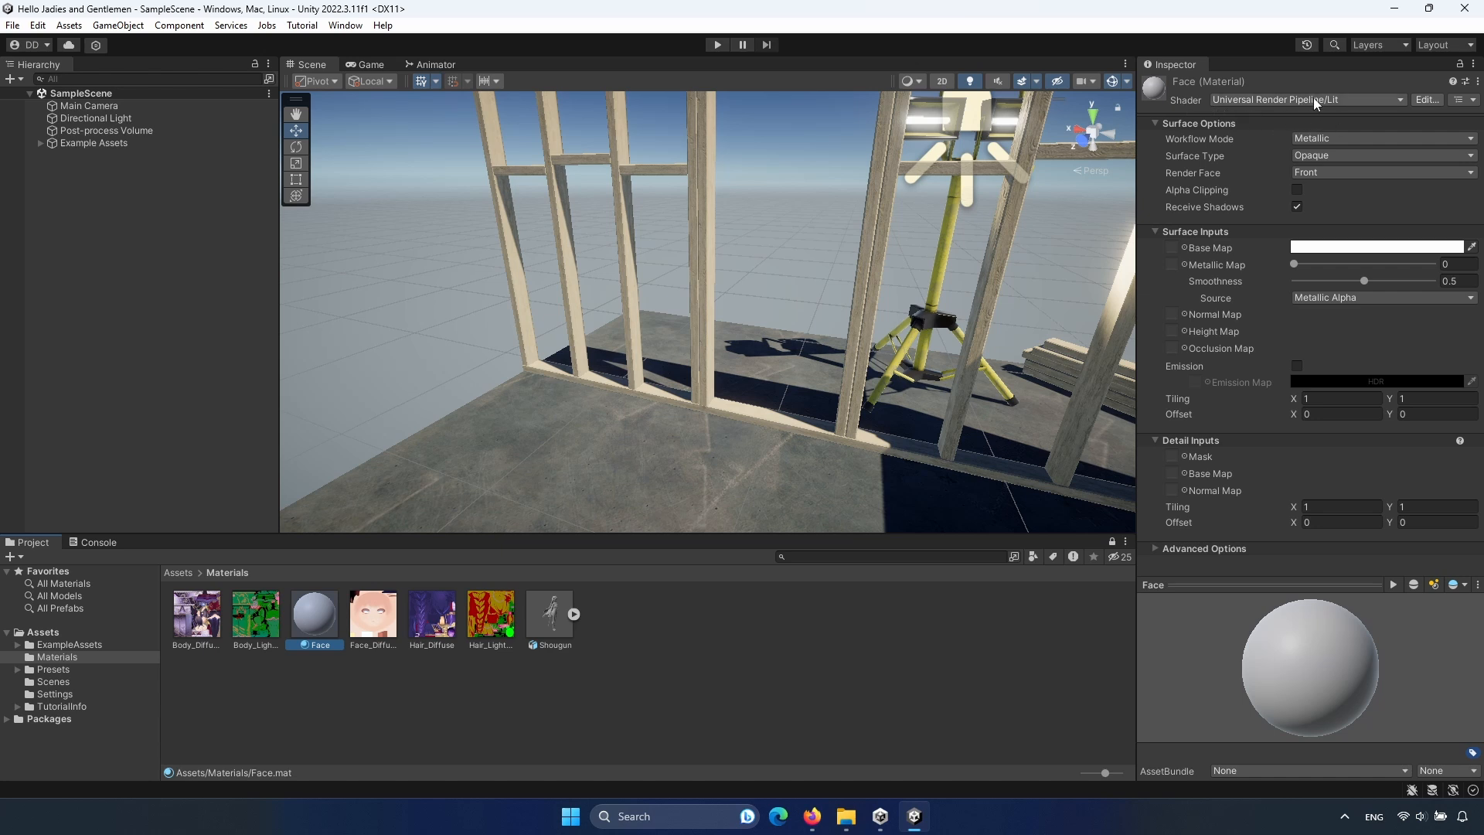
Switch the Face material's shader to Toon.
{"action": "left_click", "coordinate": [1306, 99]}
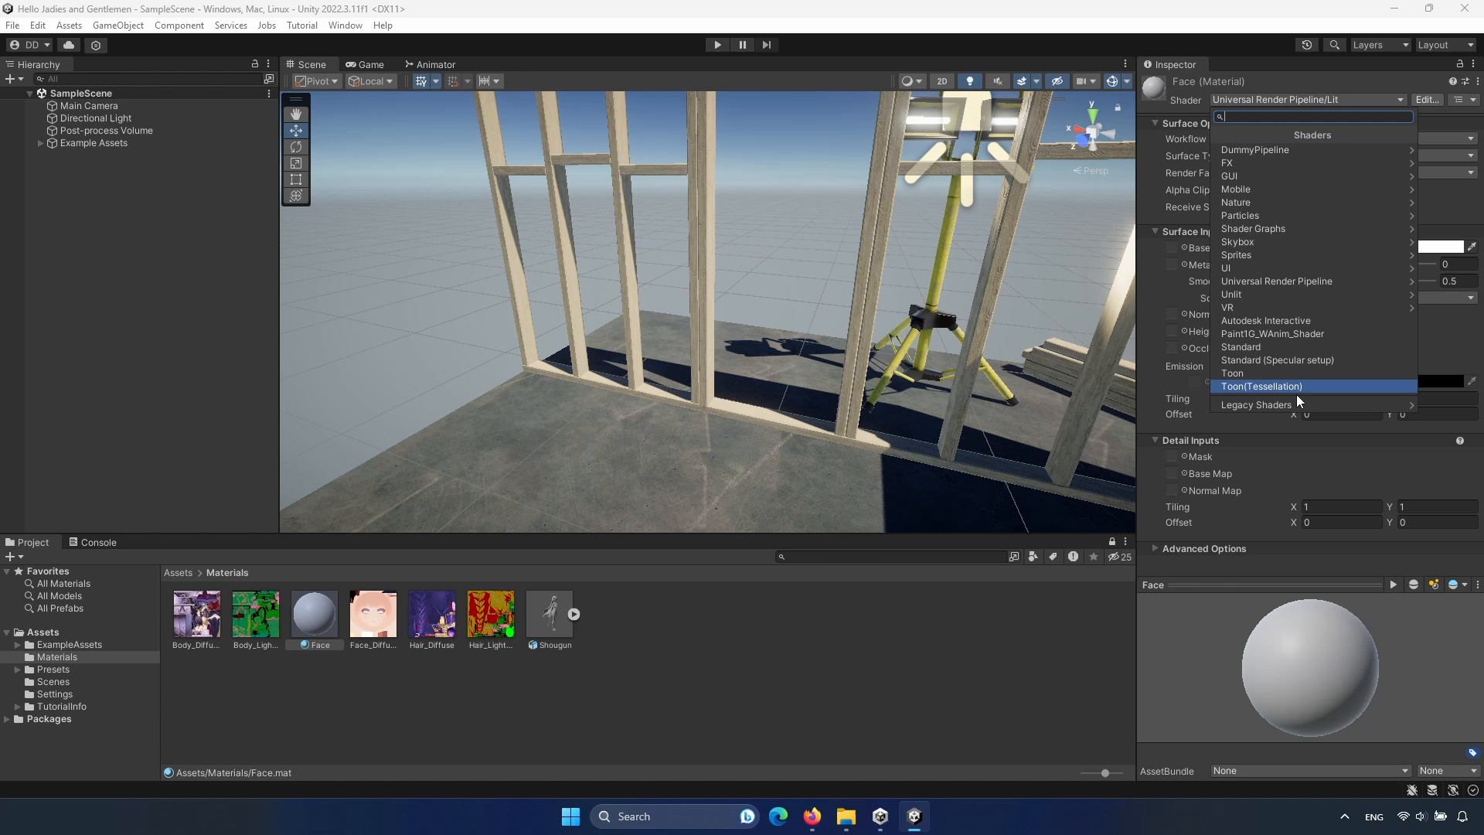
{"action": "mouse_move", "coordinate": [1276, 391]}
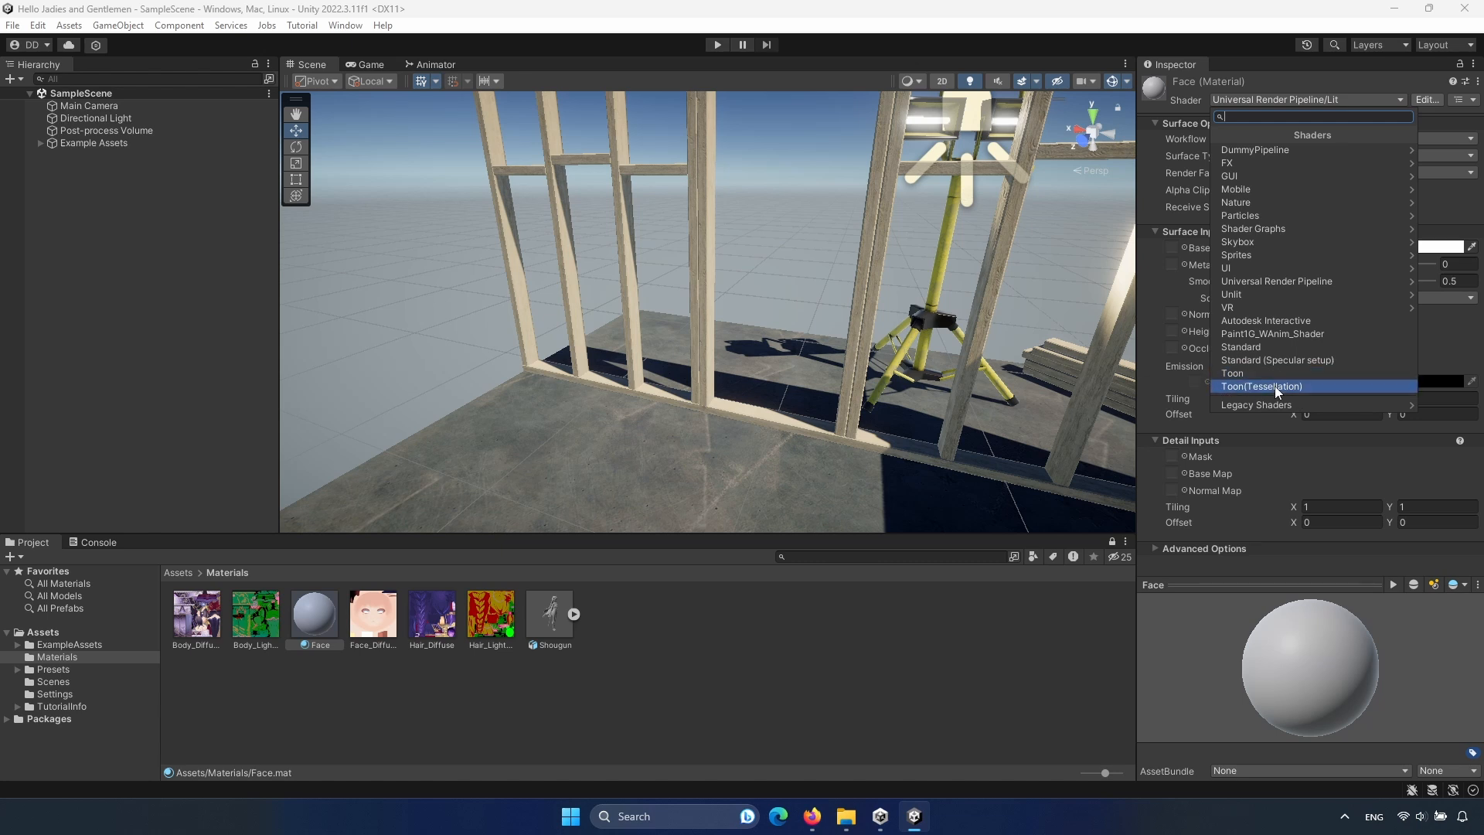
{"action": "mouse_move", "coordinate": [1234, 372]}
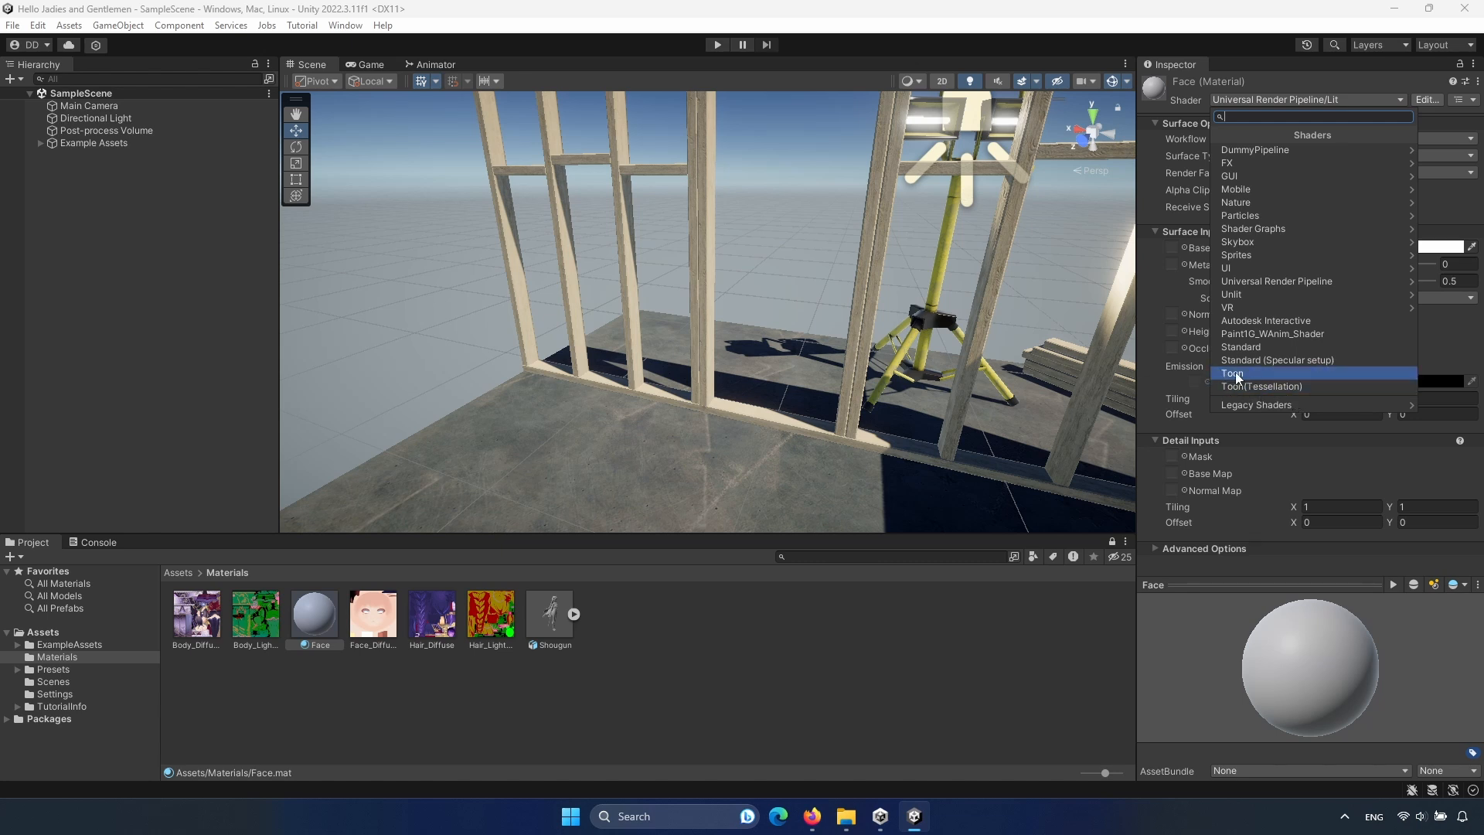
{"action": "left_click", "coordinate": [1232, 373]}
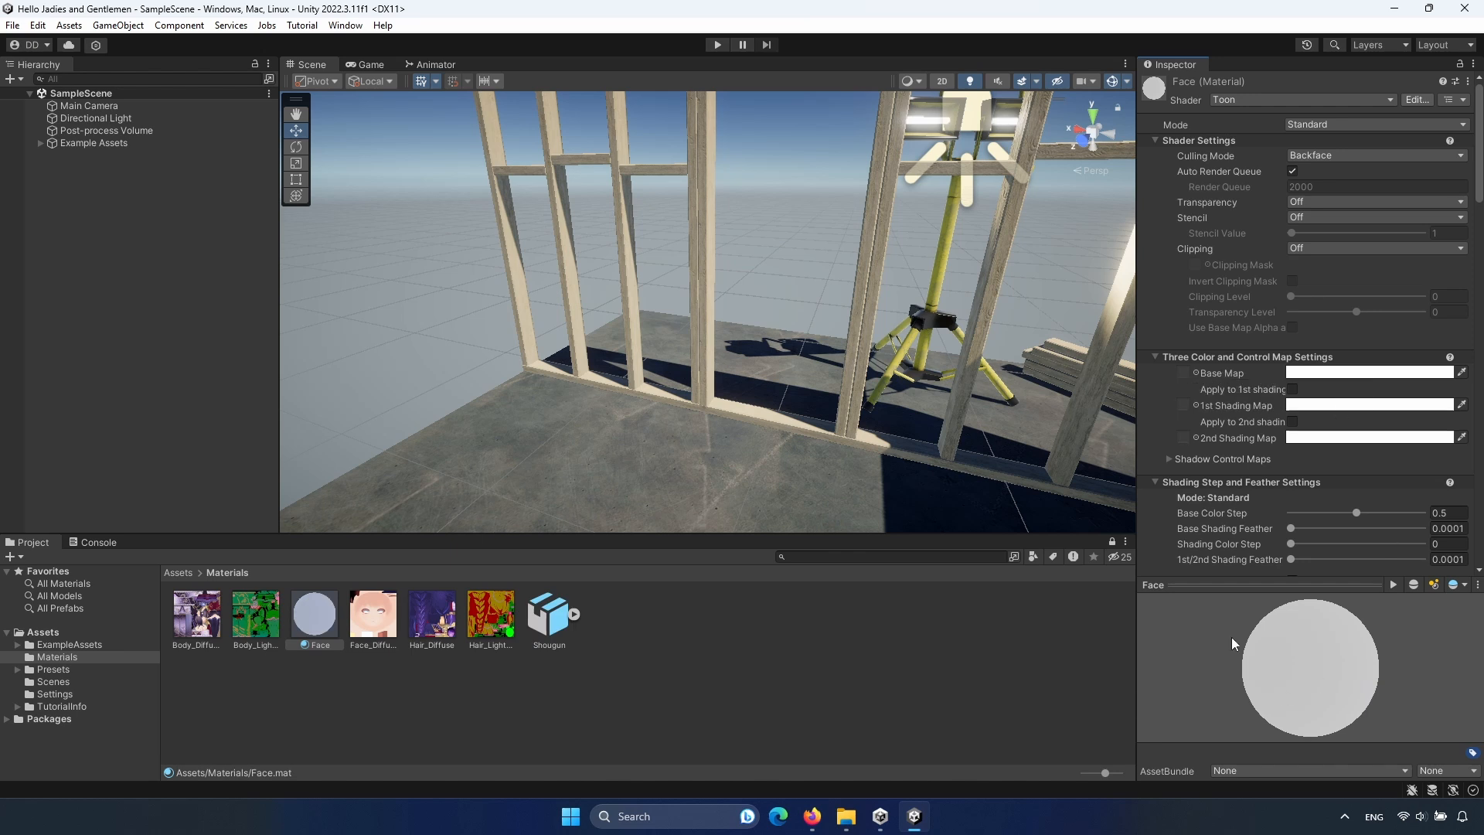
{"action": "mouse_move", "coordinate": [1345, 631]}
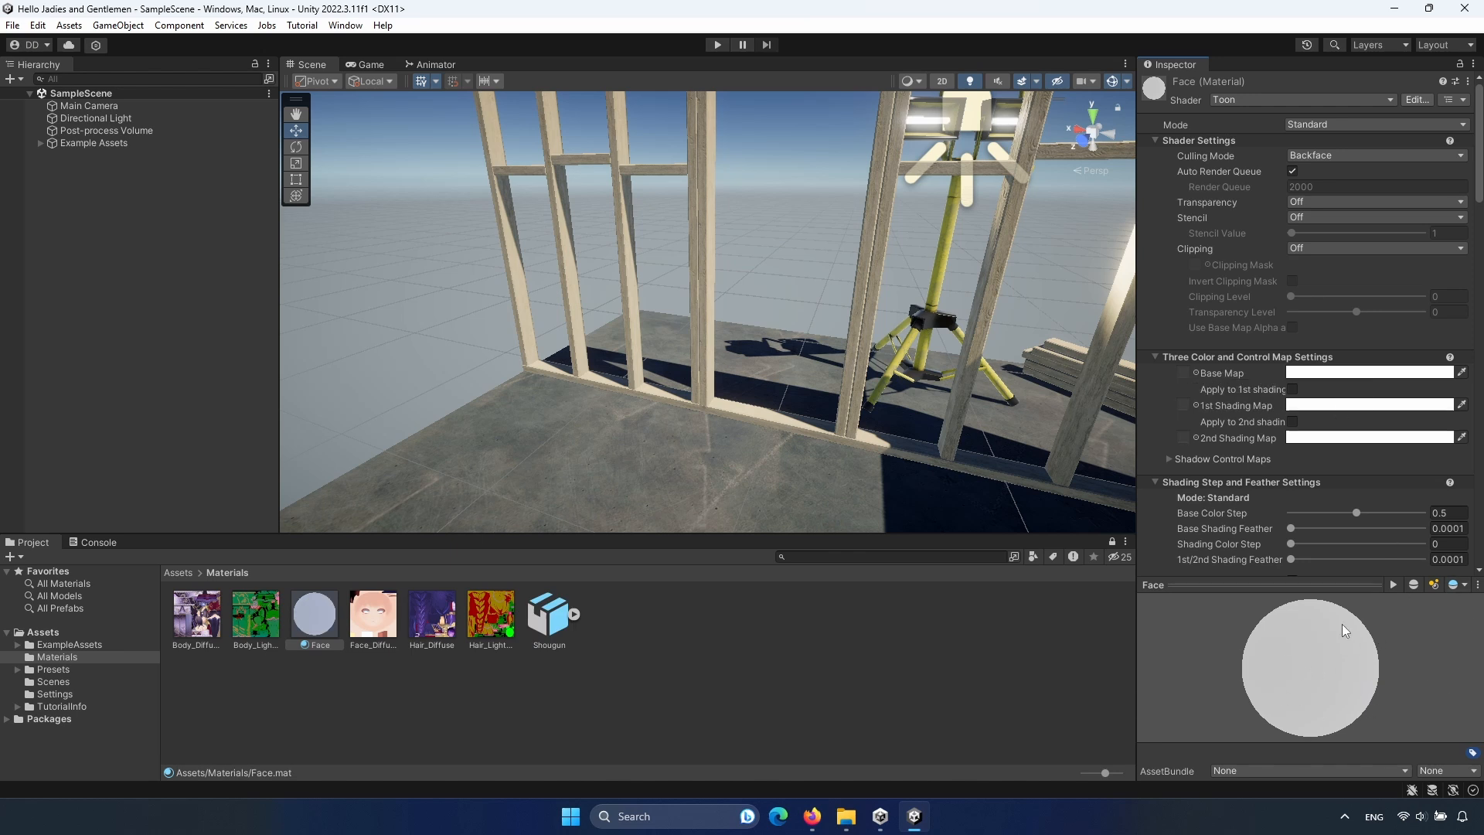
{"action": "mouse_move", "coordinate": [1249, 687]}
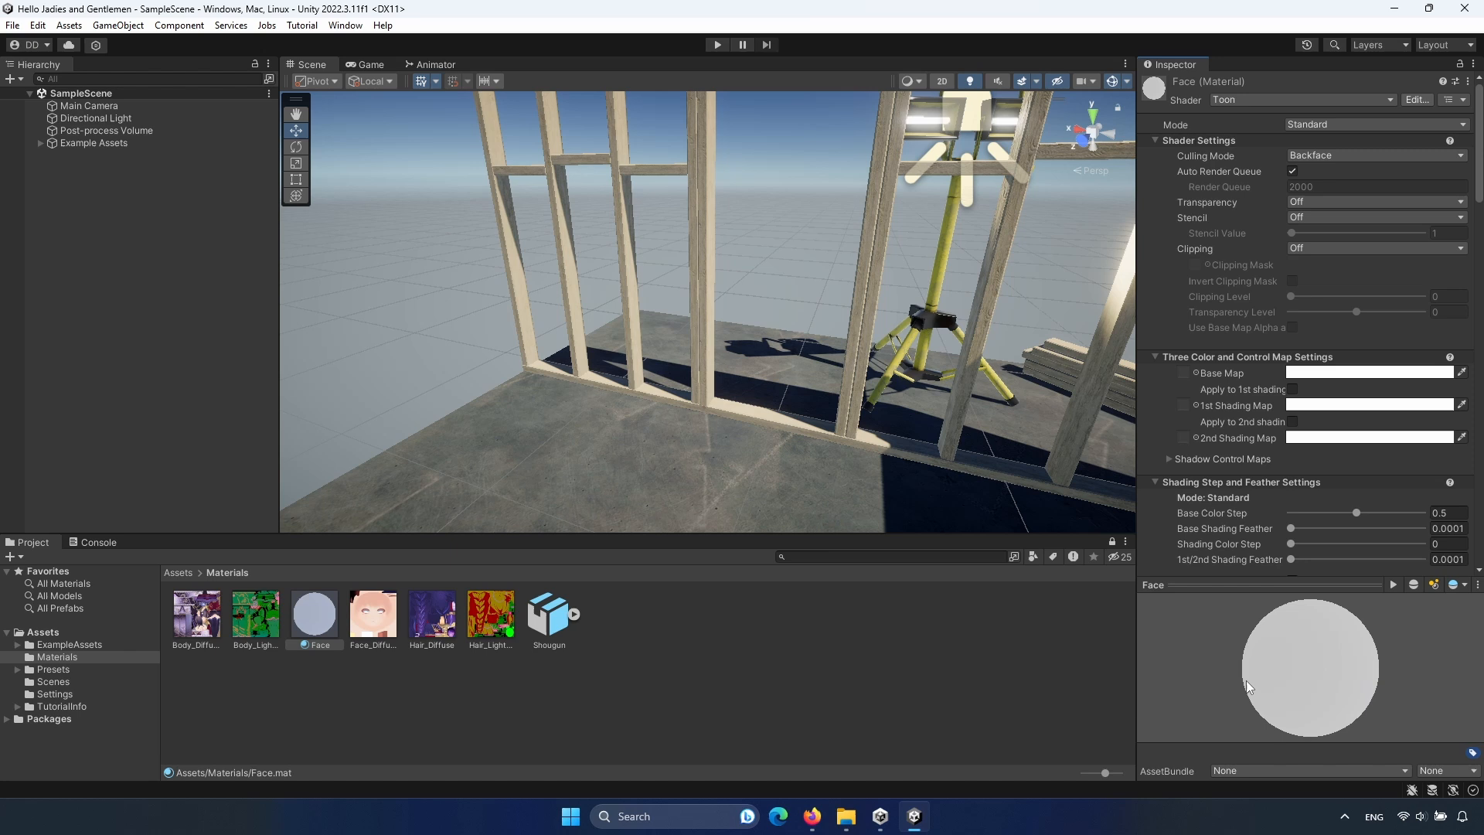
{"action": "mouse_move", "coordinate": [1224, 672]}
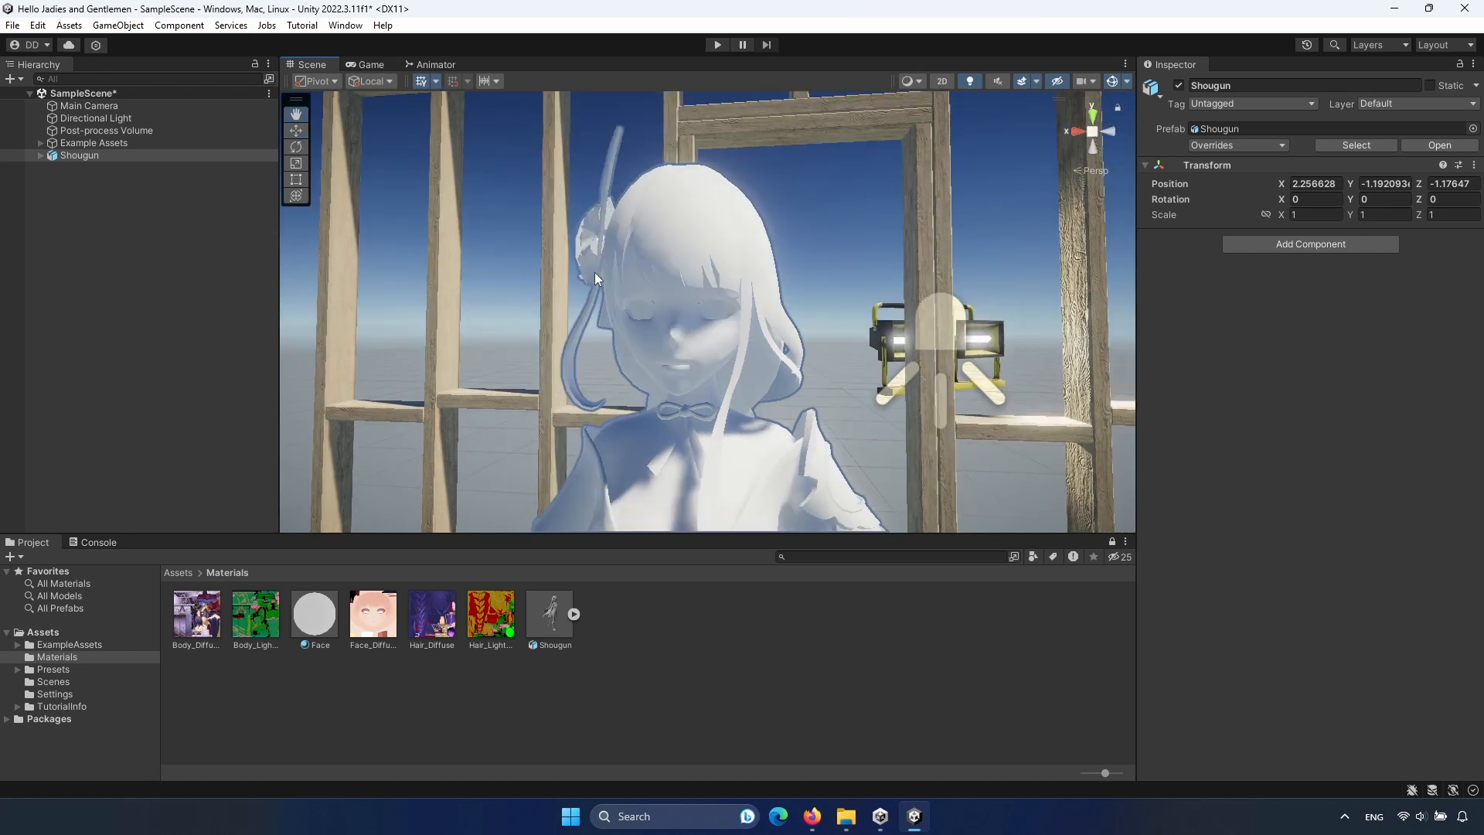
Assign the Face_Diffuse texture as the Face material's base map.
{"action": "left_click", "coordinate": [313, 614]}
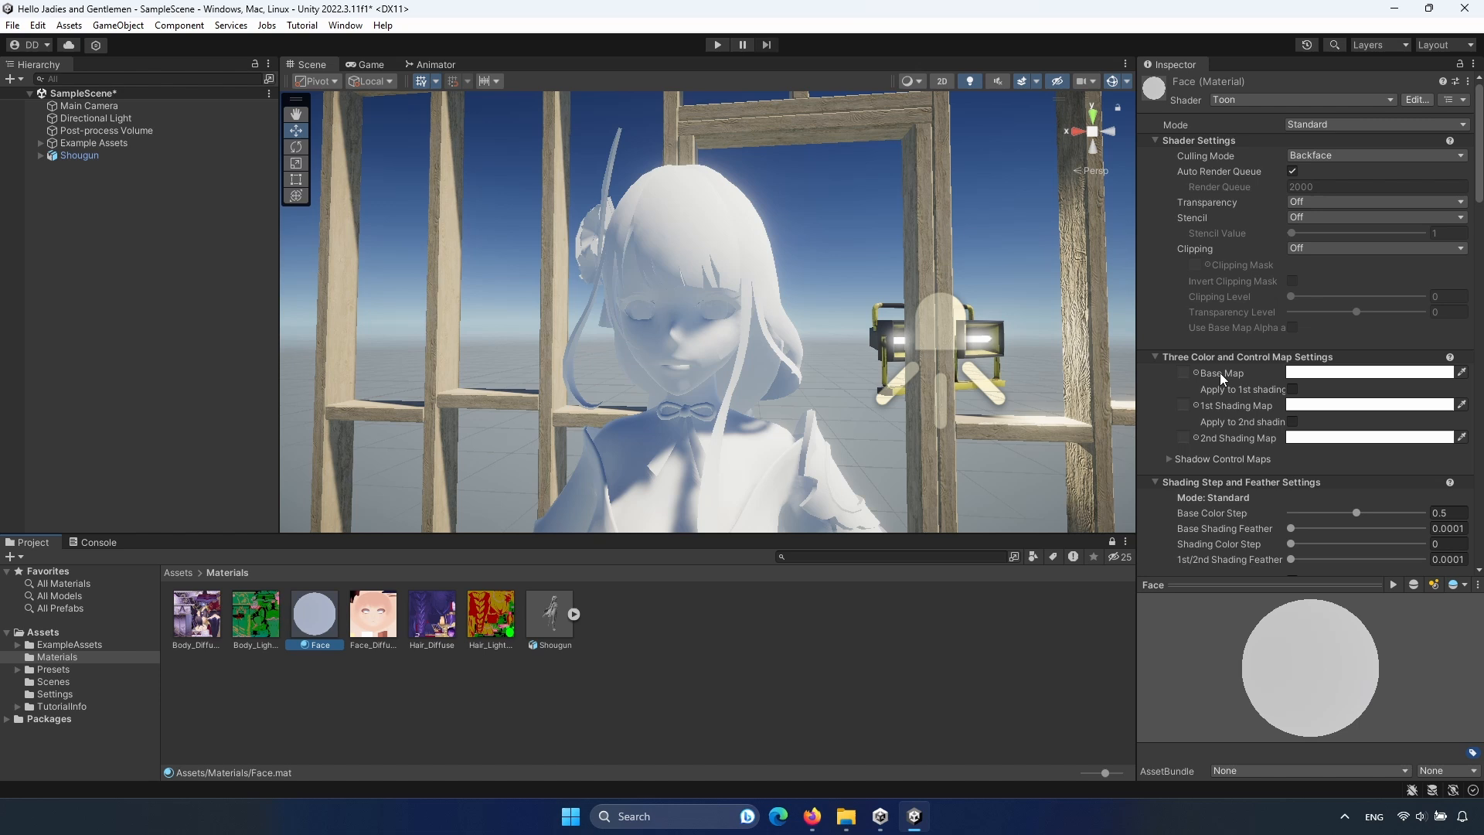
{"action": "mouse_move", "coordinate": [487, 652]}
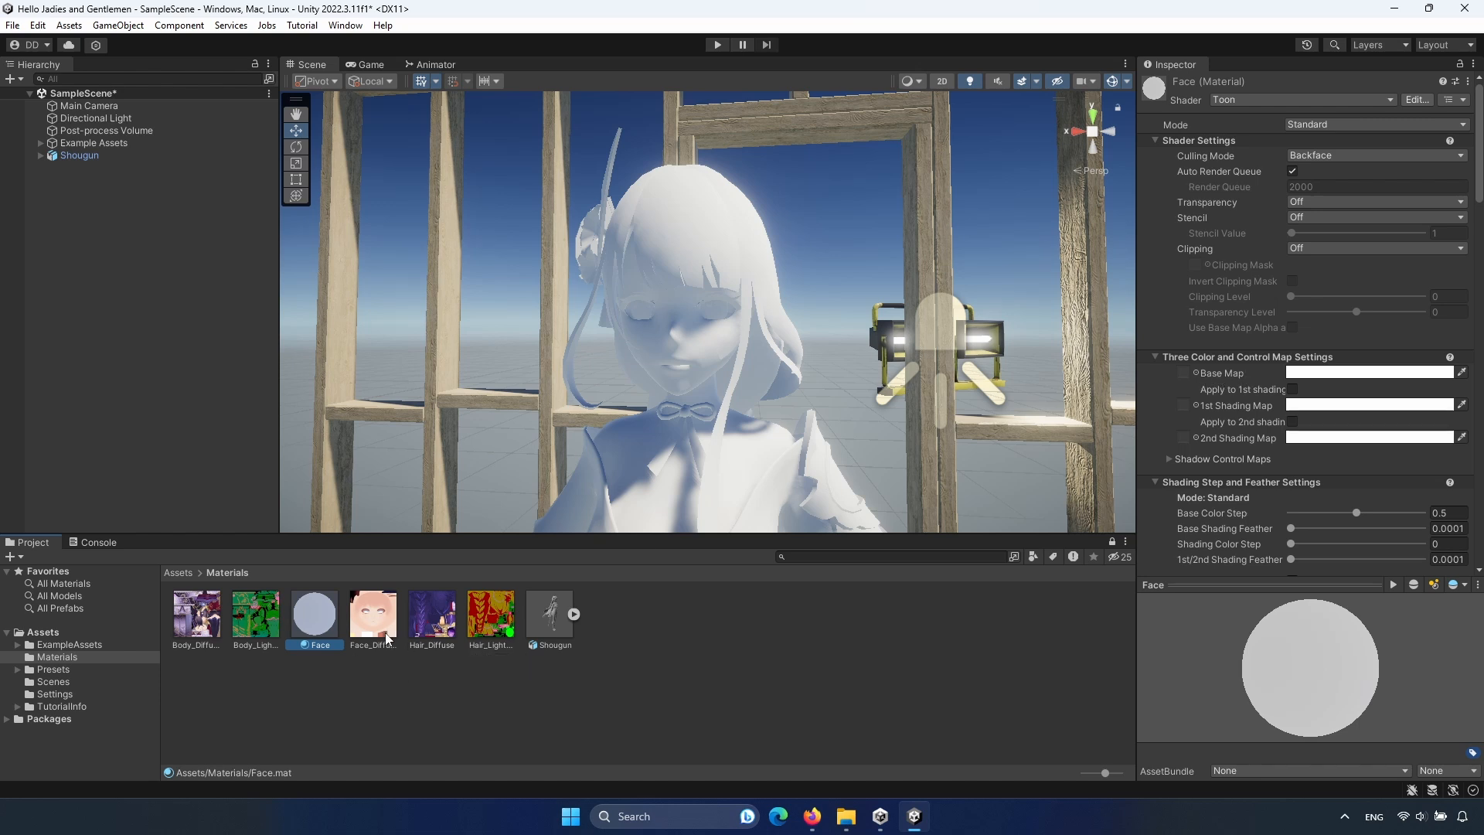
{"action": "left_click", "coordinate": [373, 614]}
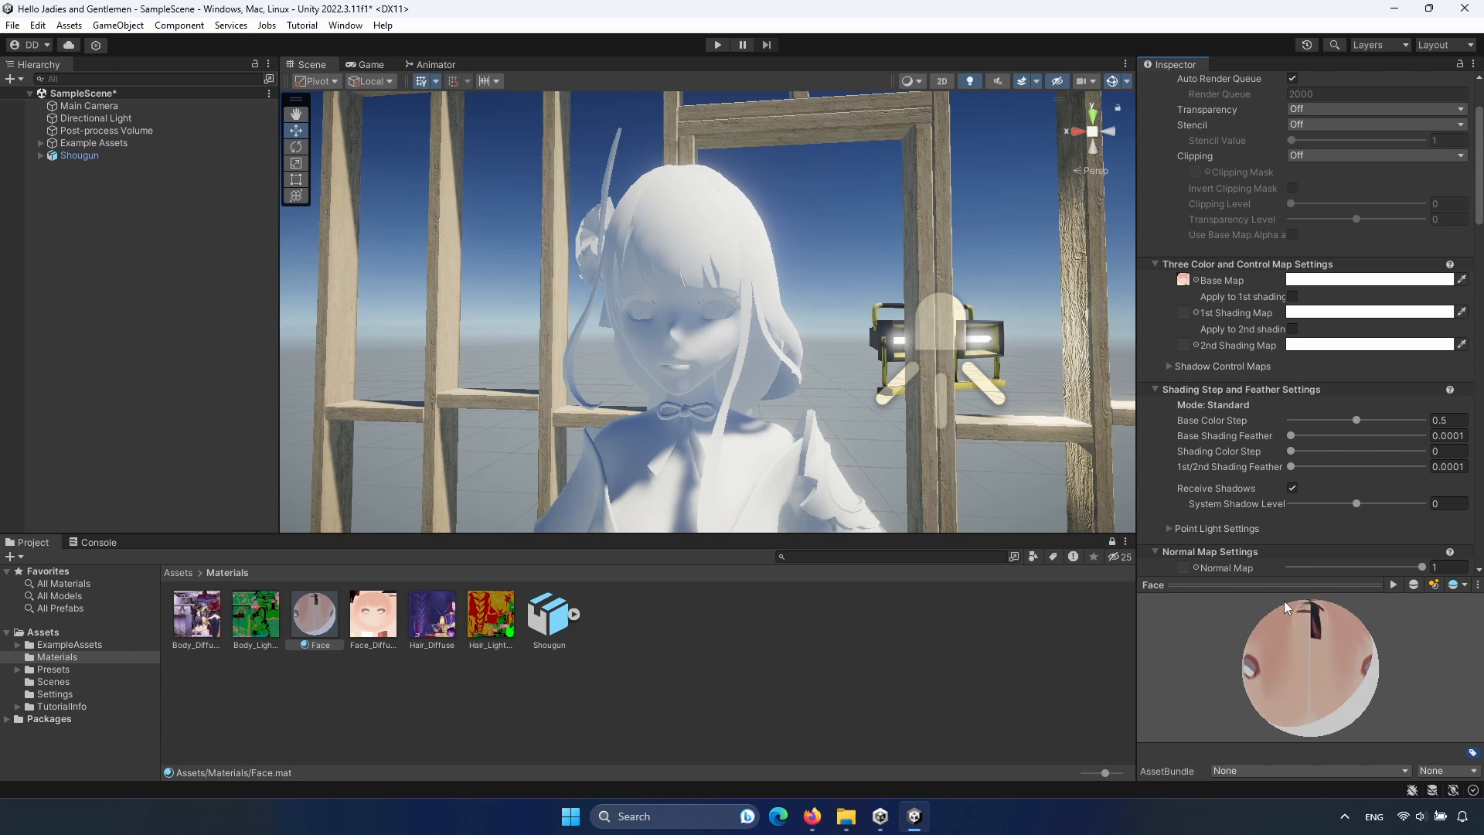
{"action": "mouse_move", "coordinate": [1300, 629]}
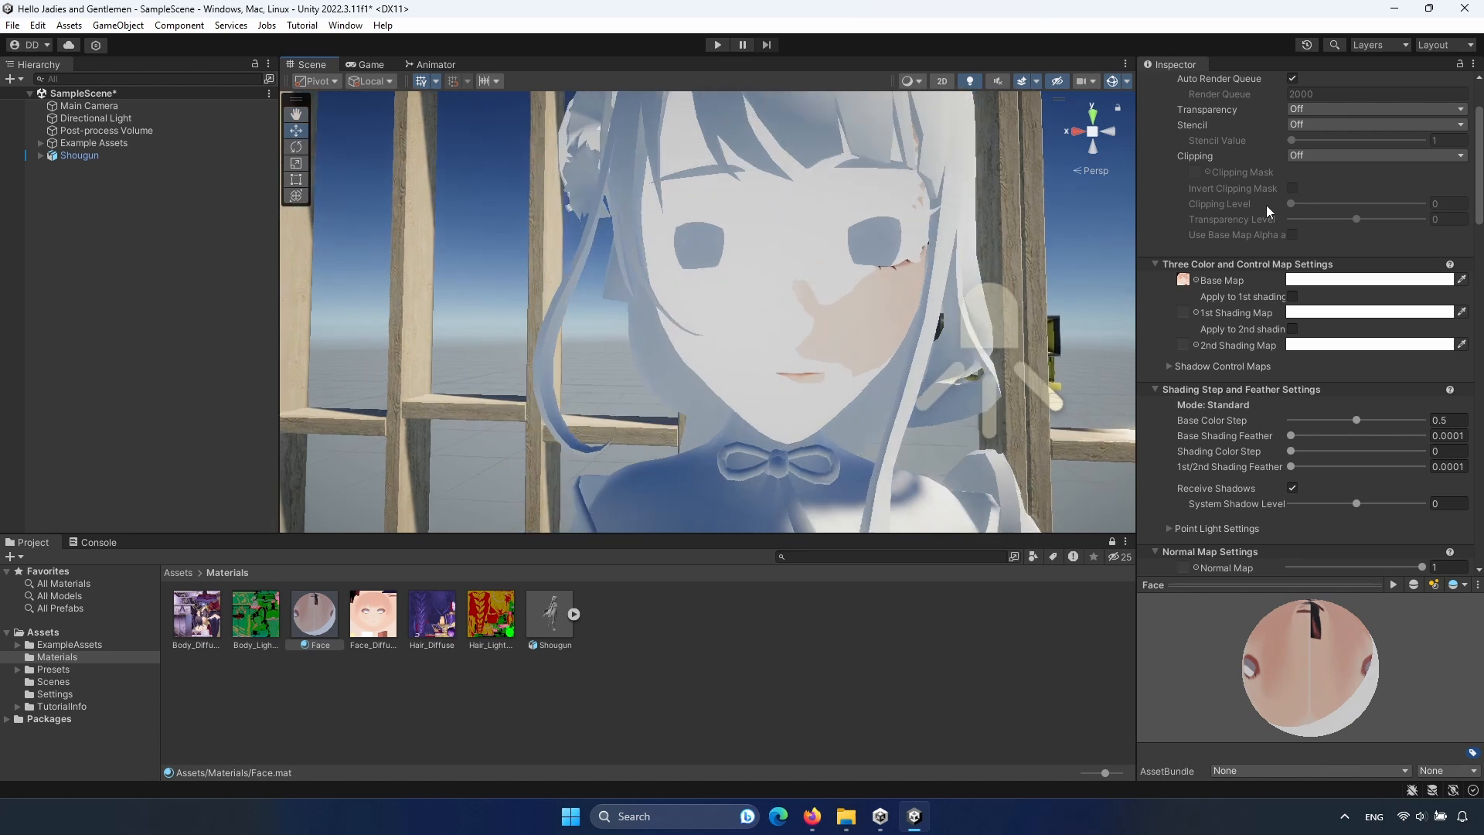
Set the Face material's 1st shading colour to a light skin tone (hex D9C0B5).
{"action": "left_click", "coordinate": [1290, 297]}
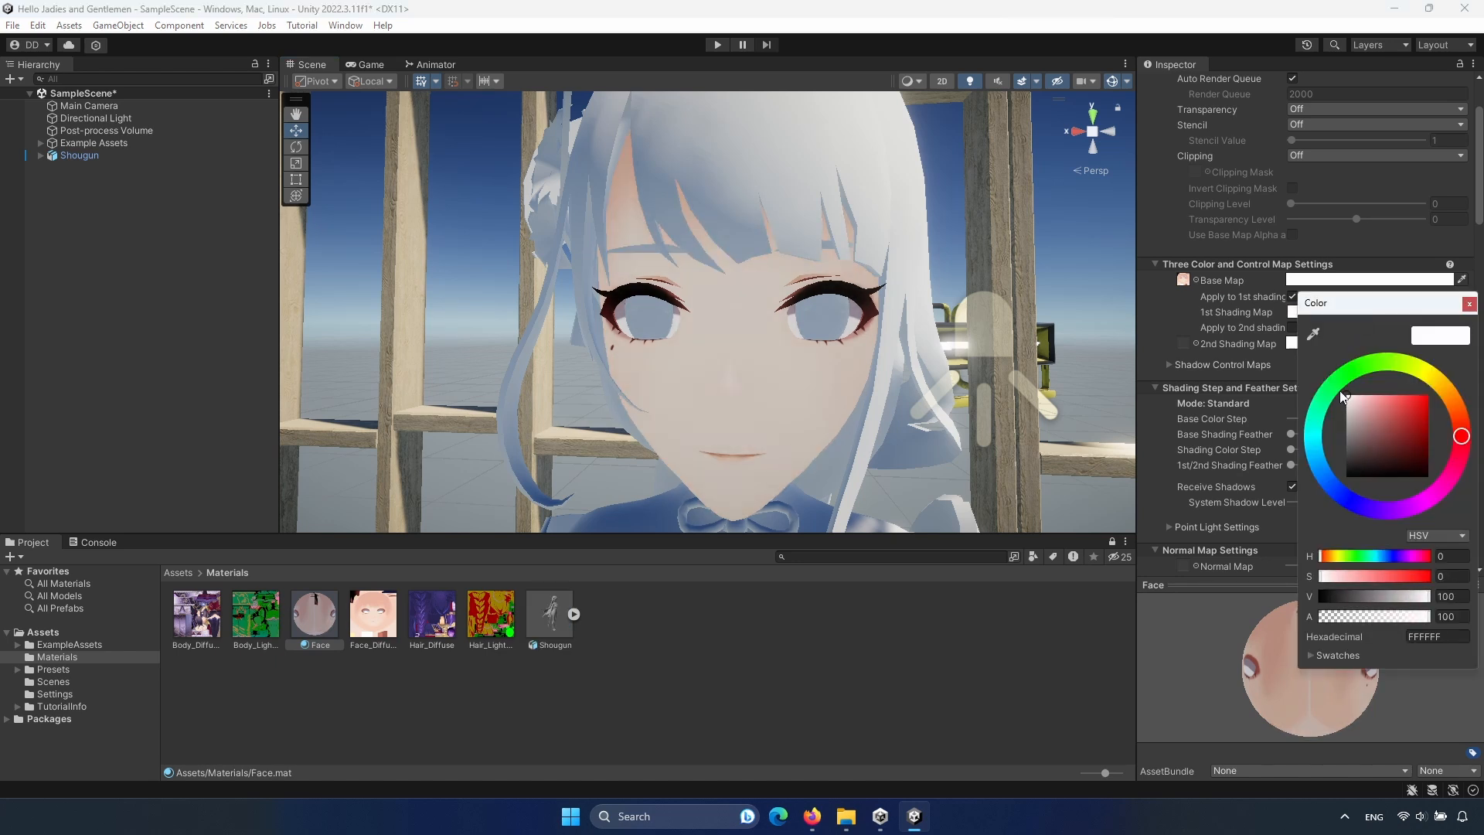
{"action": "left_click", "coordinate": [1354, 402]}
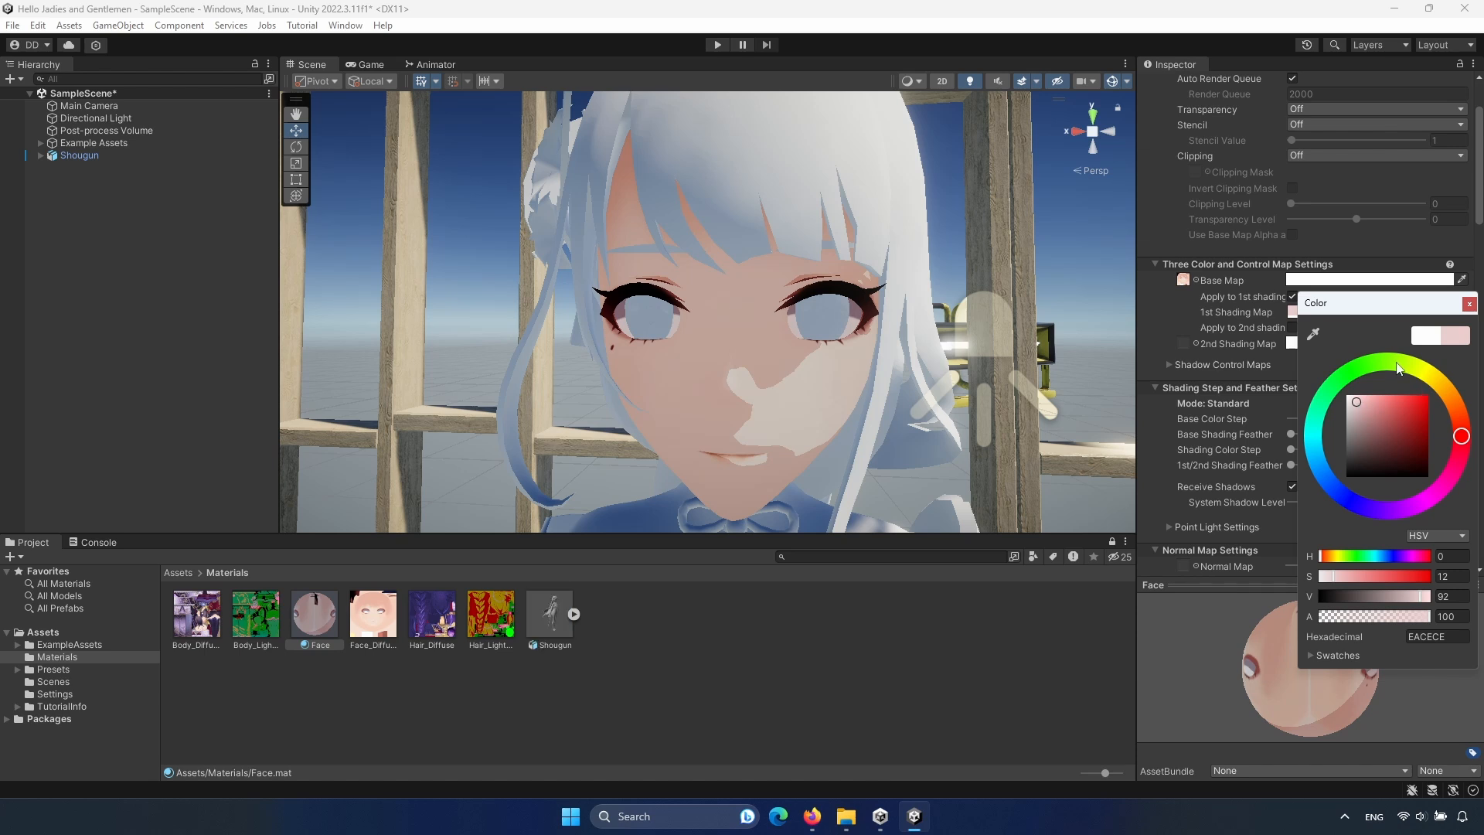
{"action": "left_click", "coordinate": [1401, 364]}
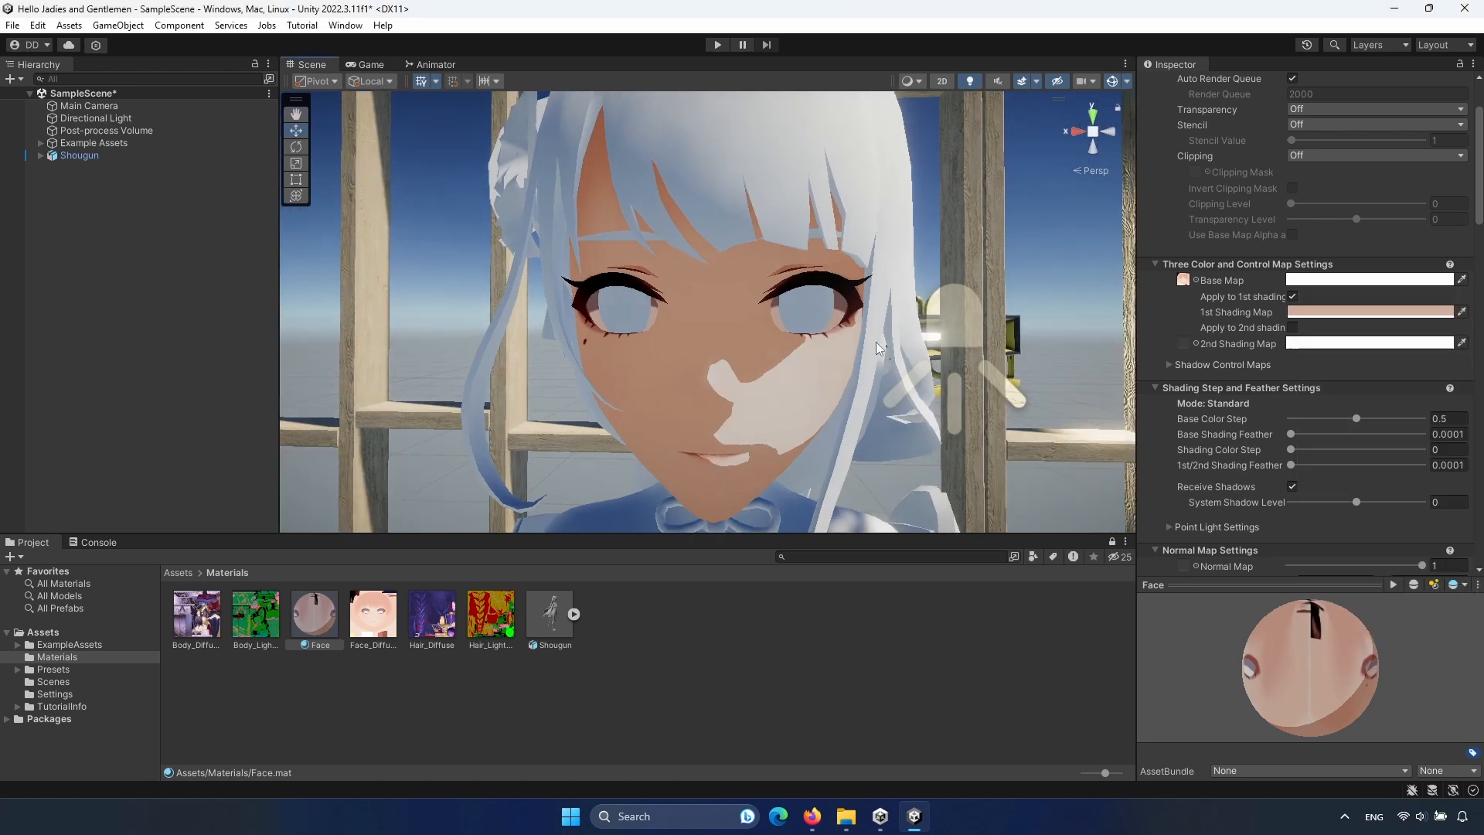
{"action": "left_click", "coordinate": [1367, 311]}
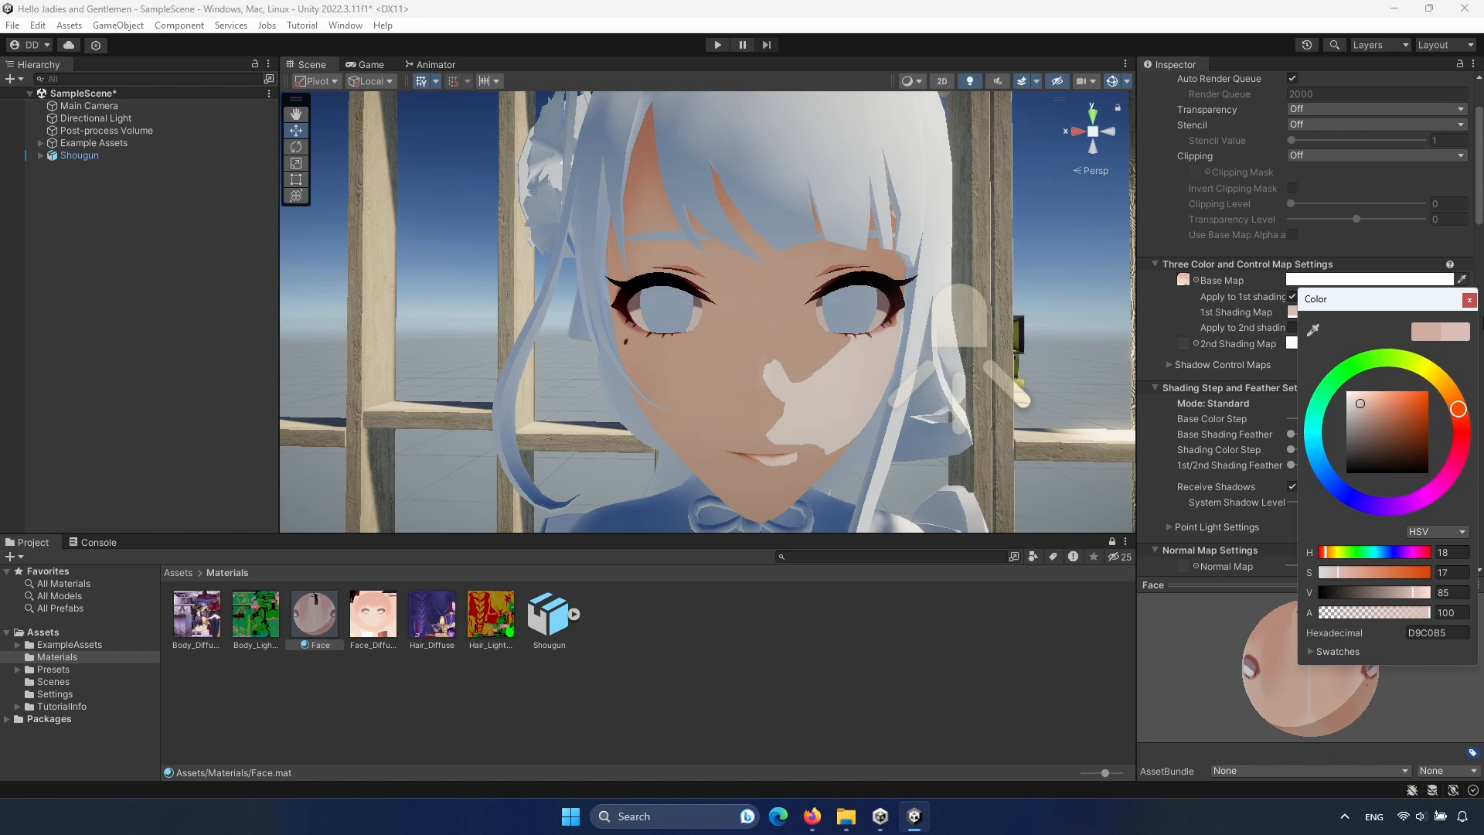
{"action": "left_click", "coordinate": [1469, 299]}
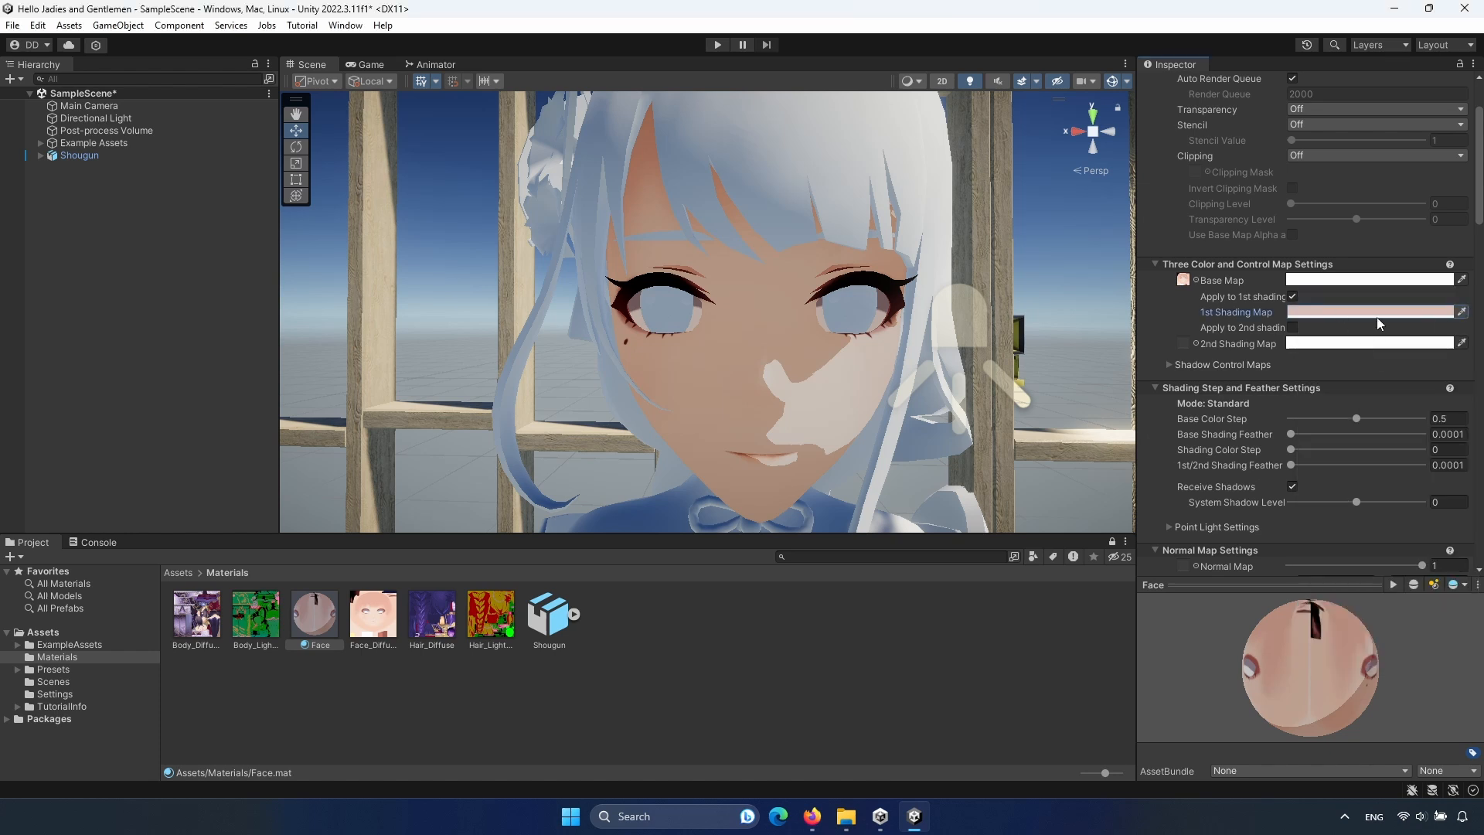
{"action": "scroll", "scroll_direction": "up", "scroll_amount": 3}
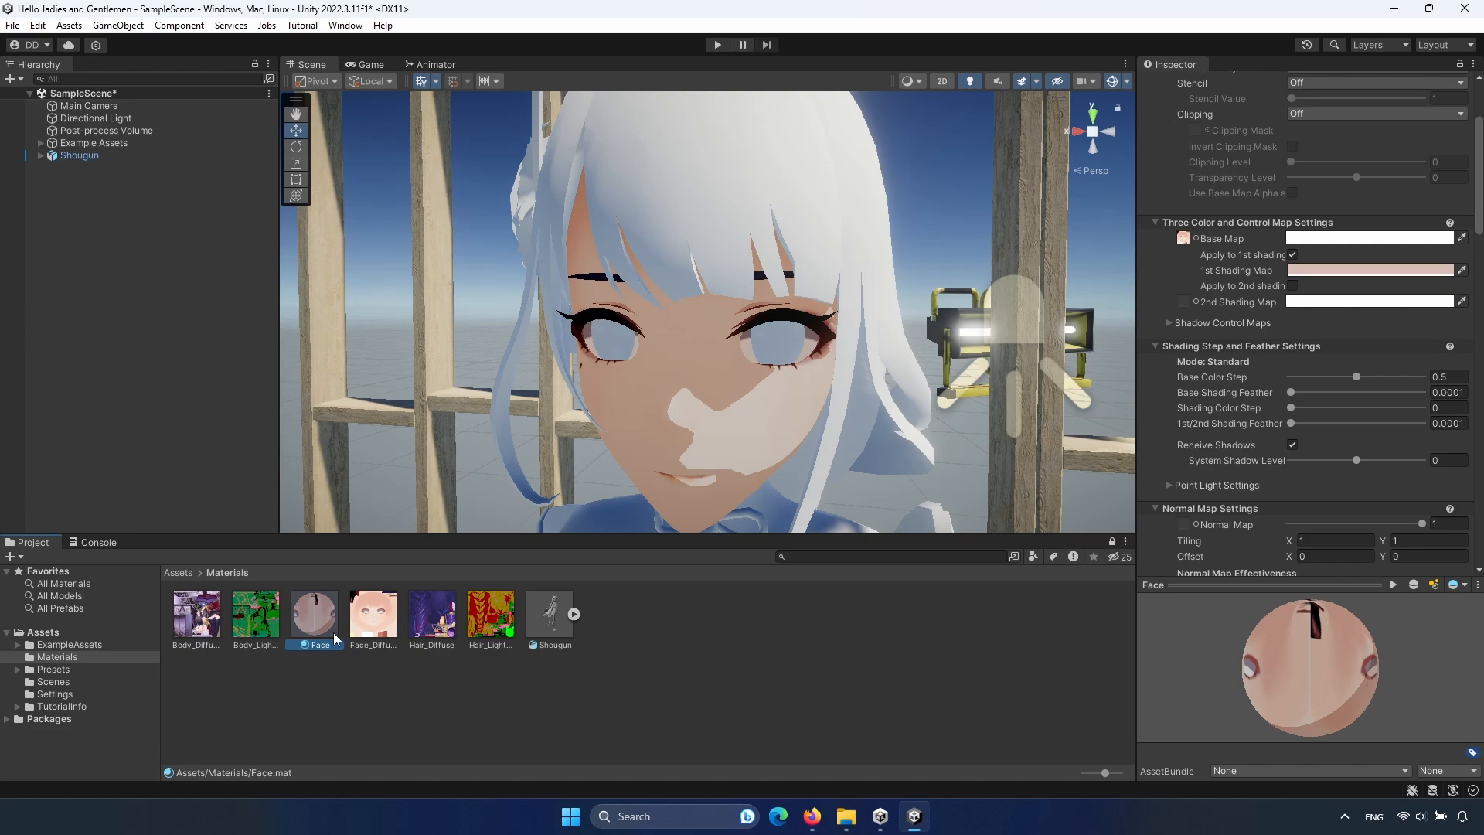
Apply the Body and Hair toon materials and preview the textured character in the Game view.
{"action": "left_click", "coordinate": [196, 613]}
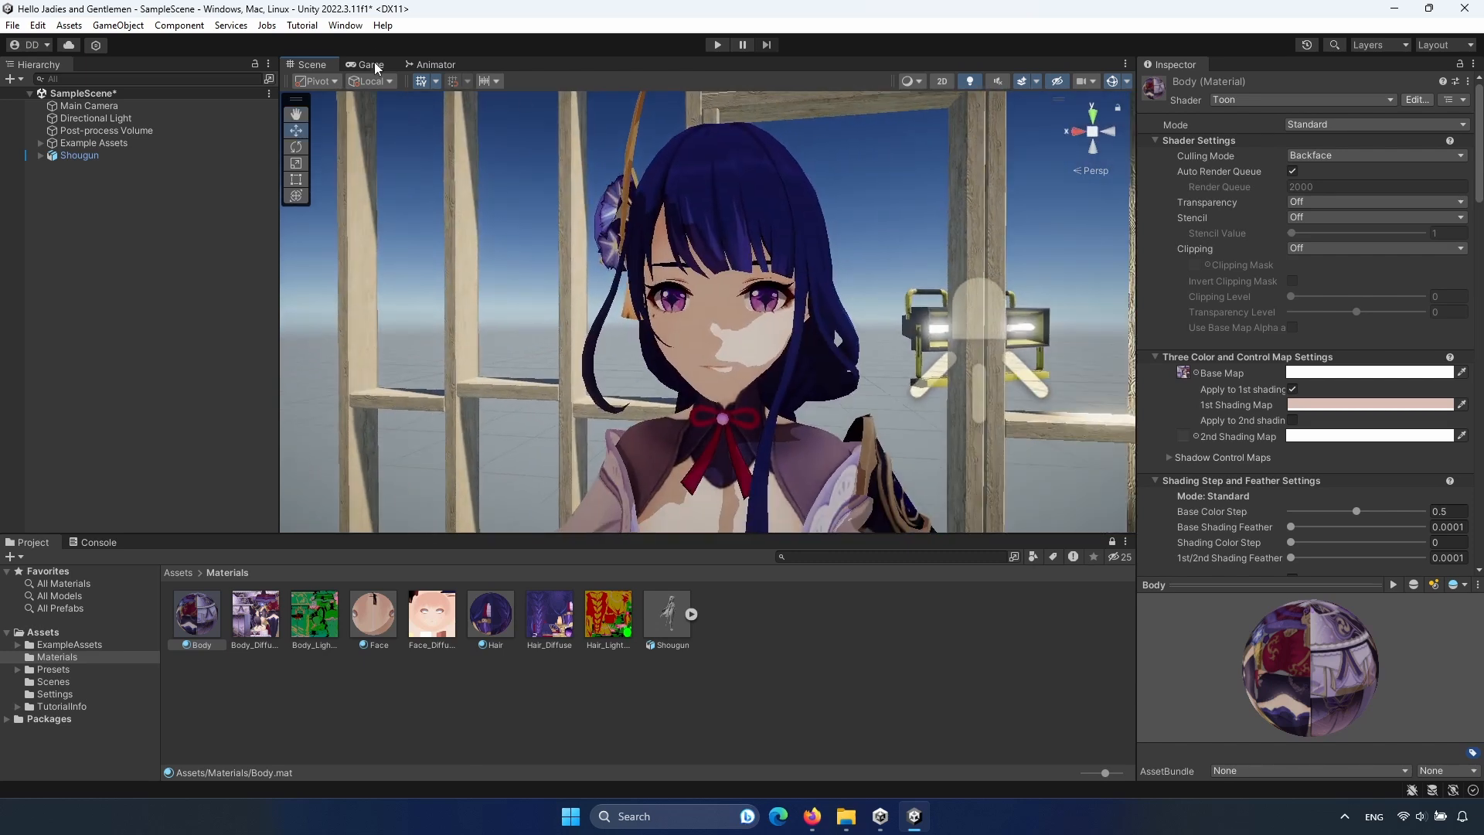
{"action": "left_click", "coordinate": [370, 65]}
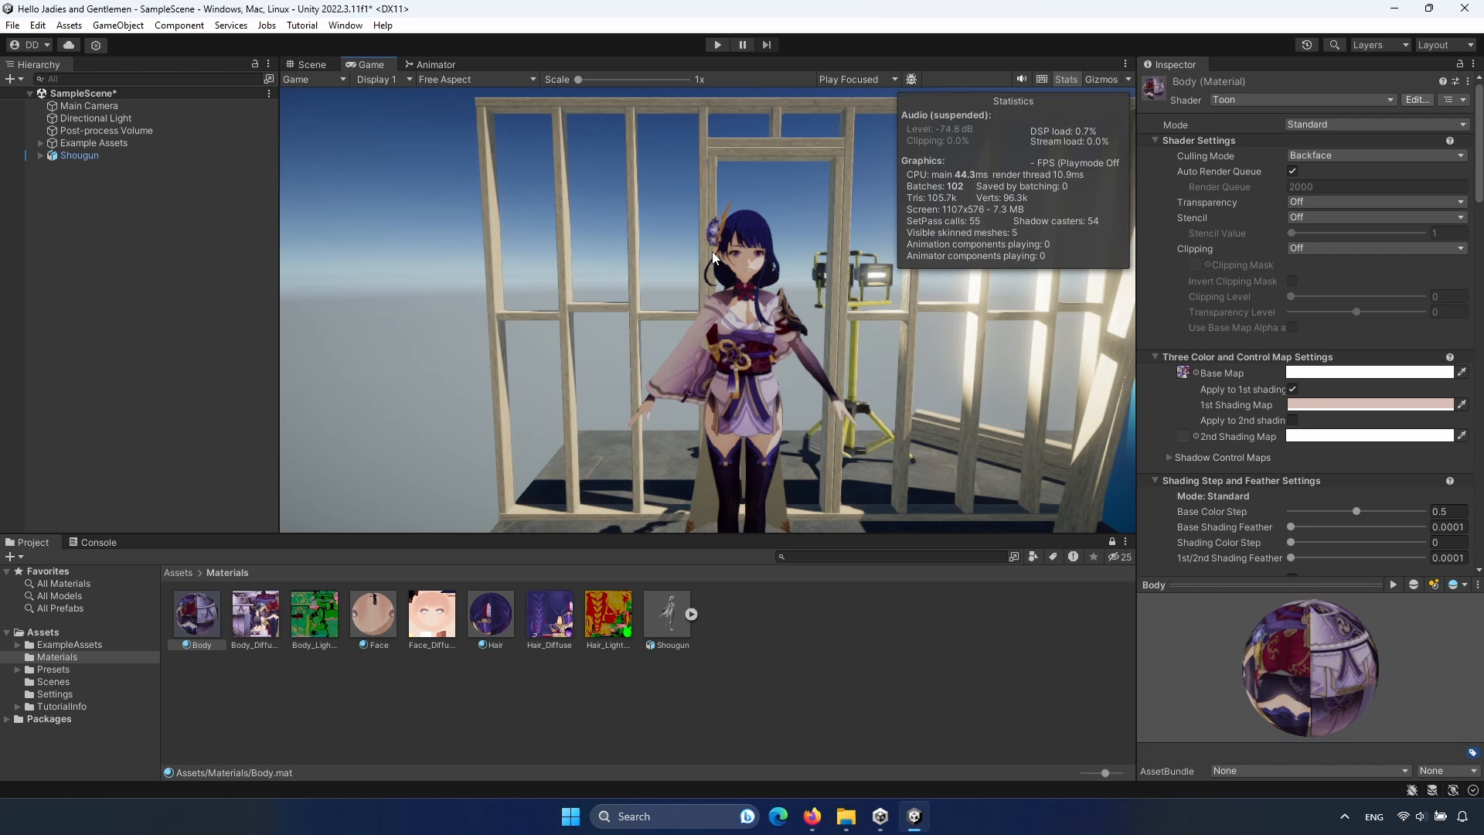
{"action": "mouse_move", "coordinate": [656, 292]}
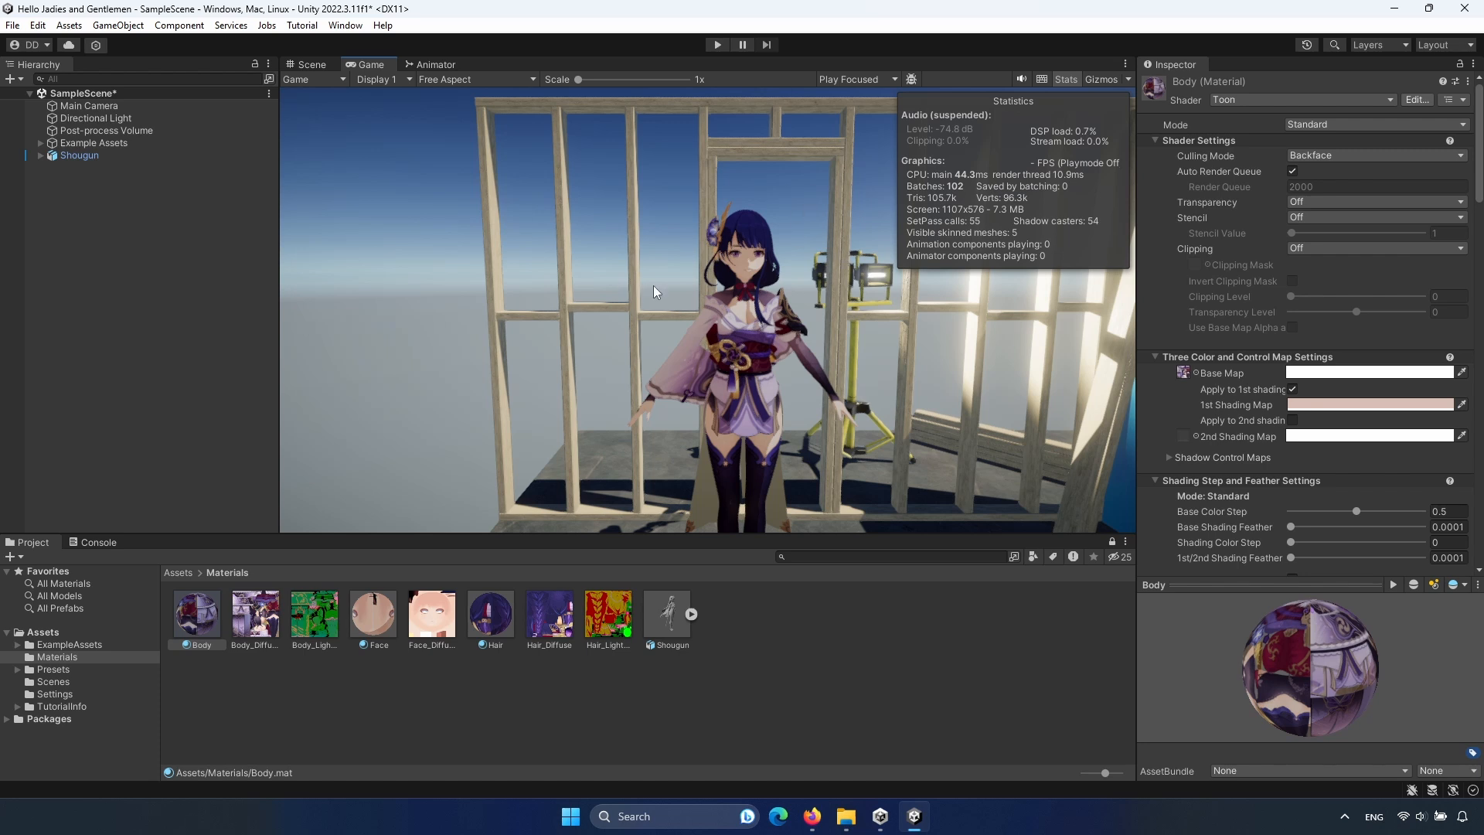
{"action": "left_click", "coordinate": [311, 65]}
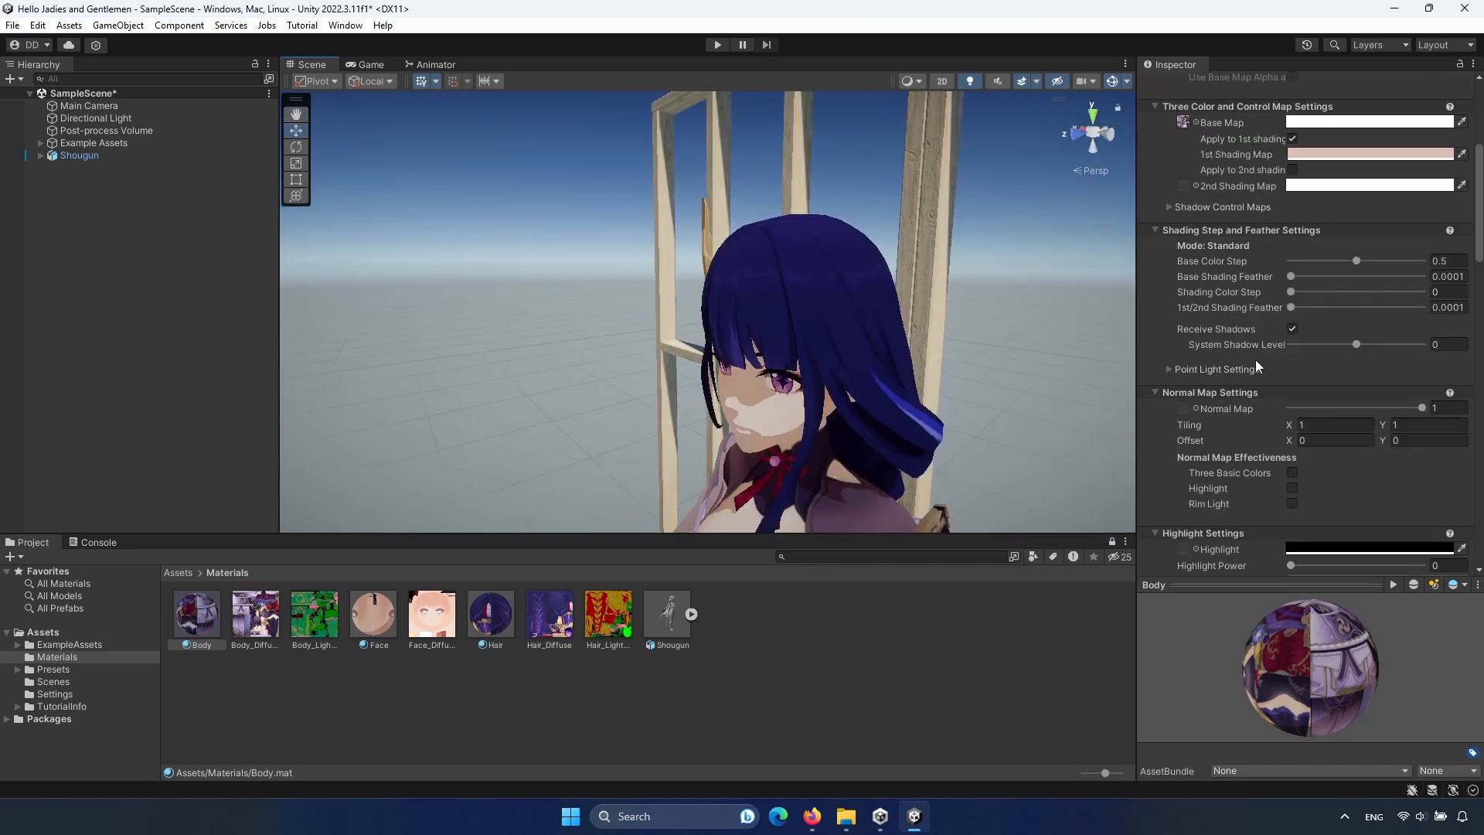
Toggle rim light on Body, then enable Rim Light on the Face material with red Rim Light Color.
{"action": "scroll", "scroll_direction": "down", "scroll_amount": 3}
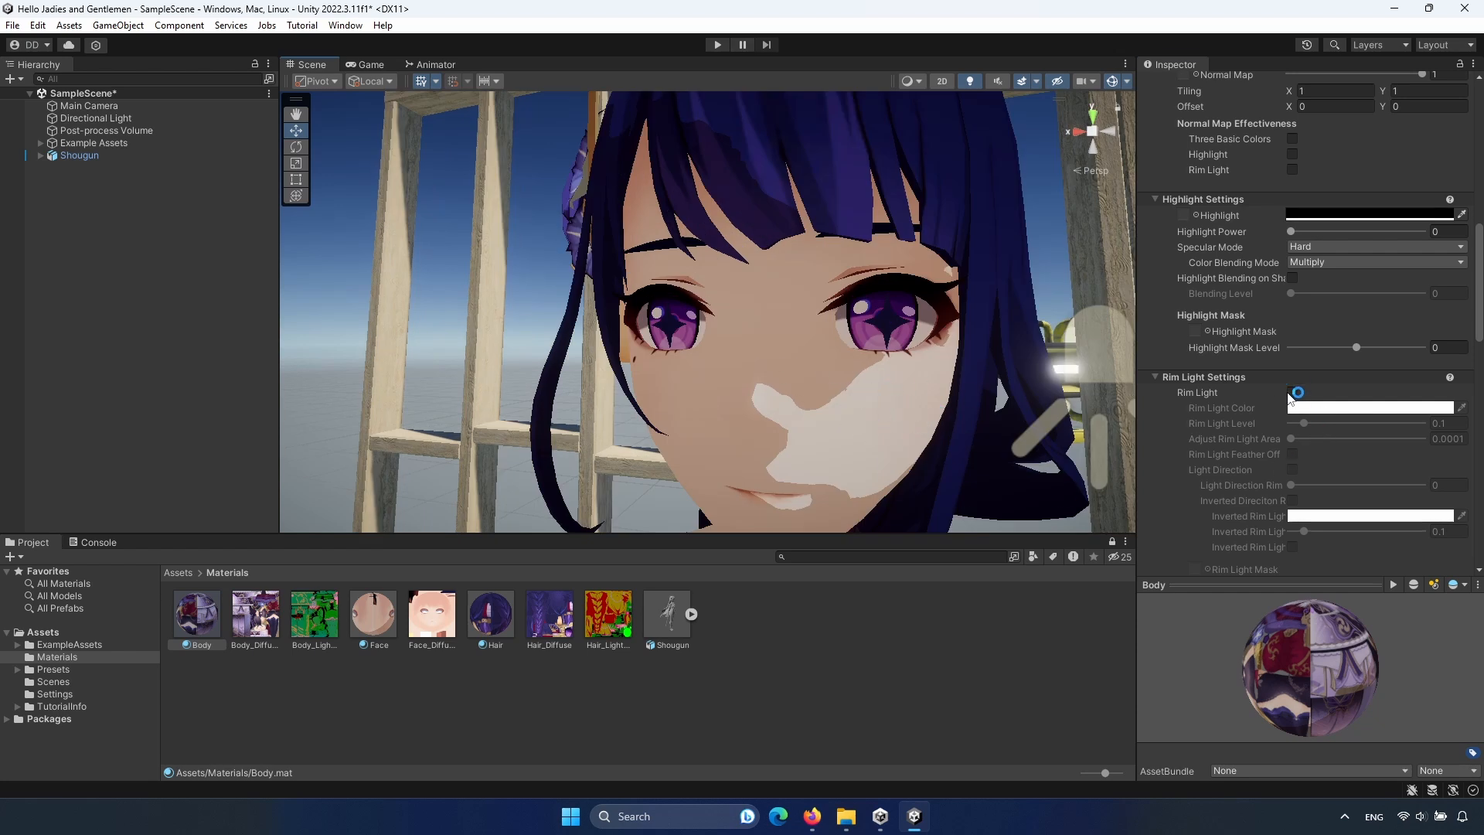
{"action": "left_click", "coordinate": [1291, 391]}
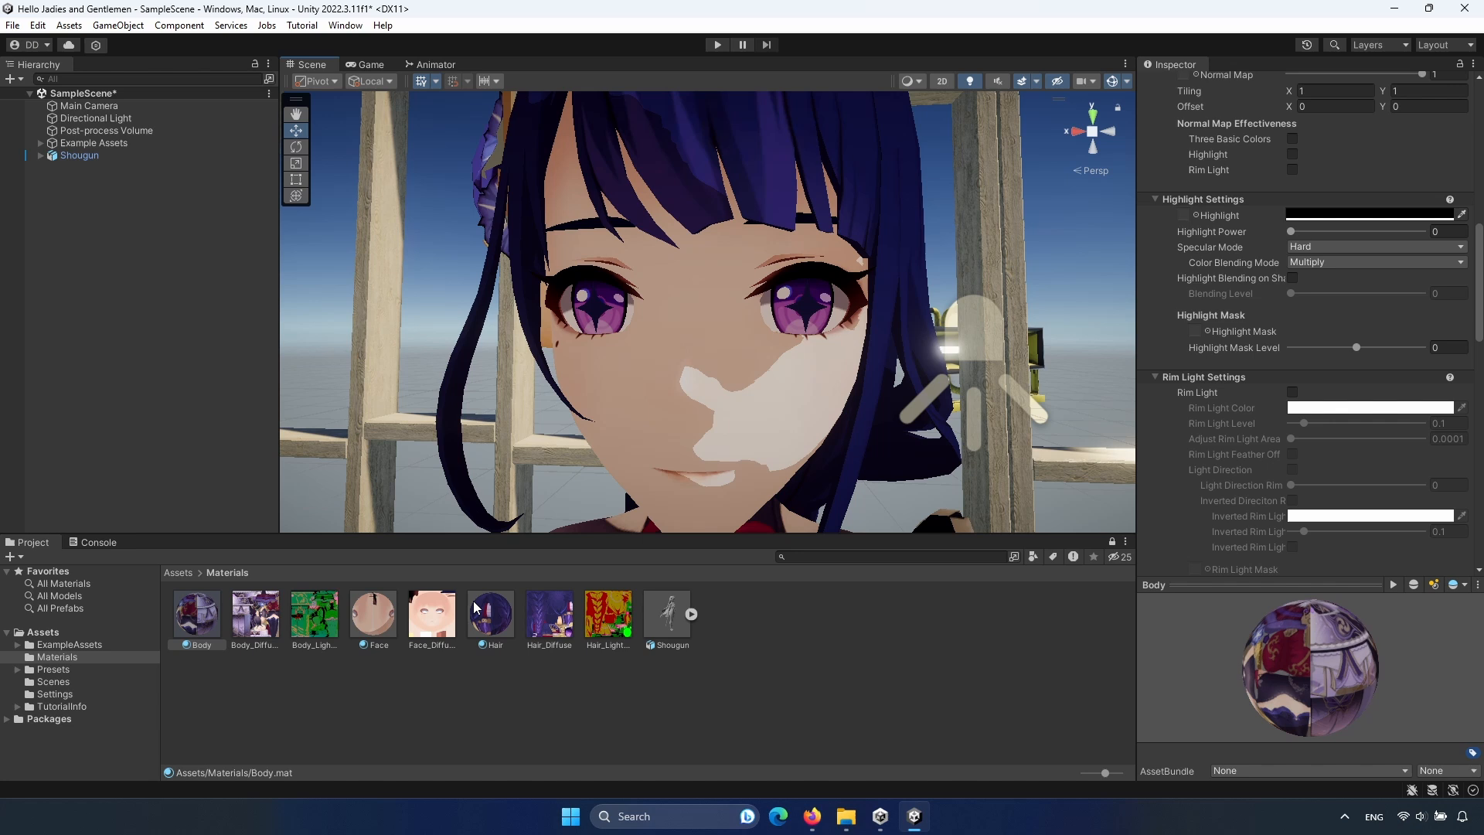
{"action": "left_click", "coordinate": [373, 614]}
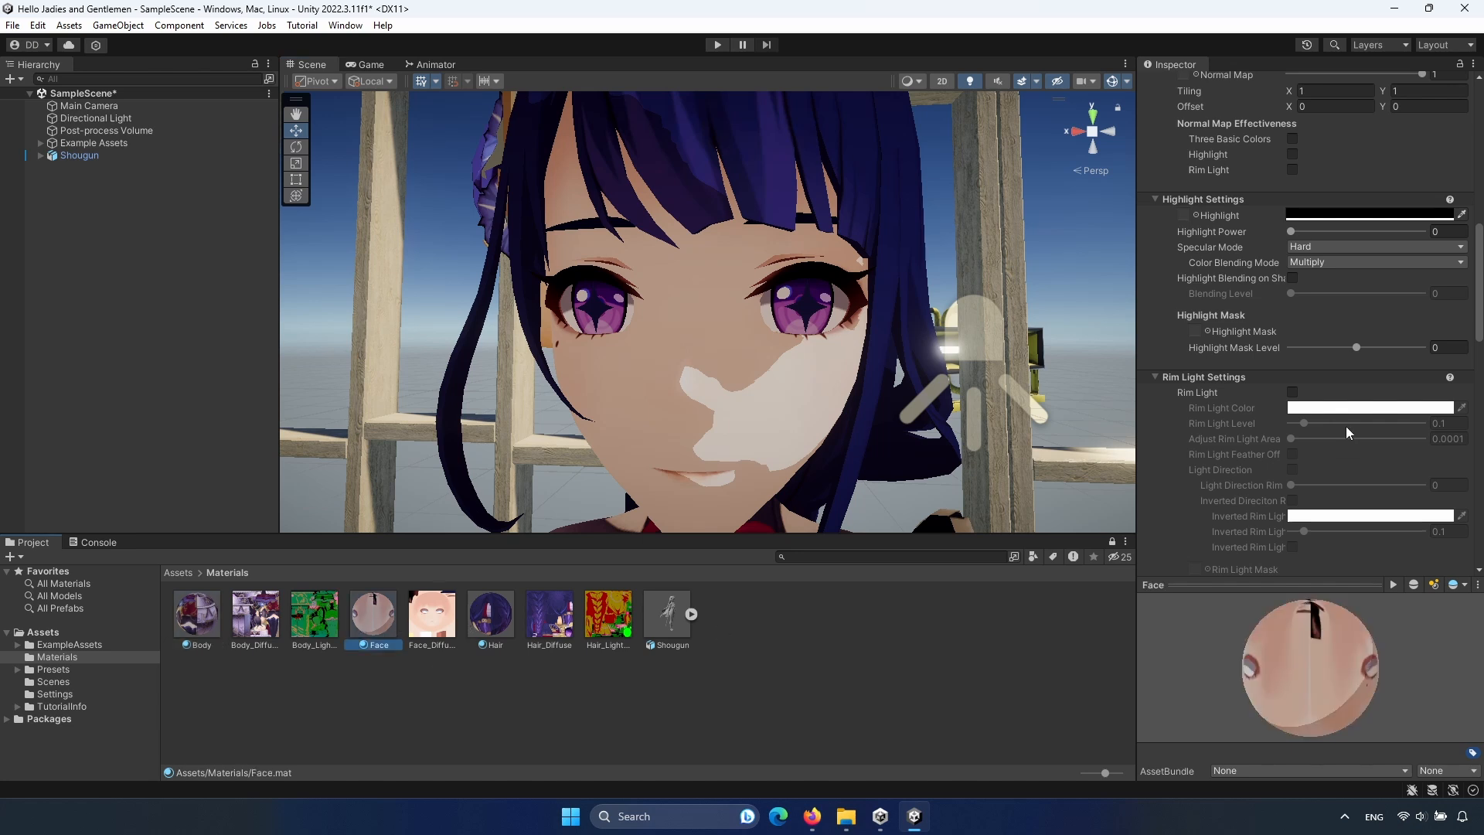
{"action": "left_click", "coordinate": [1292, 391]}
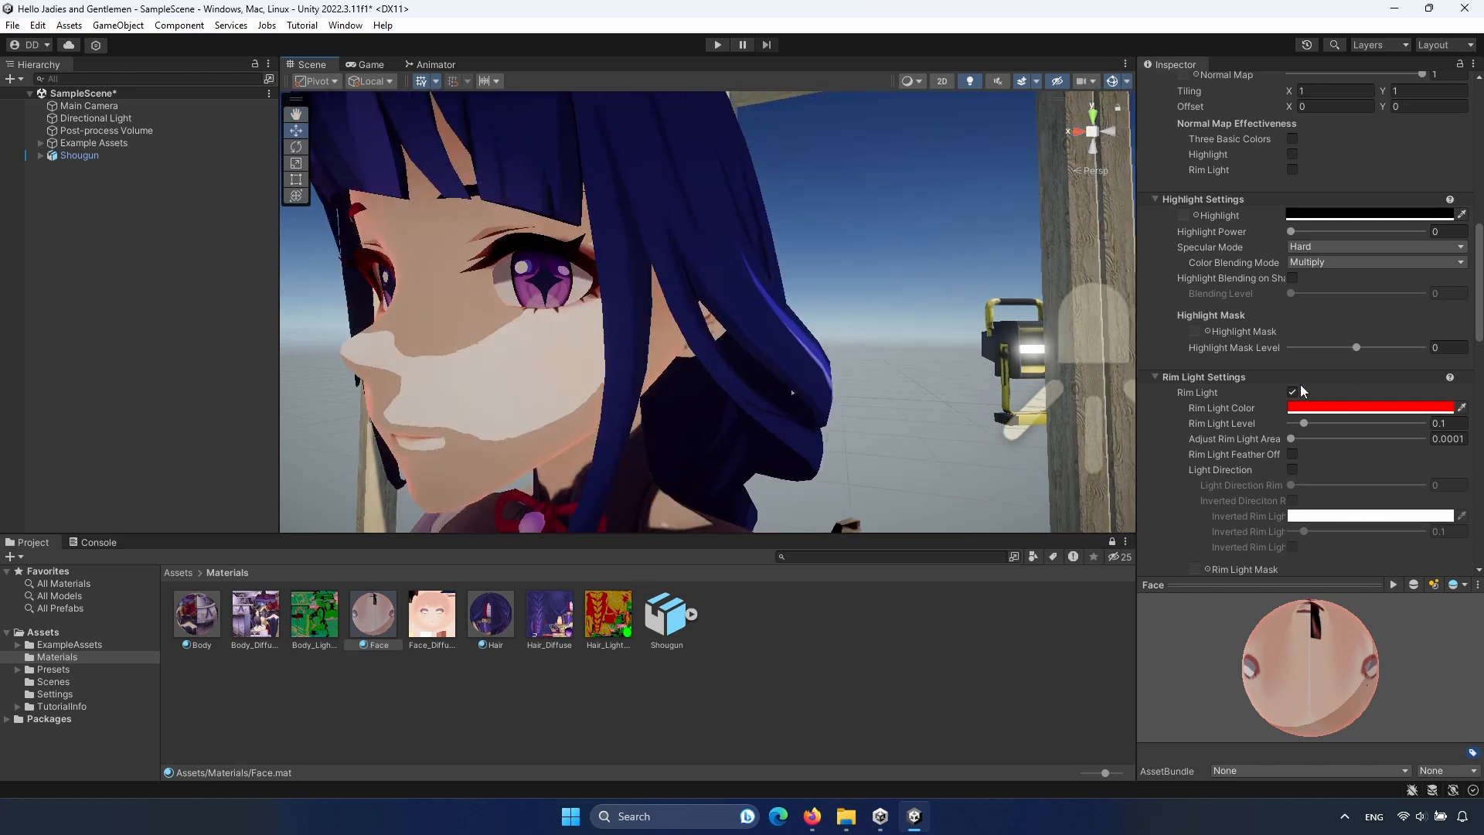
{"action": "left_click", "coordinate": [1154, 377]}
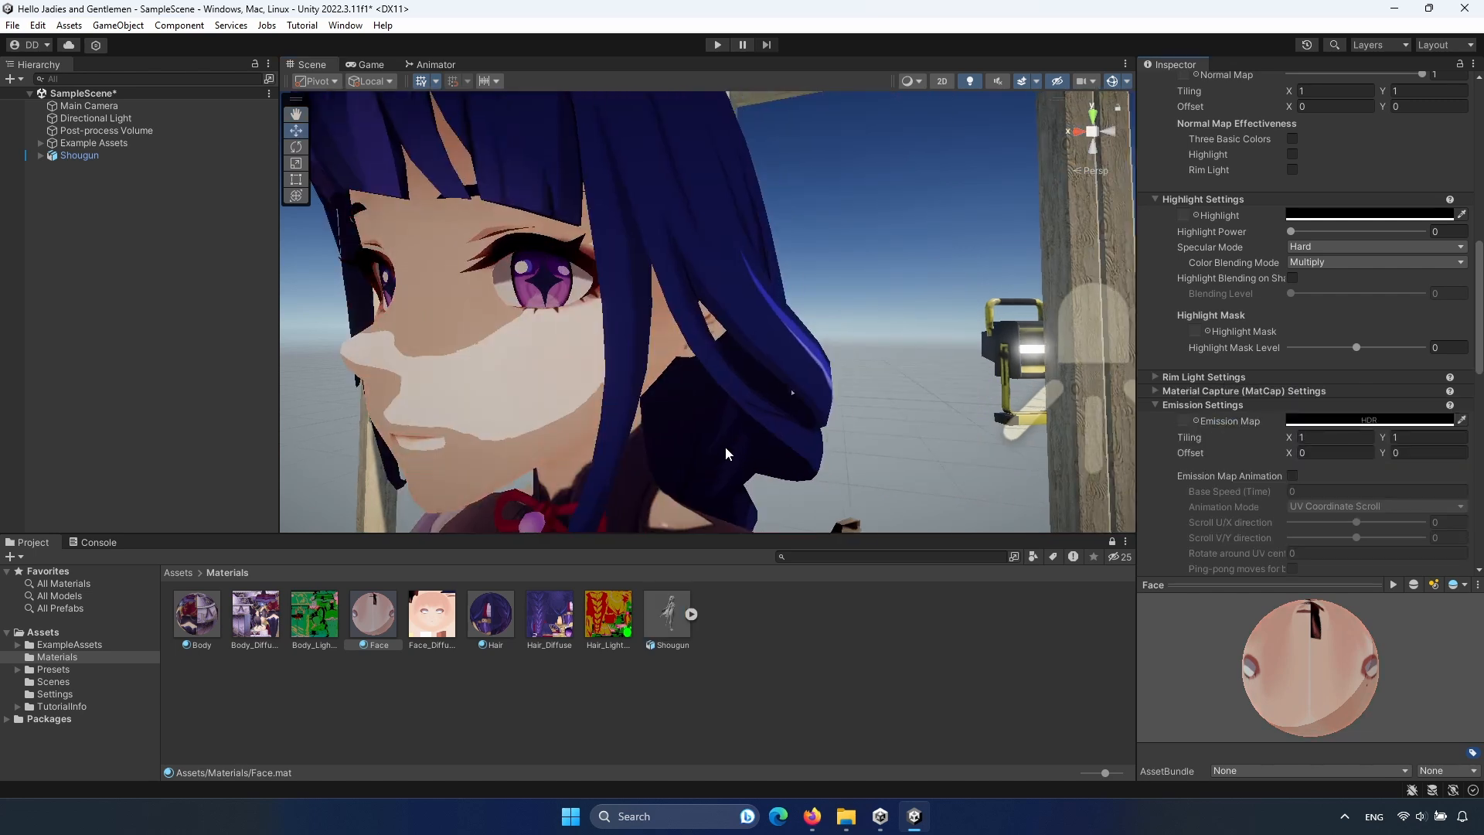
Review the Face material's Outline Settings, then bring Firefox with the Toon Shader docs to front.
{"action": "scroll", "scroll_direction": "down", "scroll_amount": 3}
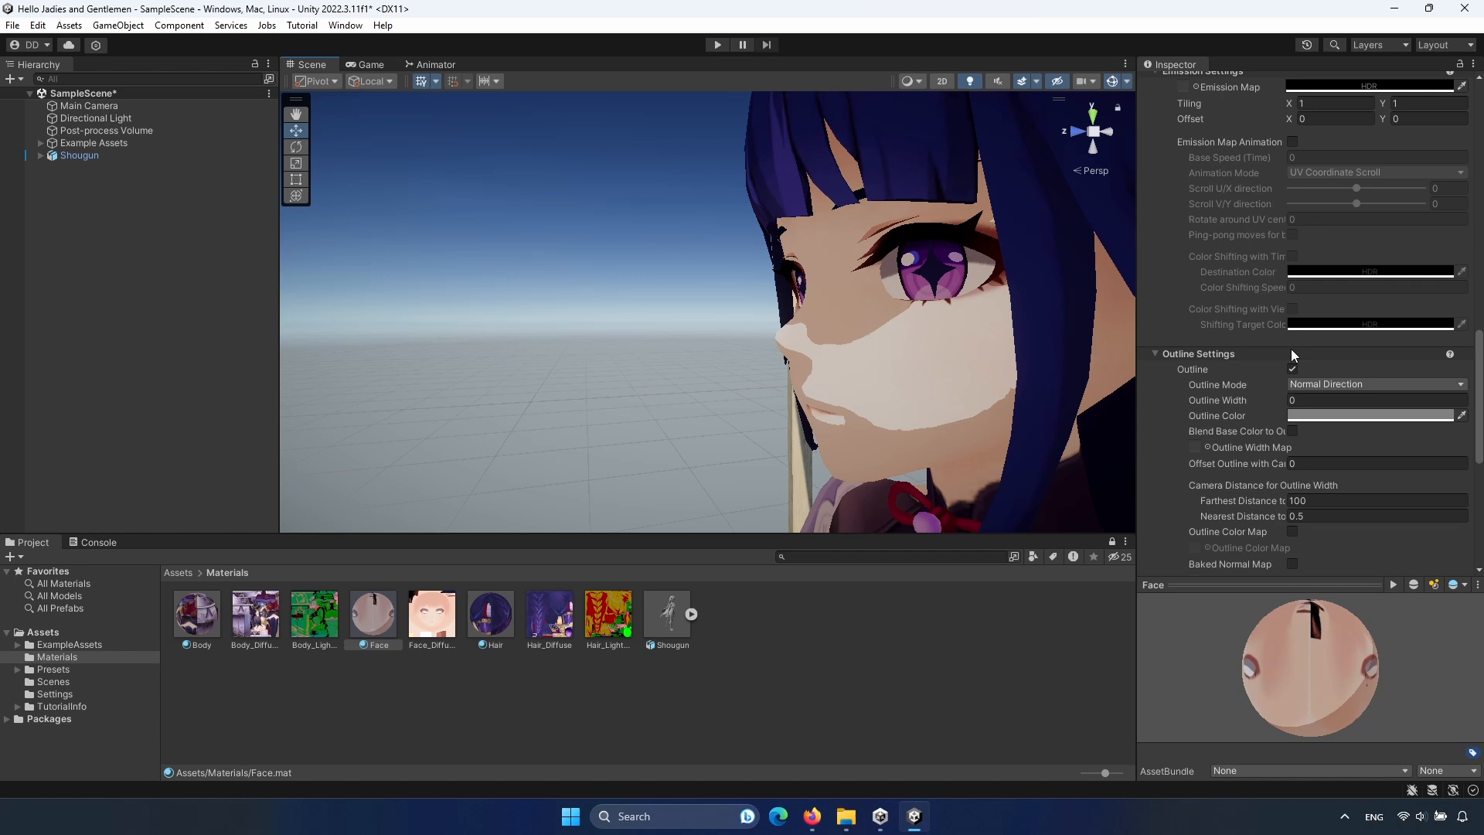
{"action": "scroll", "scroll_direction": "down", "scroll_amount": 3}
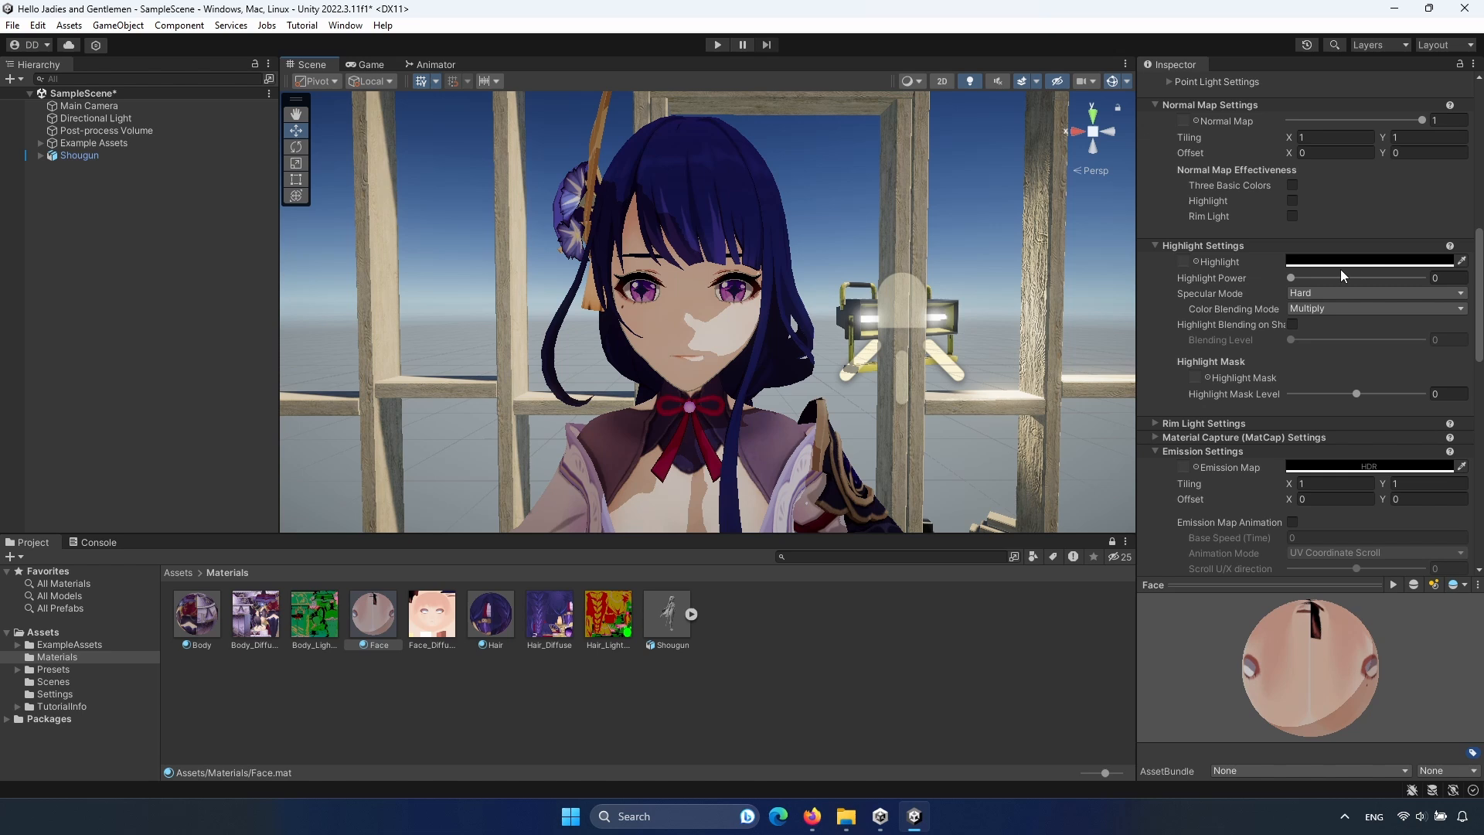
{"action": "scroll", "scroll_direction": "up", "scroll_amount": 3}
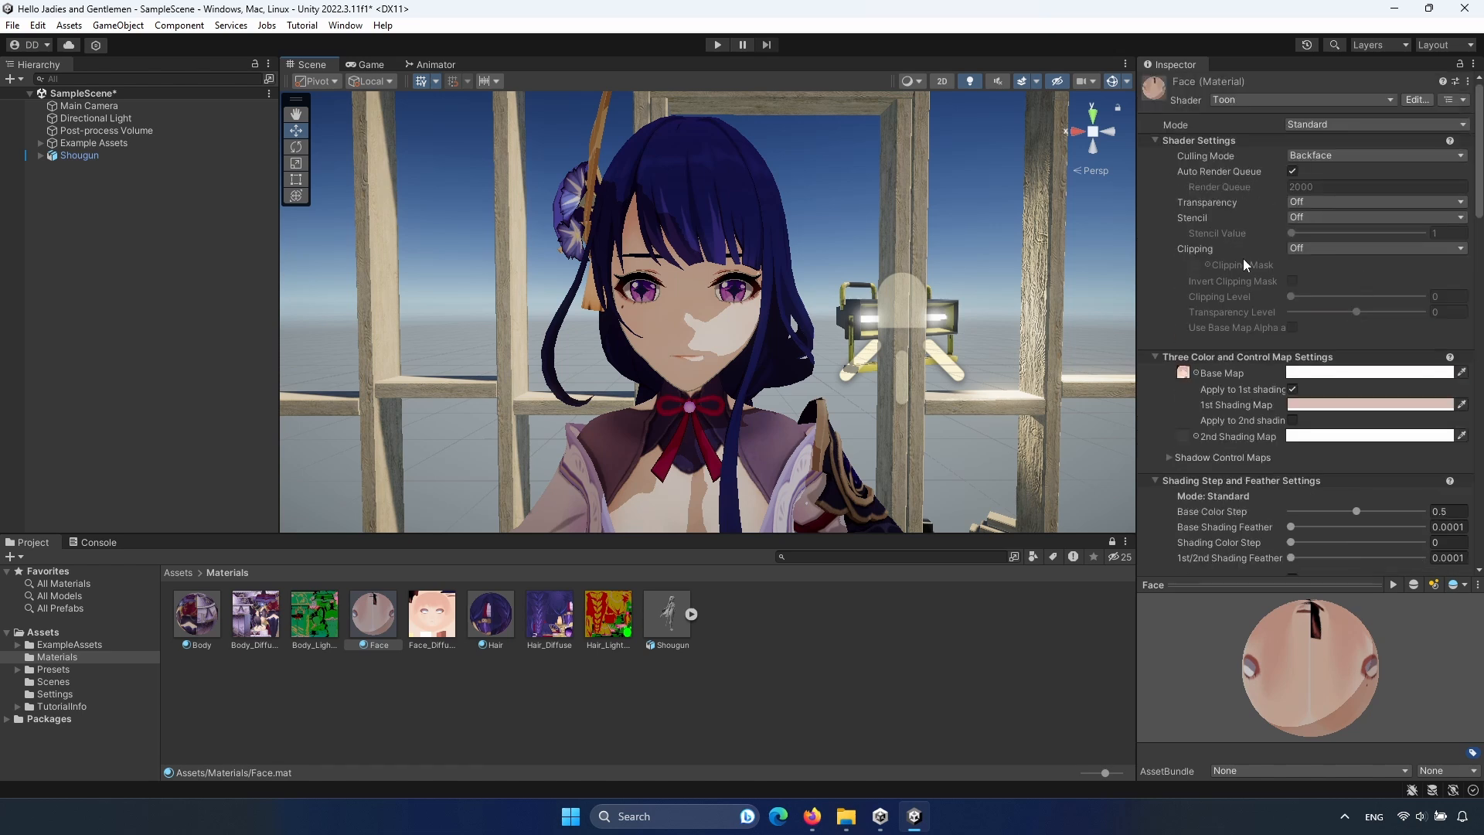
{"action": "left_click", "coordinate": [812, 814]}
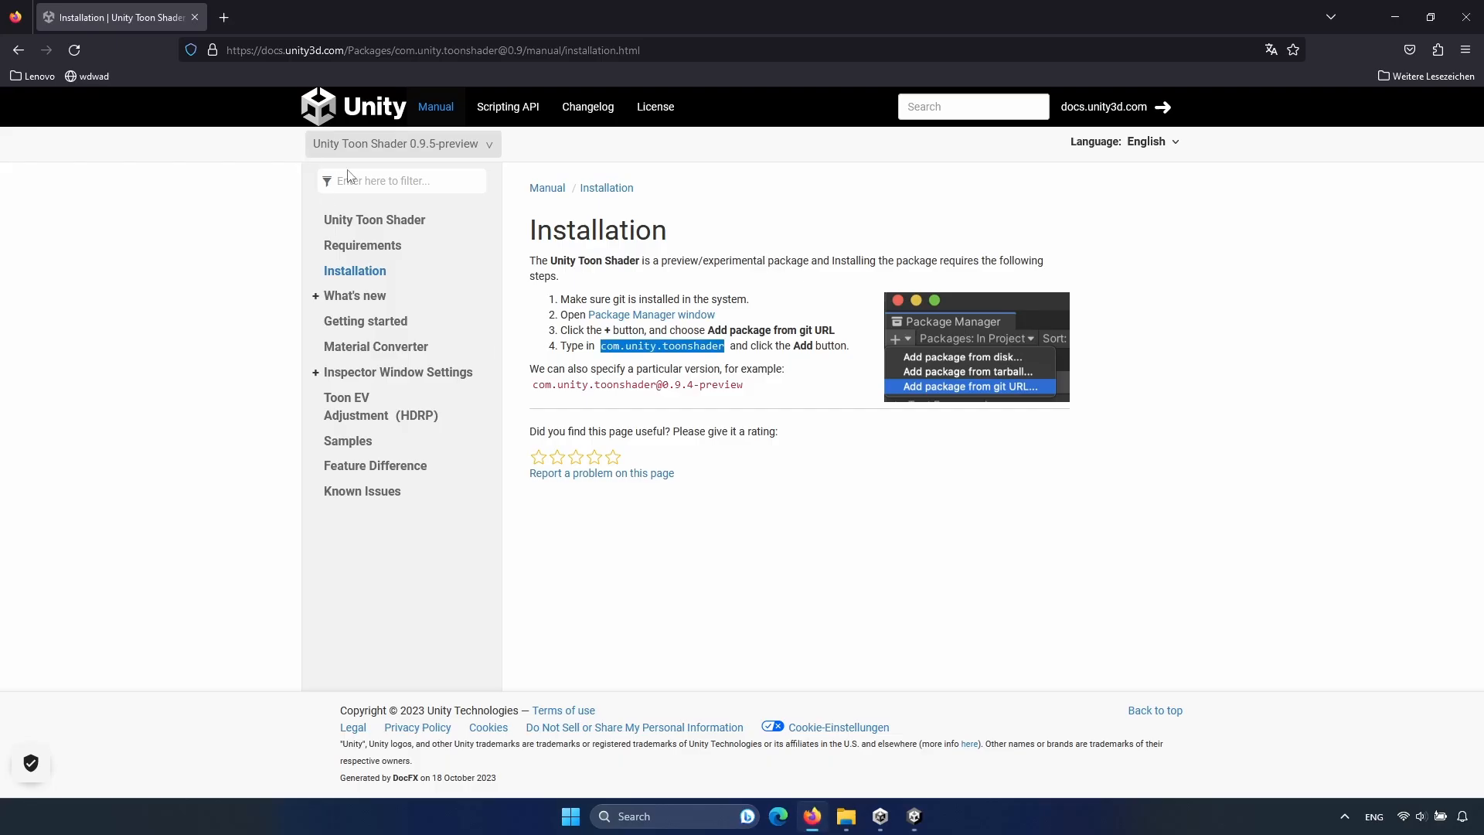
View the Toon Shader Requirements and editor compatibility table, then return to Unity.
{"action": "left_click", "coordinate": [374, 218]}
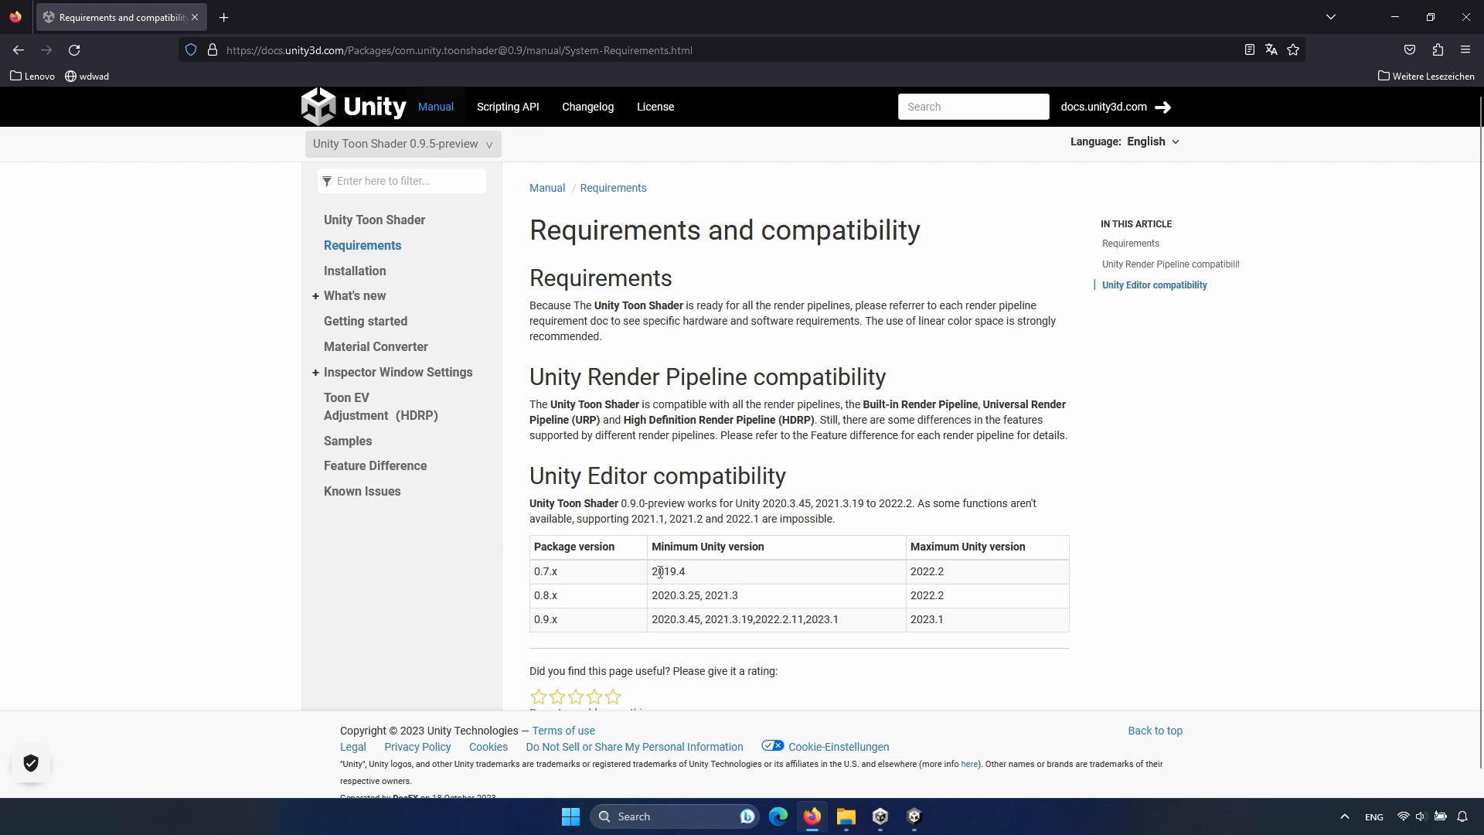
{"action": "mouse_move", "coordinate": [668, 592]}
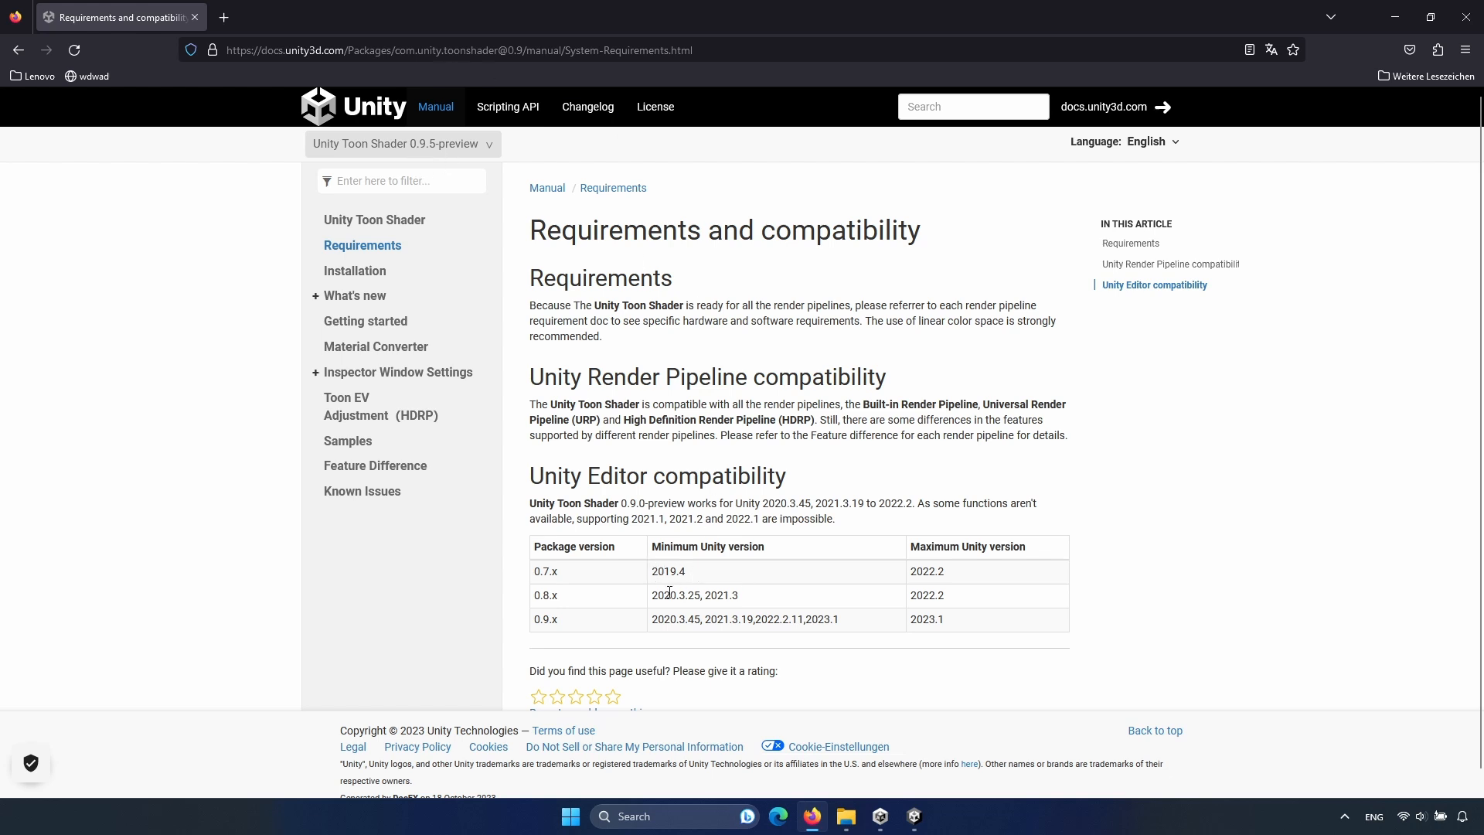
{"action": "left_click", "coordinate": [912, 816]}
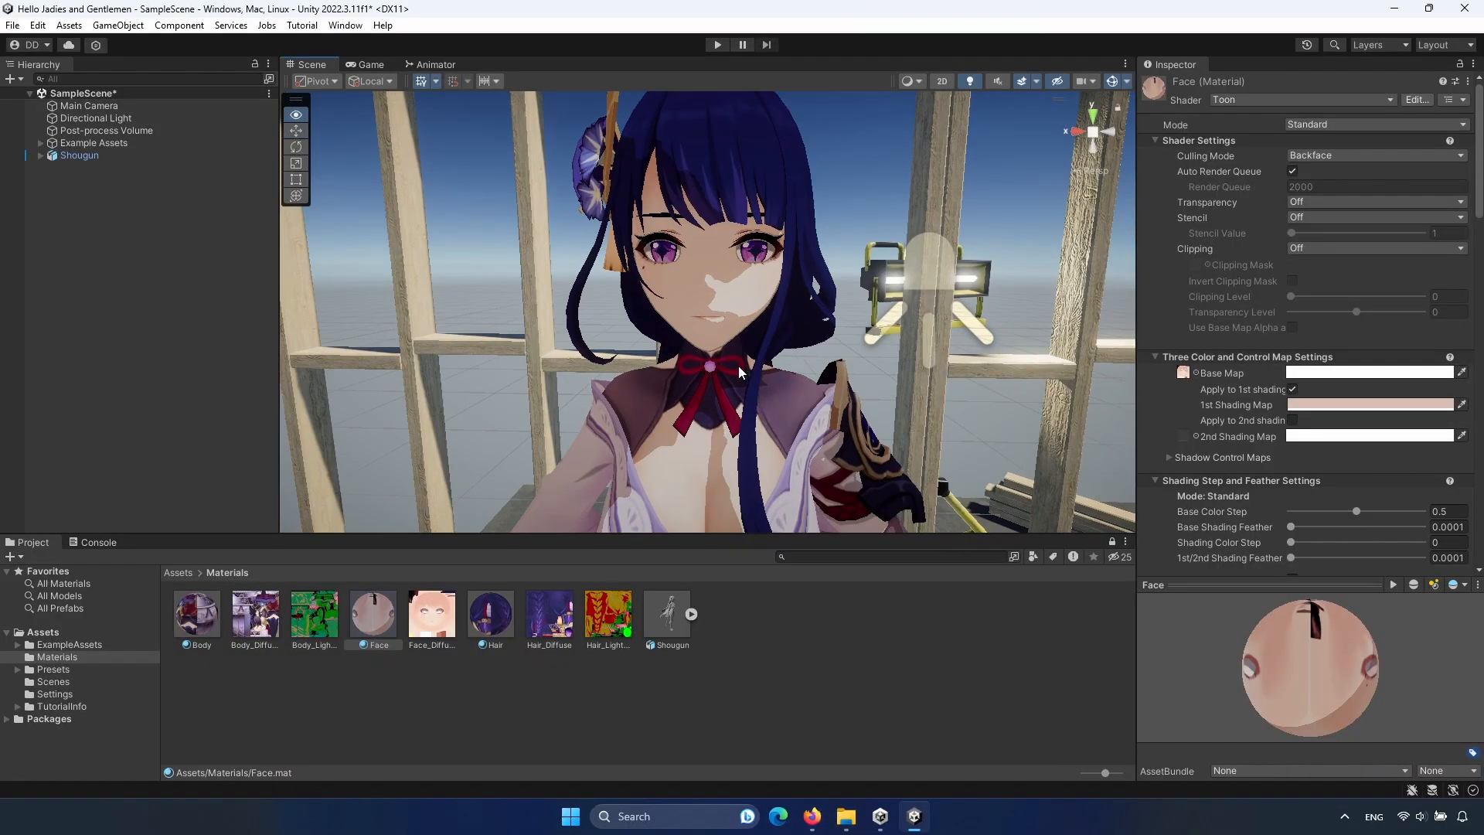